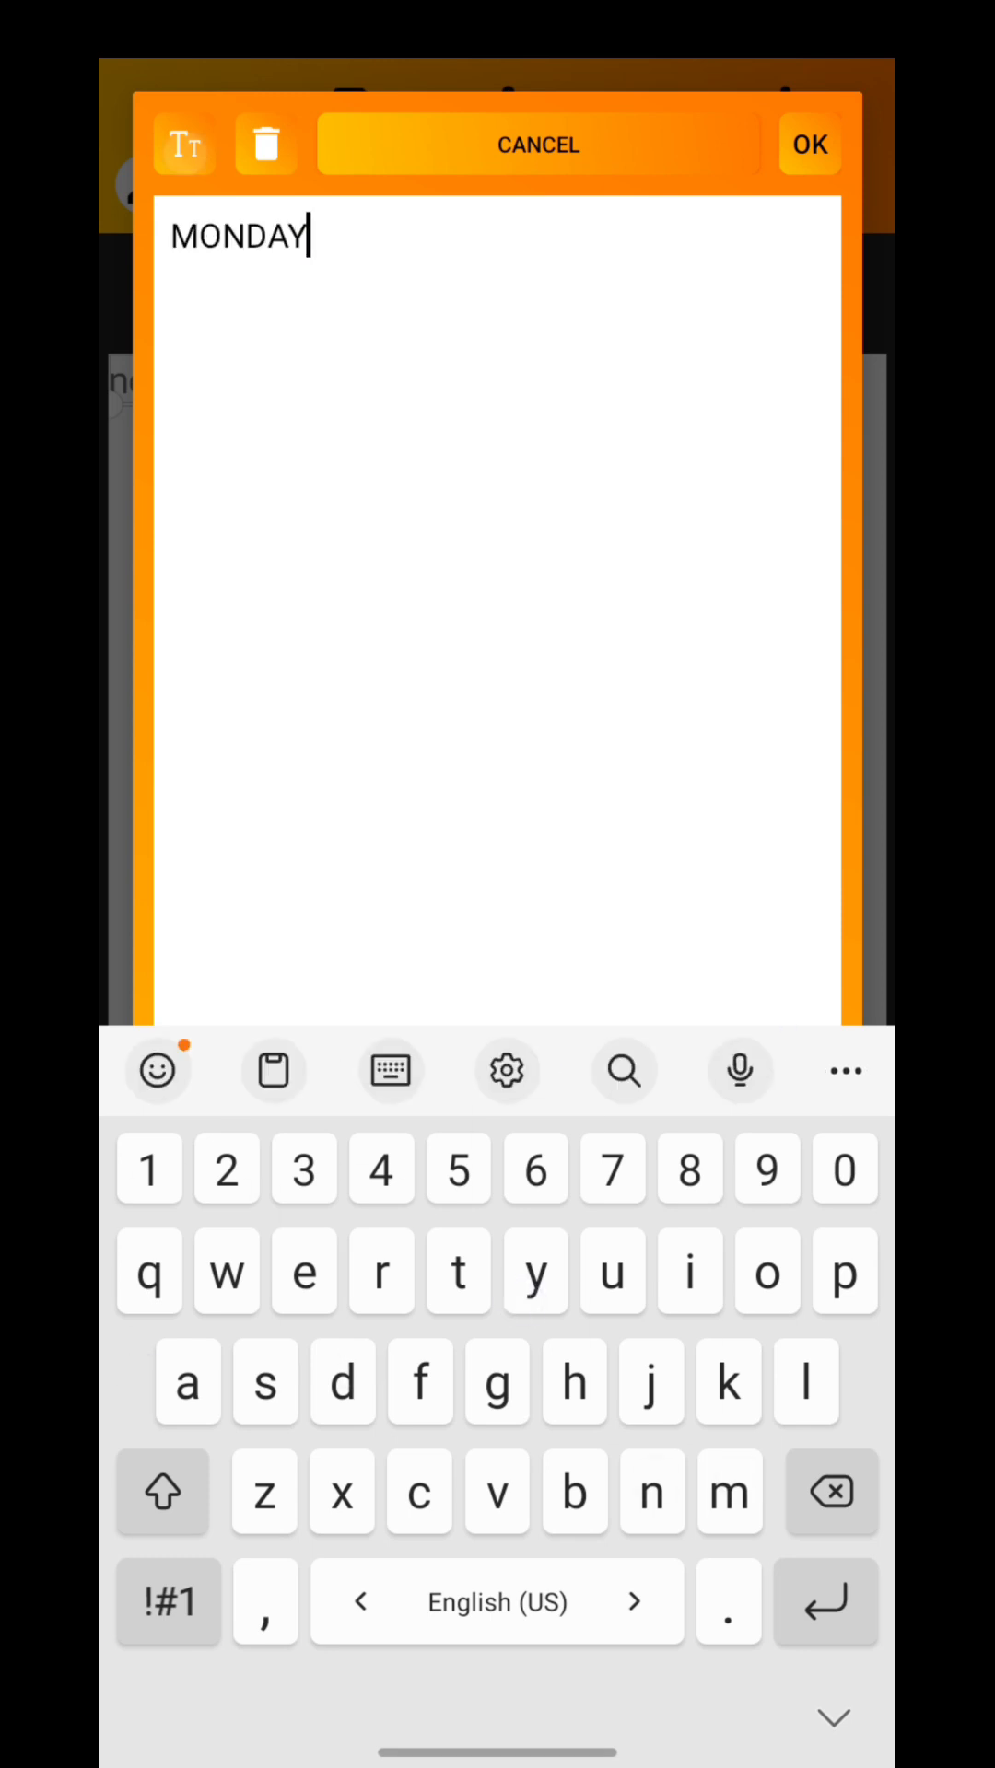
- Confirm the word MONDAY as the text to be warped in 3D perspective
{"action": "left_click", "coordinate": [807, 144]}
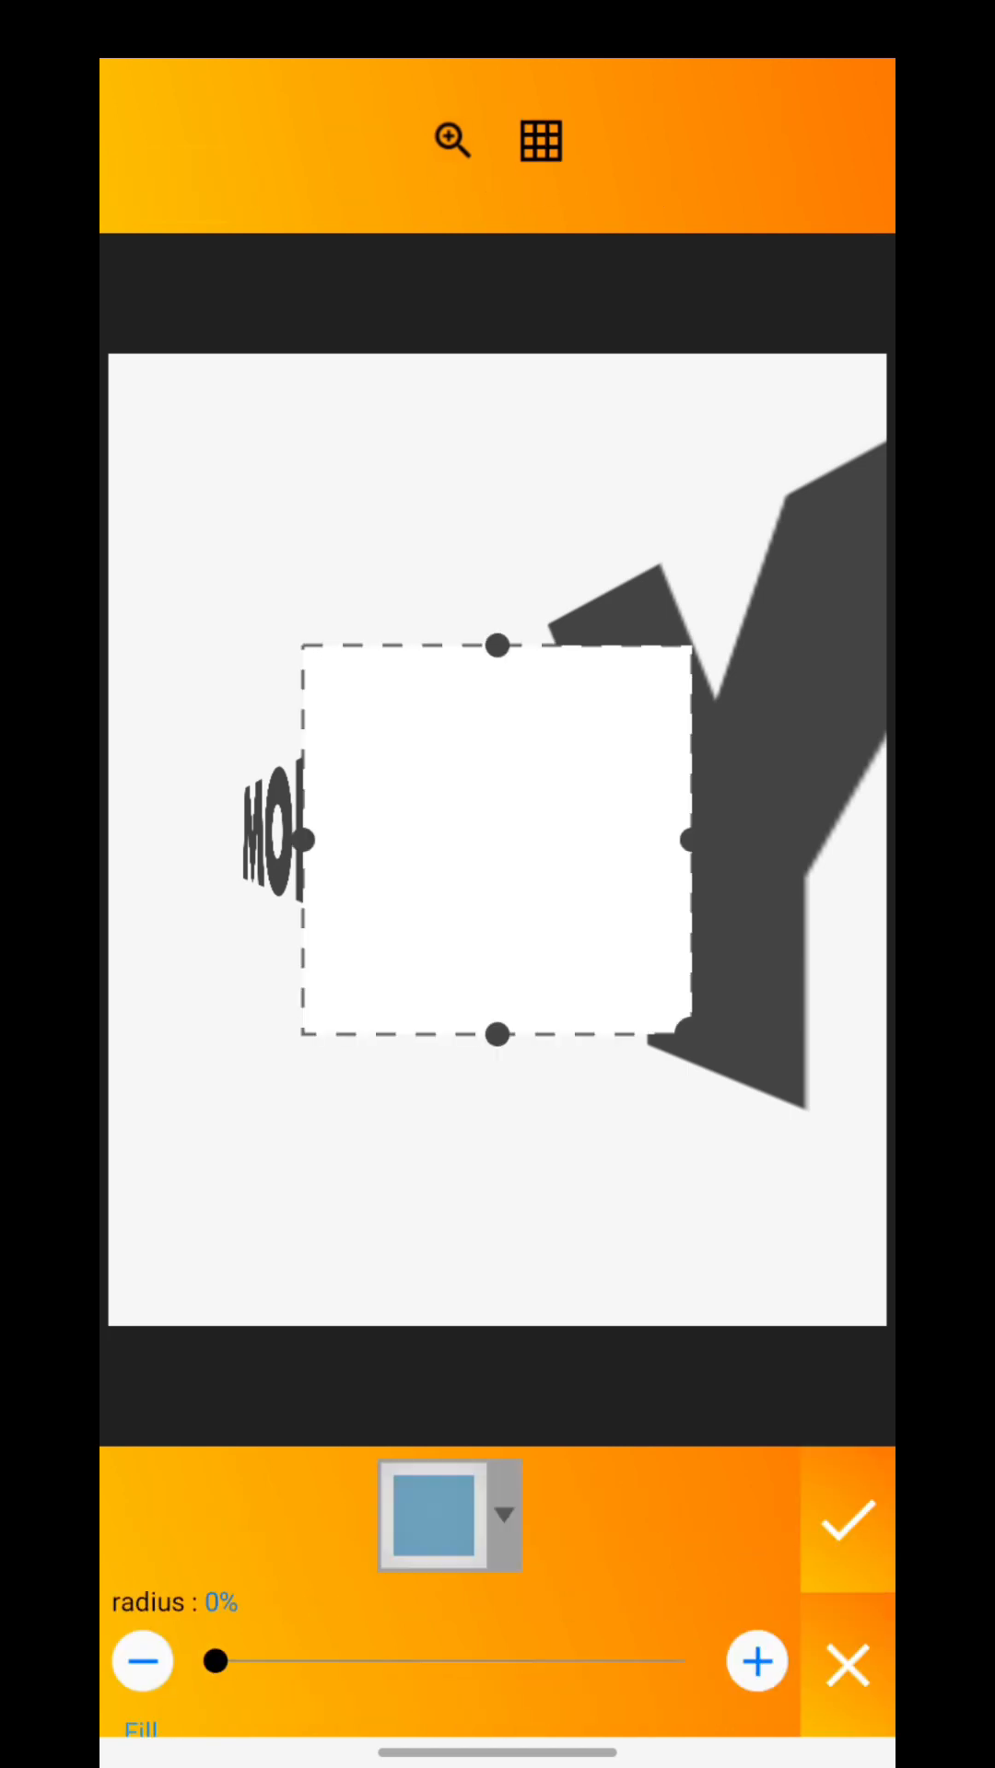
- Tilt the rectangle 45° on x and 25° on y into a dark perspective stripe
{"action": "left_click", "coordinate": [849, 1521]}
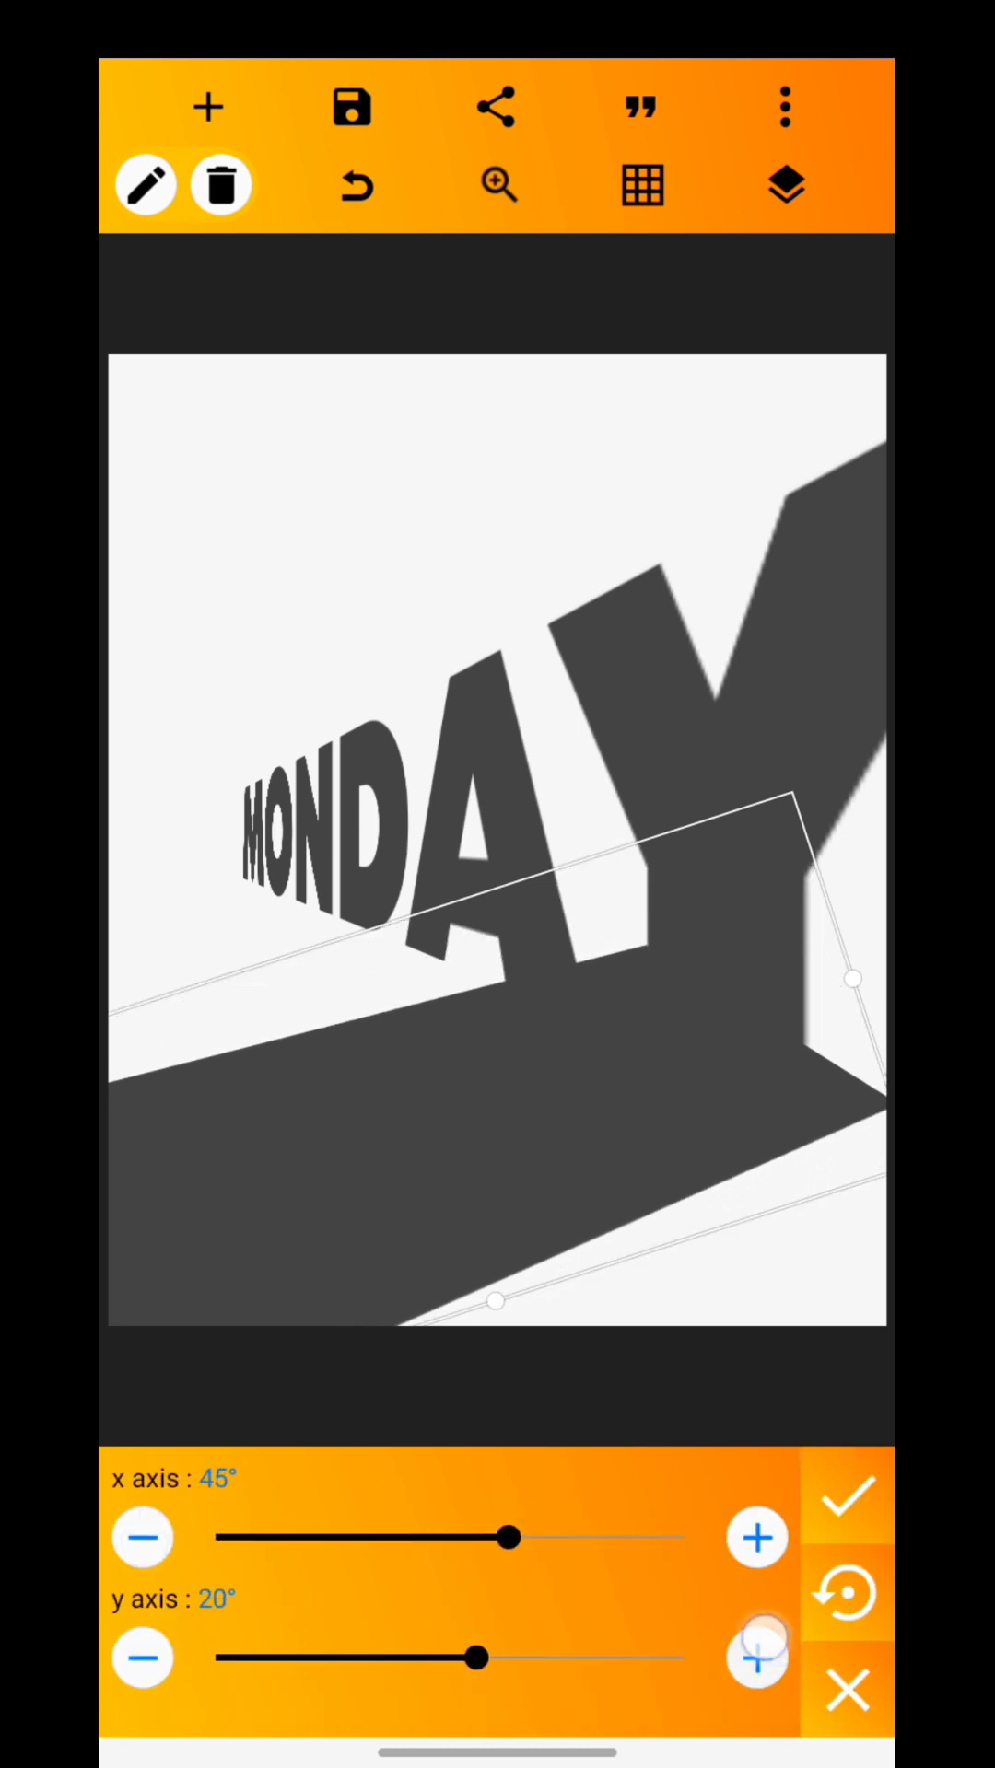
{"action": "left_click", "coordinate": [755, 1657]}
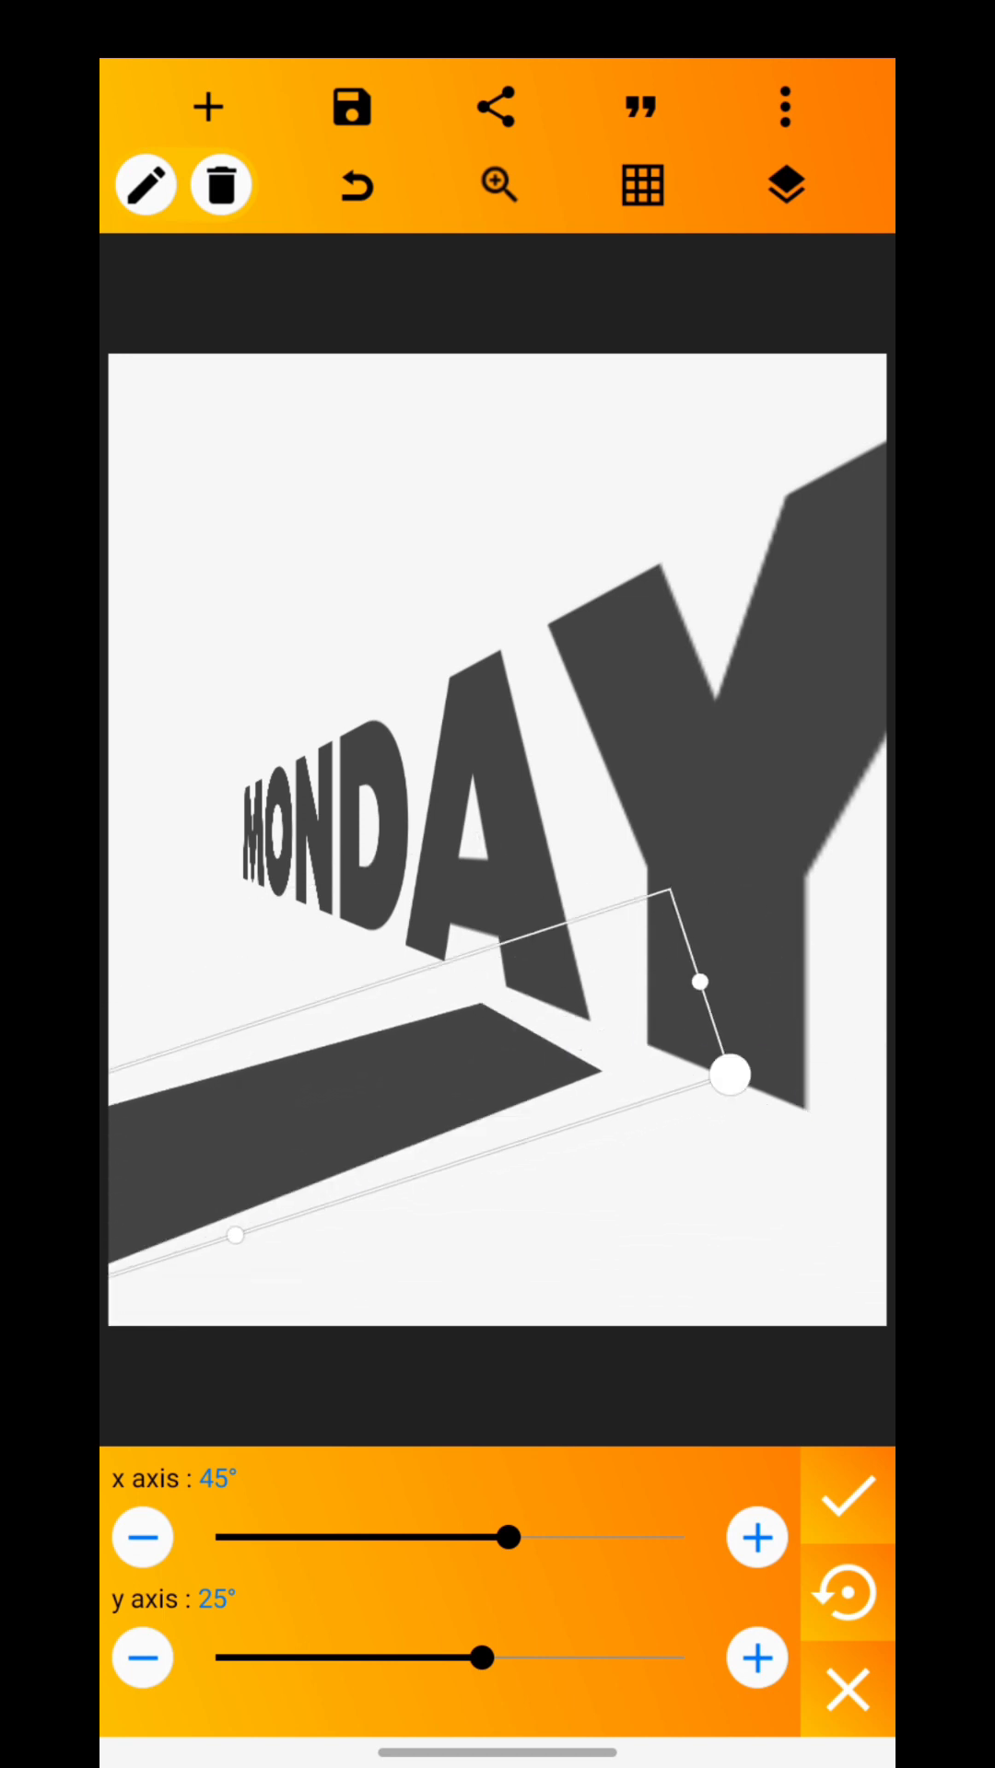
{"action": "left_click", "coordinate": [846, 1494]}
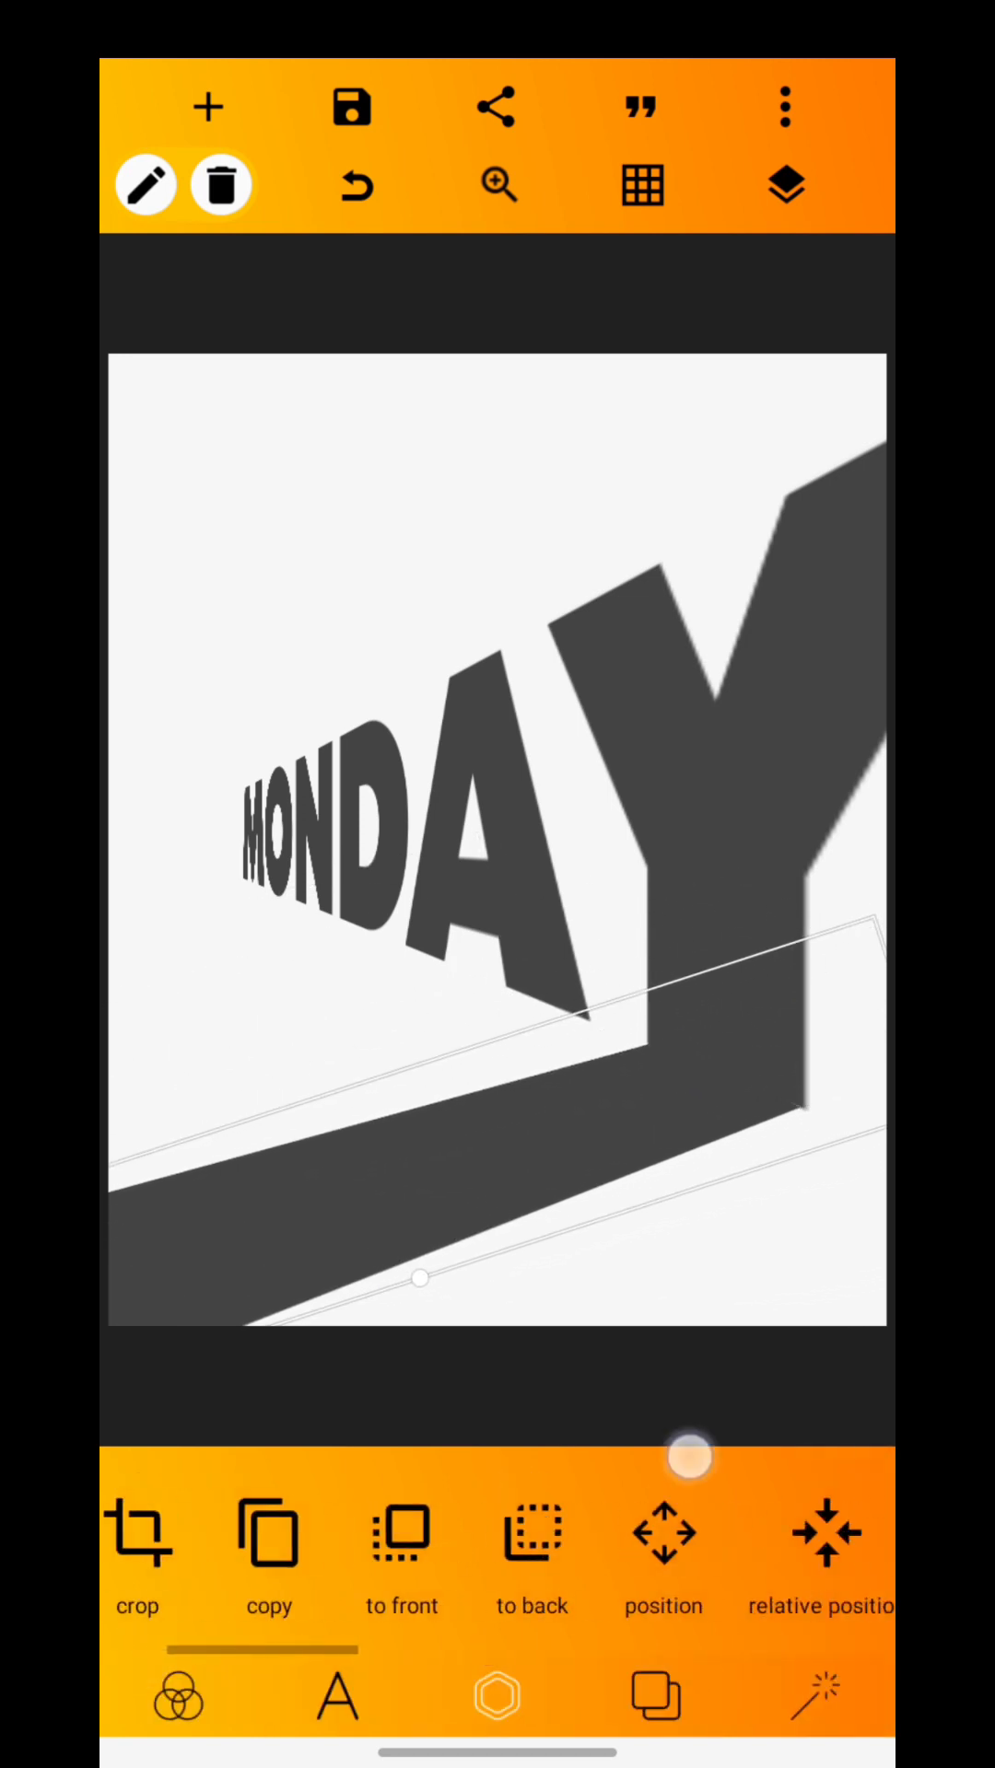
- Duplicate the dark stripe, reposition the copy, and angle it to about -9°
{"action": "left_click", "coordinate": [662, 1535]}
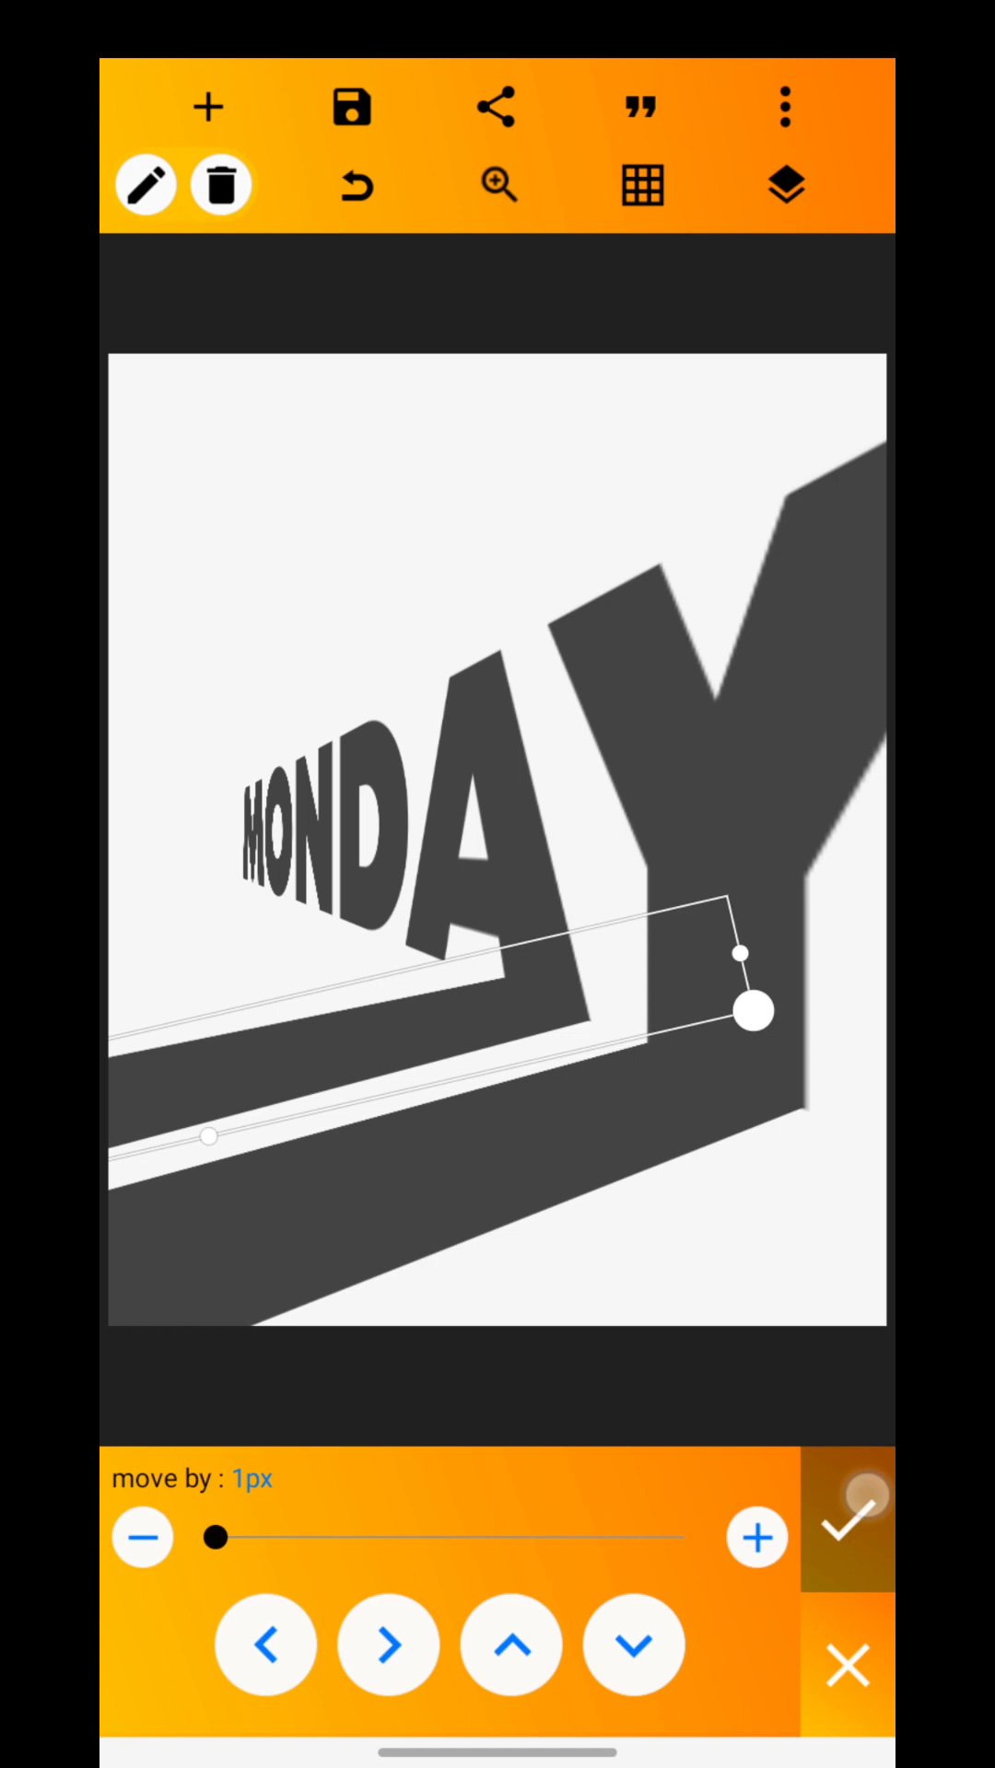
{"action": "left_click", "coordinate": [845, 1517]}
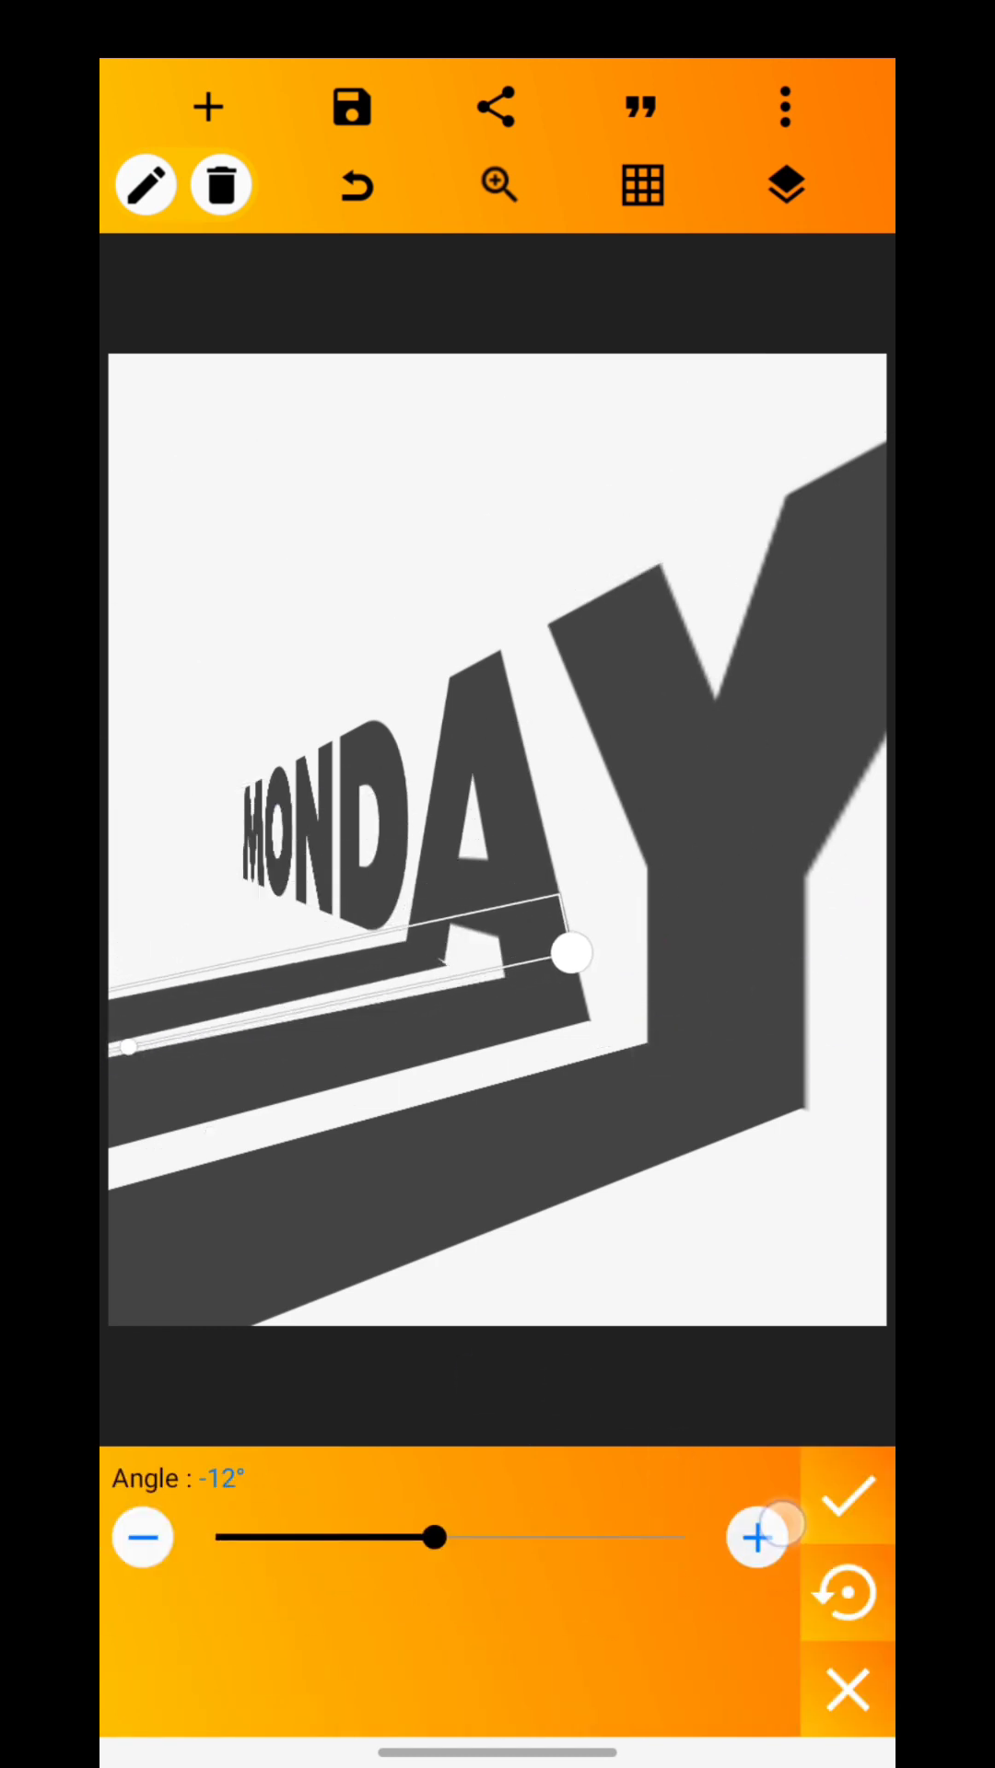
{"action": "left_click", "coordinate": [757, 1537]}
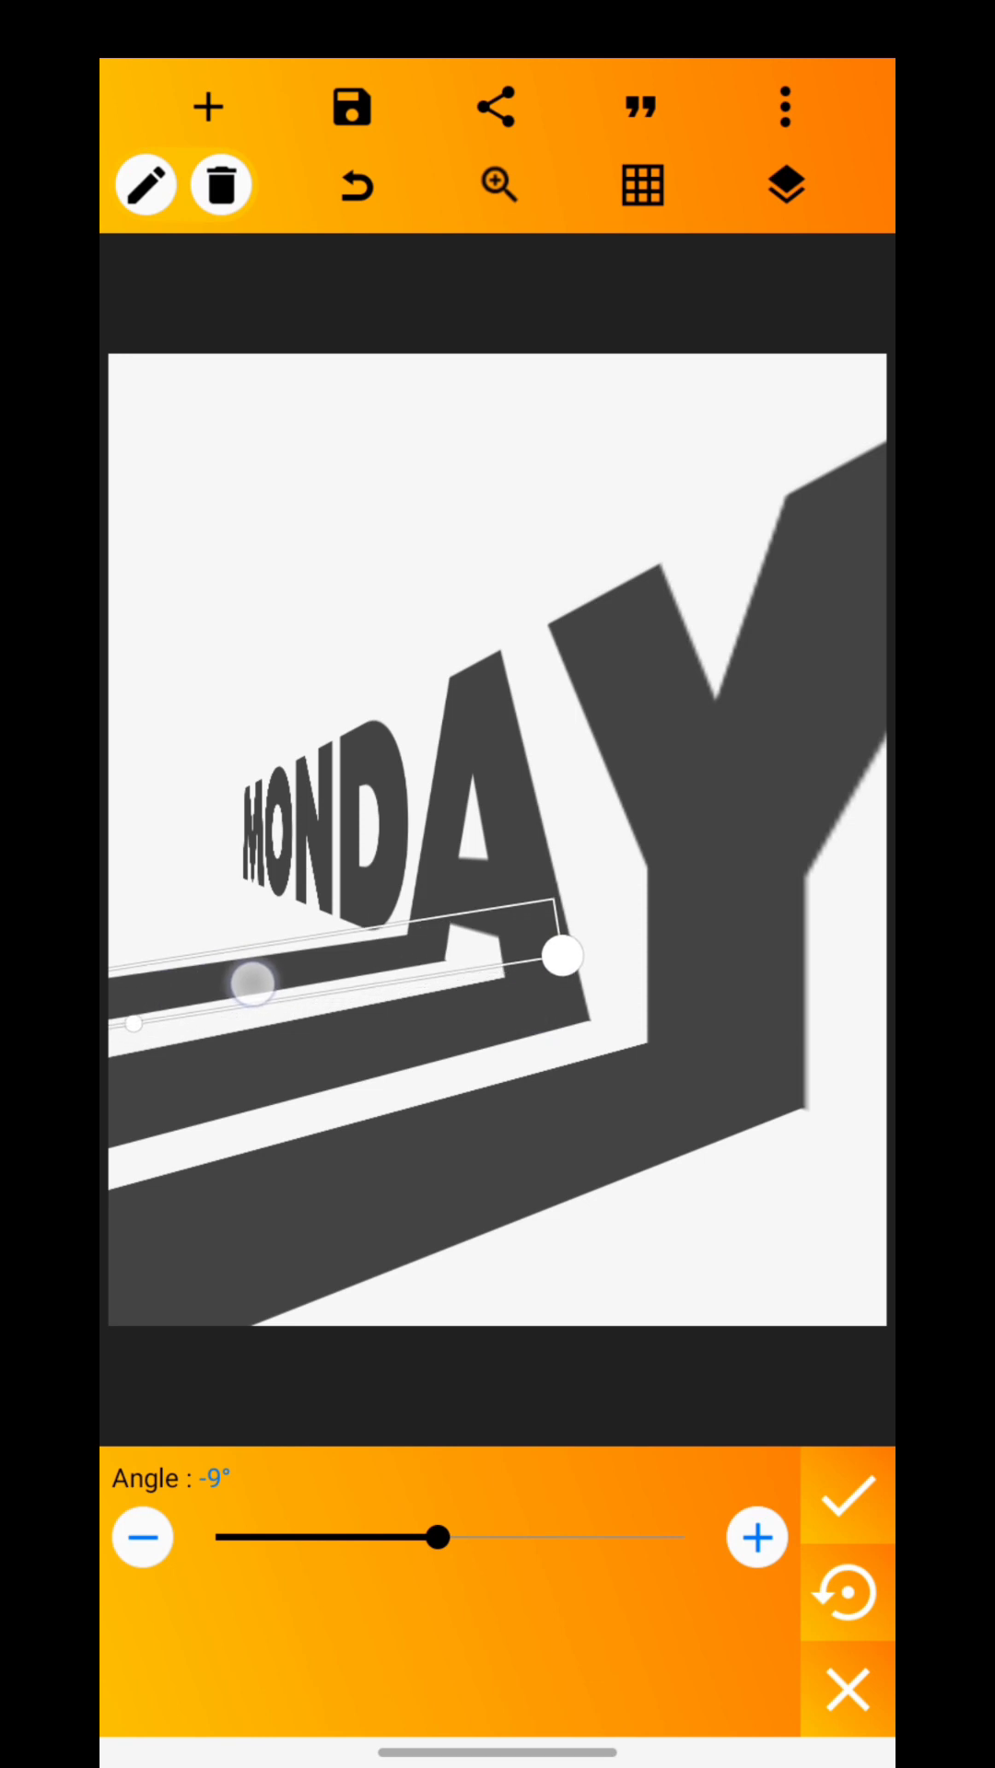
{"action": "left_click", "coordinate": [844, 1497]}
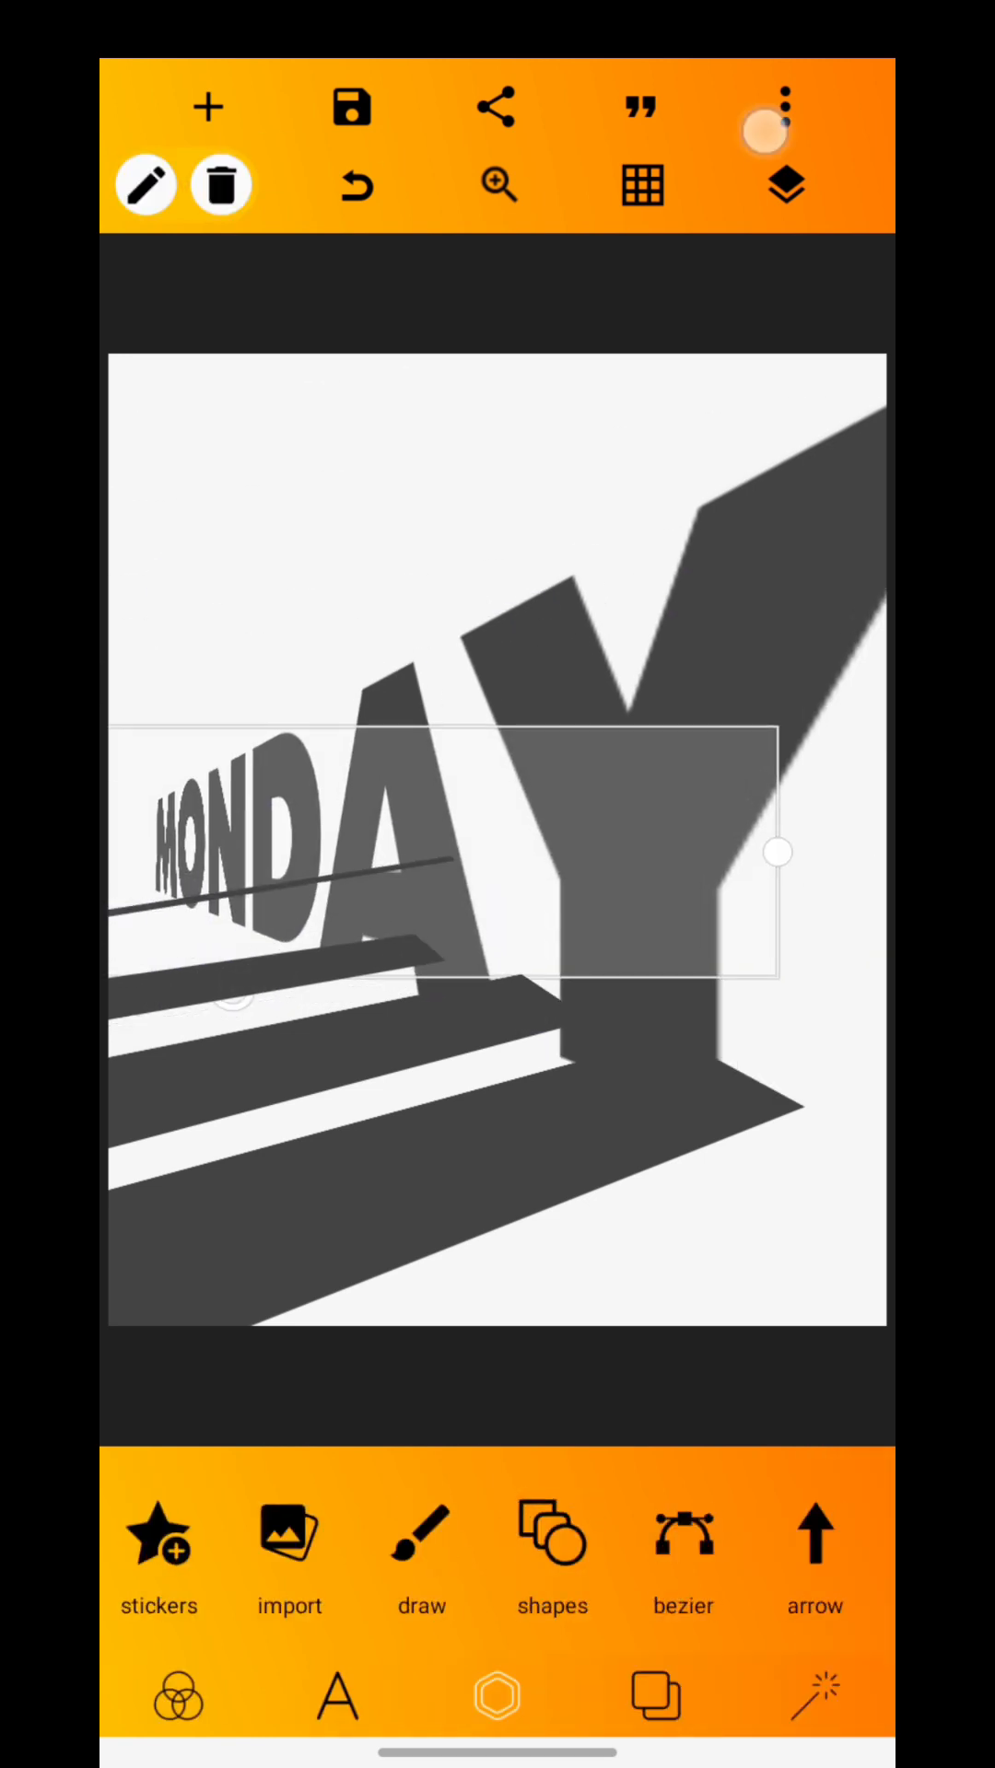
- Copy a stripe layer into a thin line left of the M, angled -6°
{"action": "left_click", "coordinate": [785, 187]}
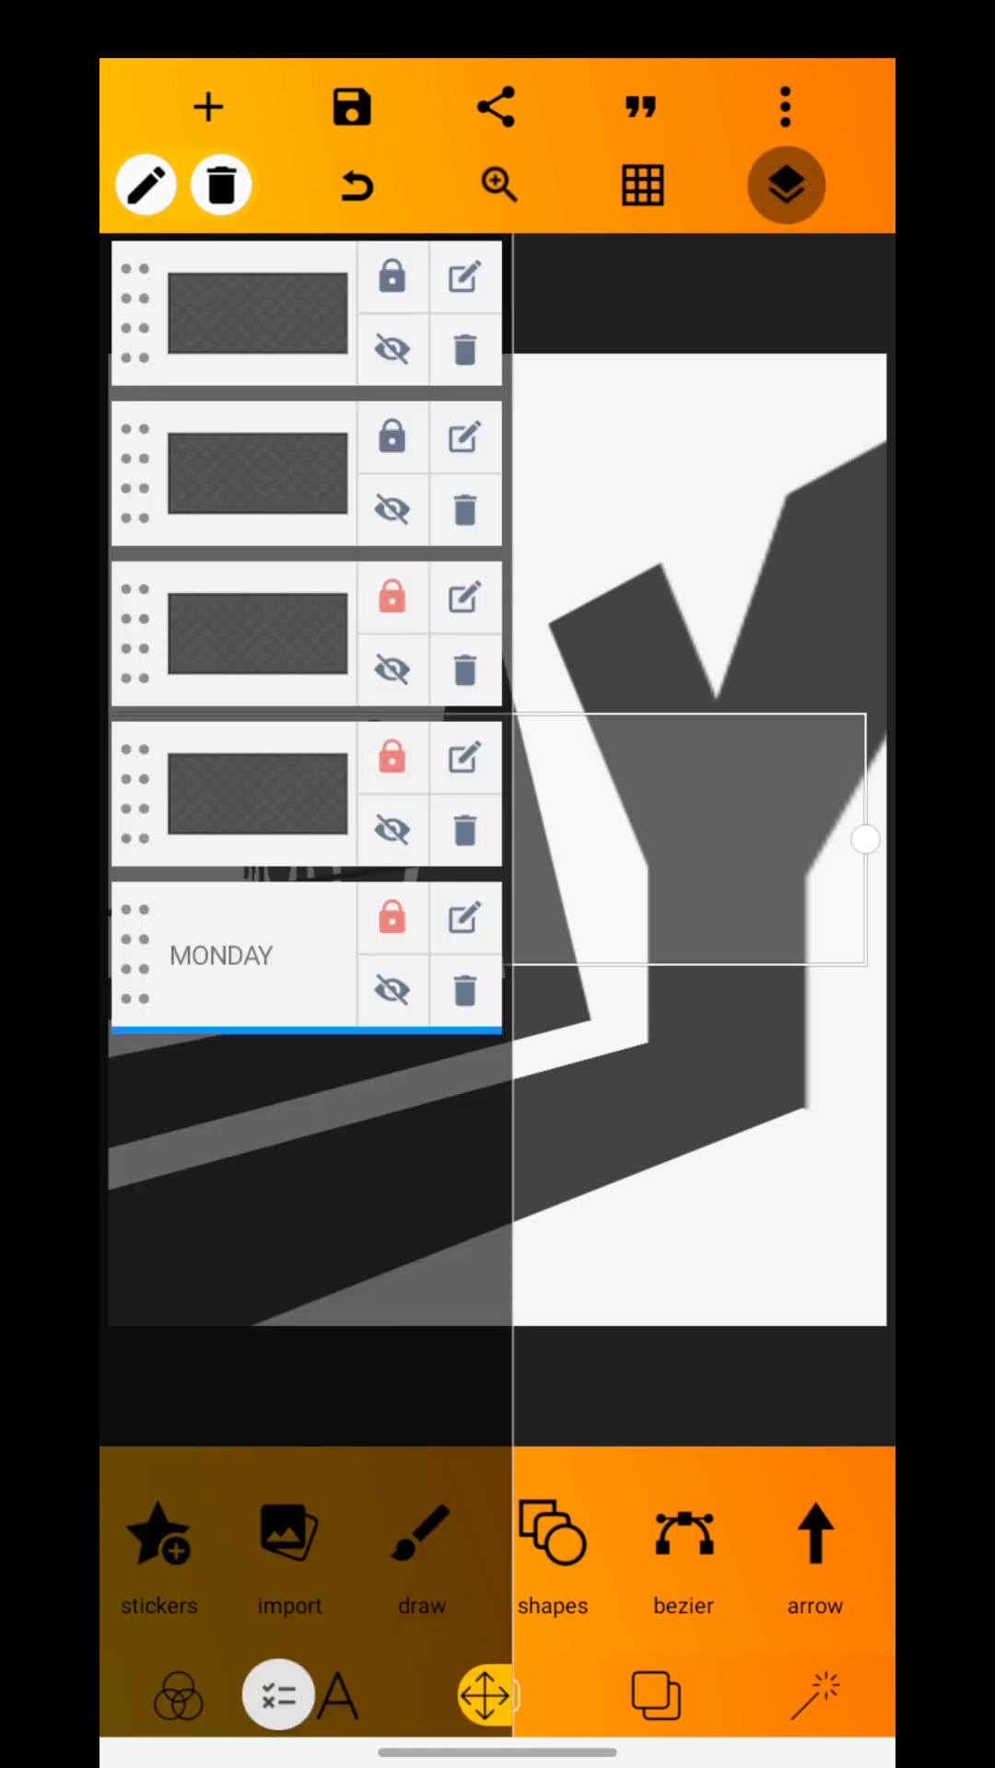
{"action": "left_click", "coordinate": [786, 185]}
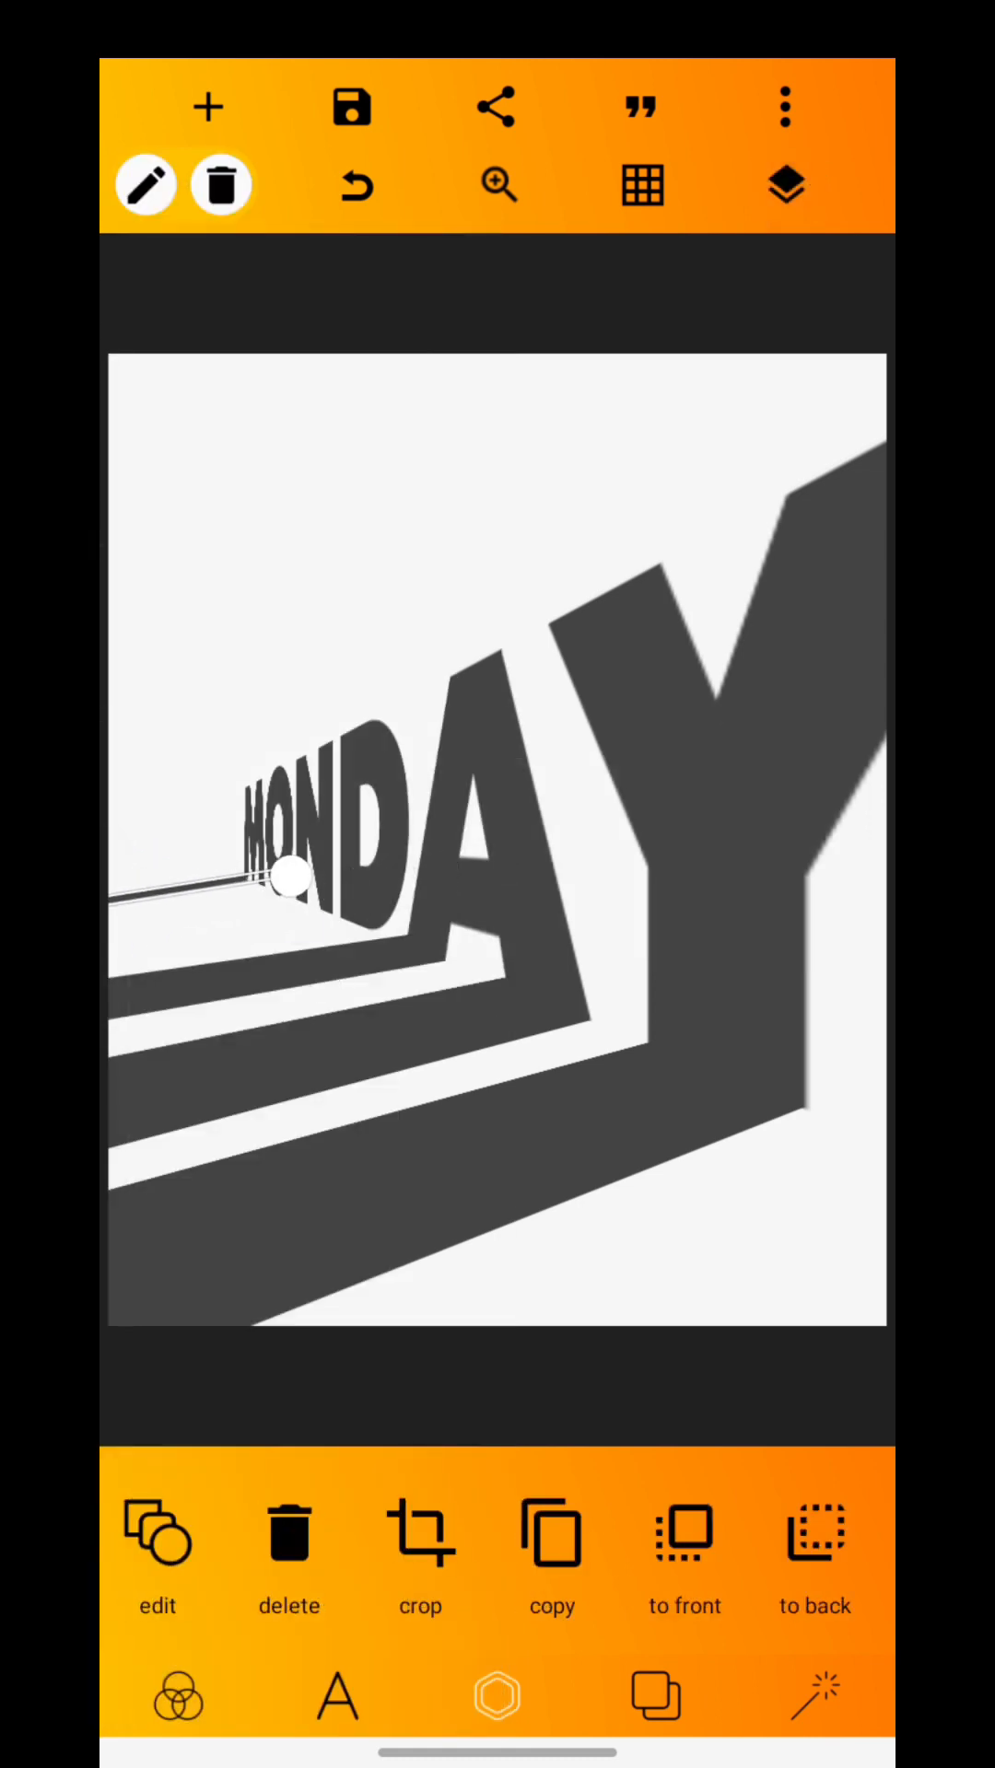
{"action": "left_click", "coordinate": [155, 1533]}
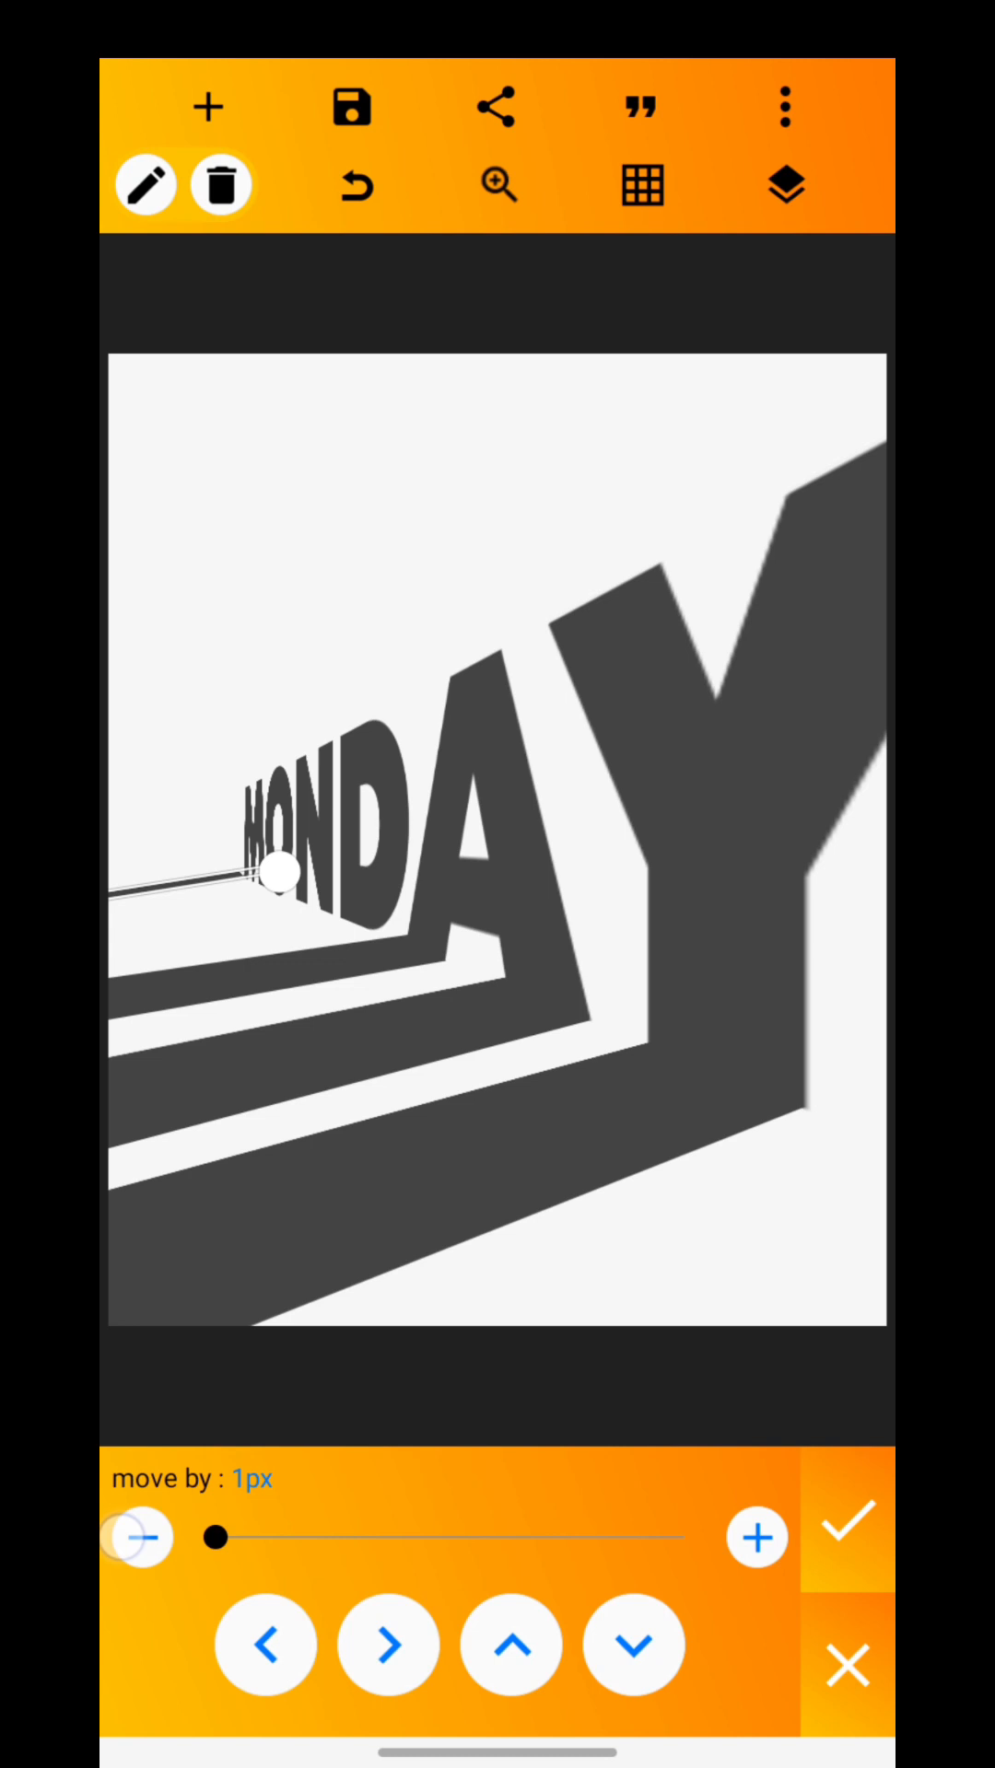
{"action": "left_click", "coordinate": [844, 1521]}
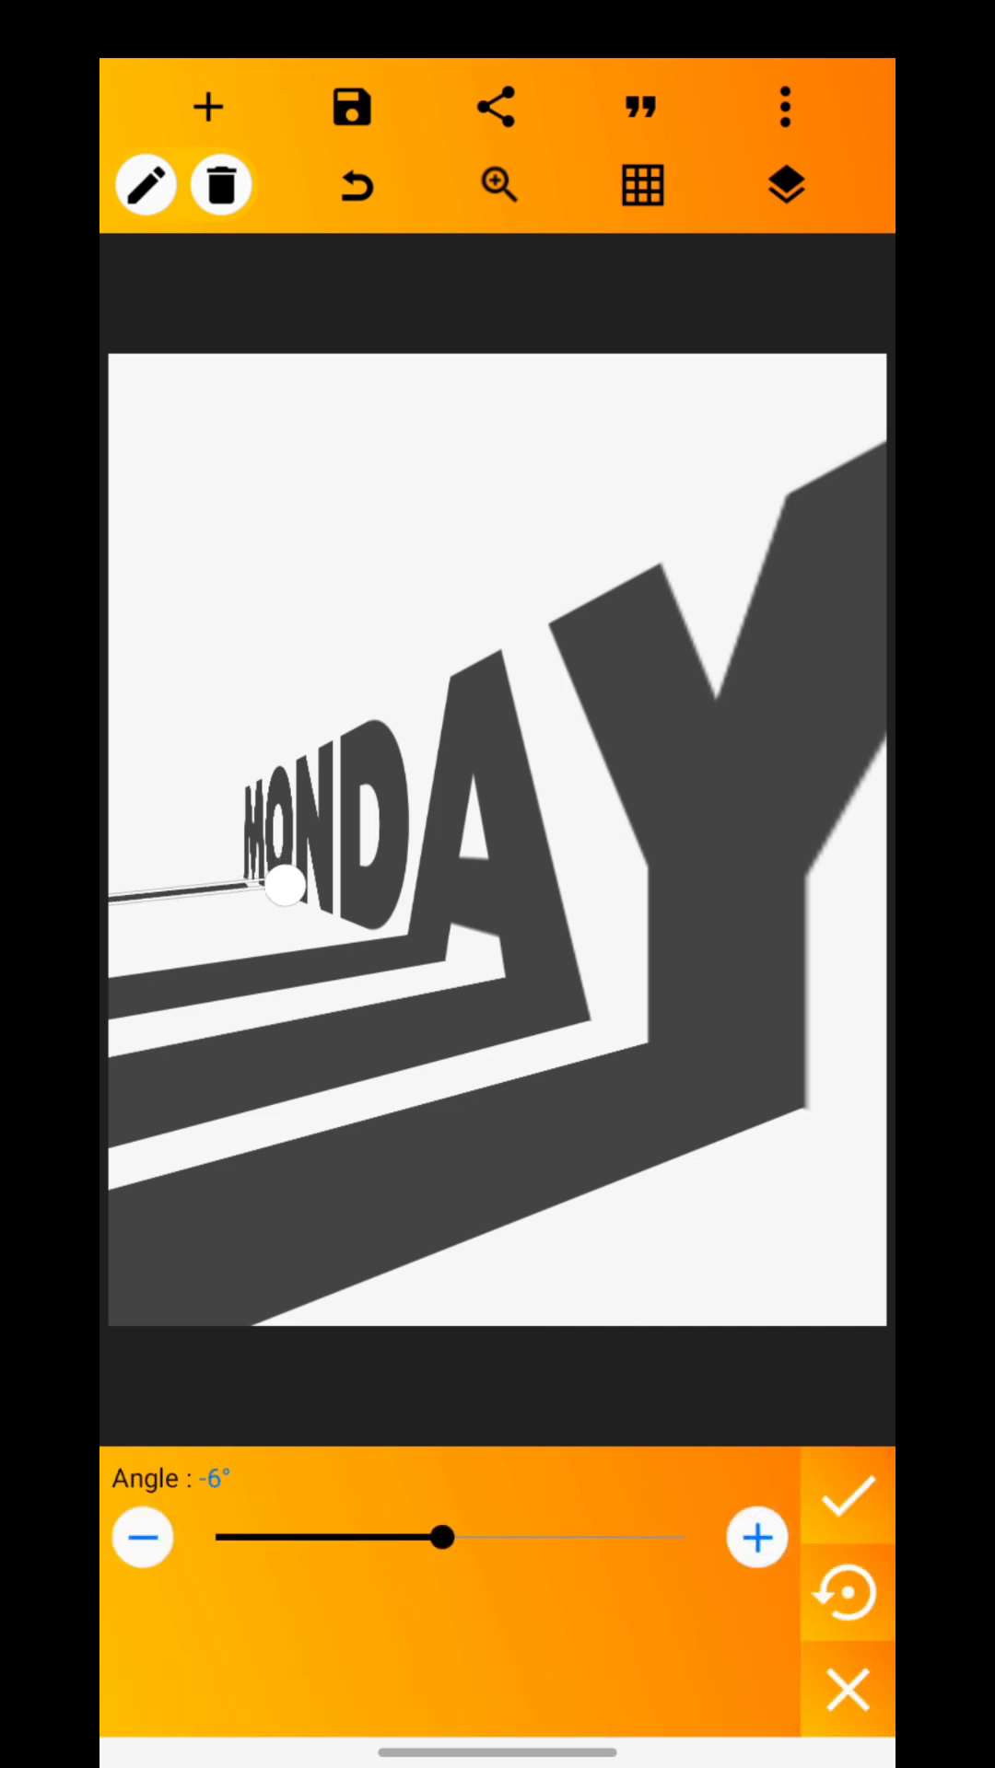
{"action": "left_click", "coordinate": [844, 1498]}
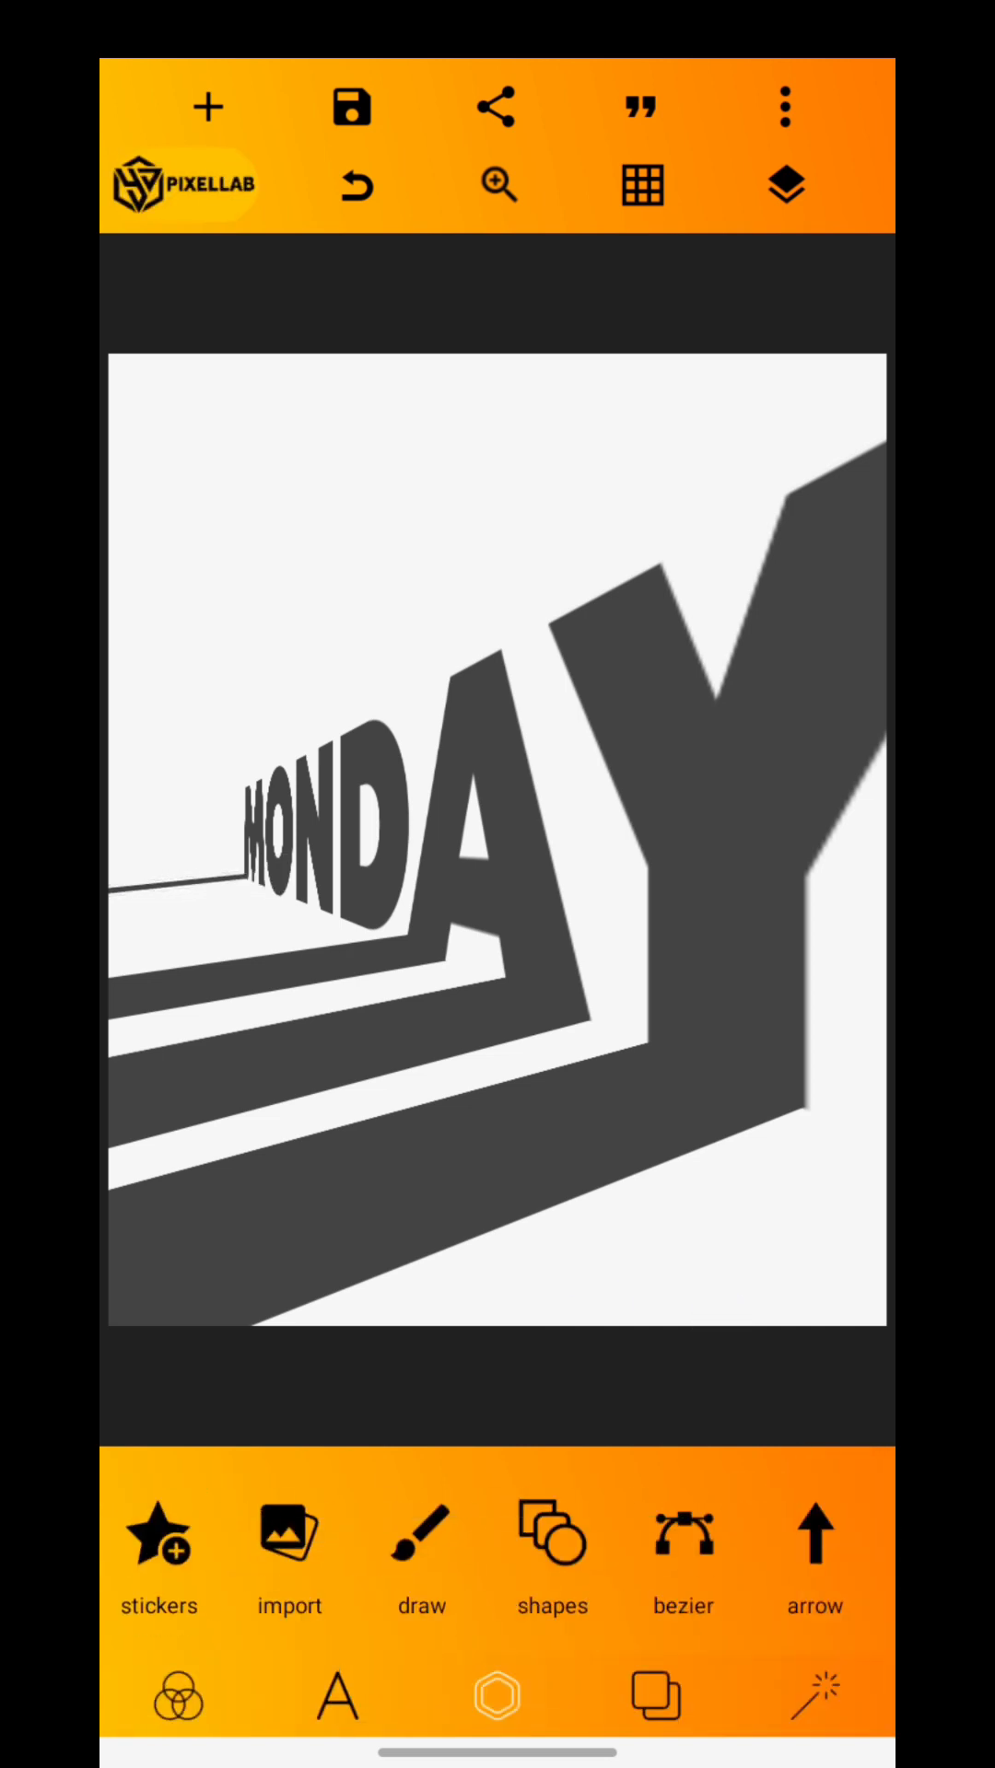
- Add a second thin -6° stripe, nudged in 5px and 1px steps beneath the first
{"action": "left_click", "coordinate": [282, 936]}
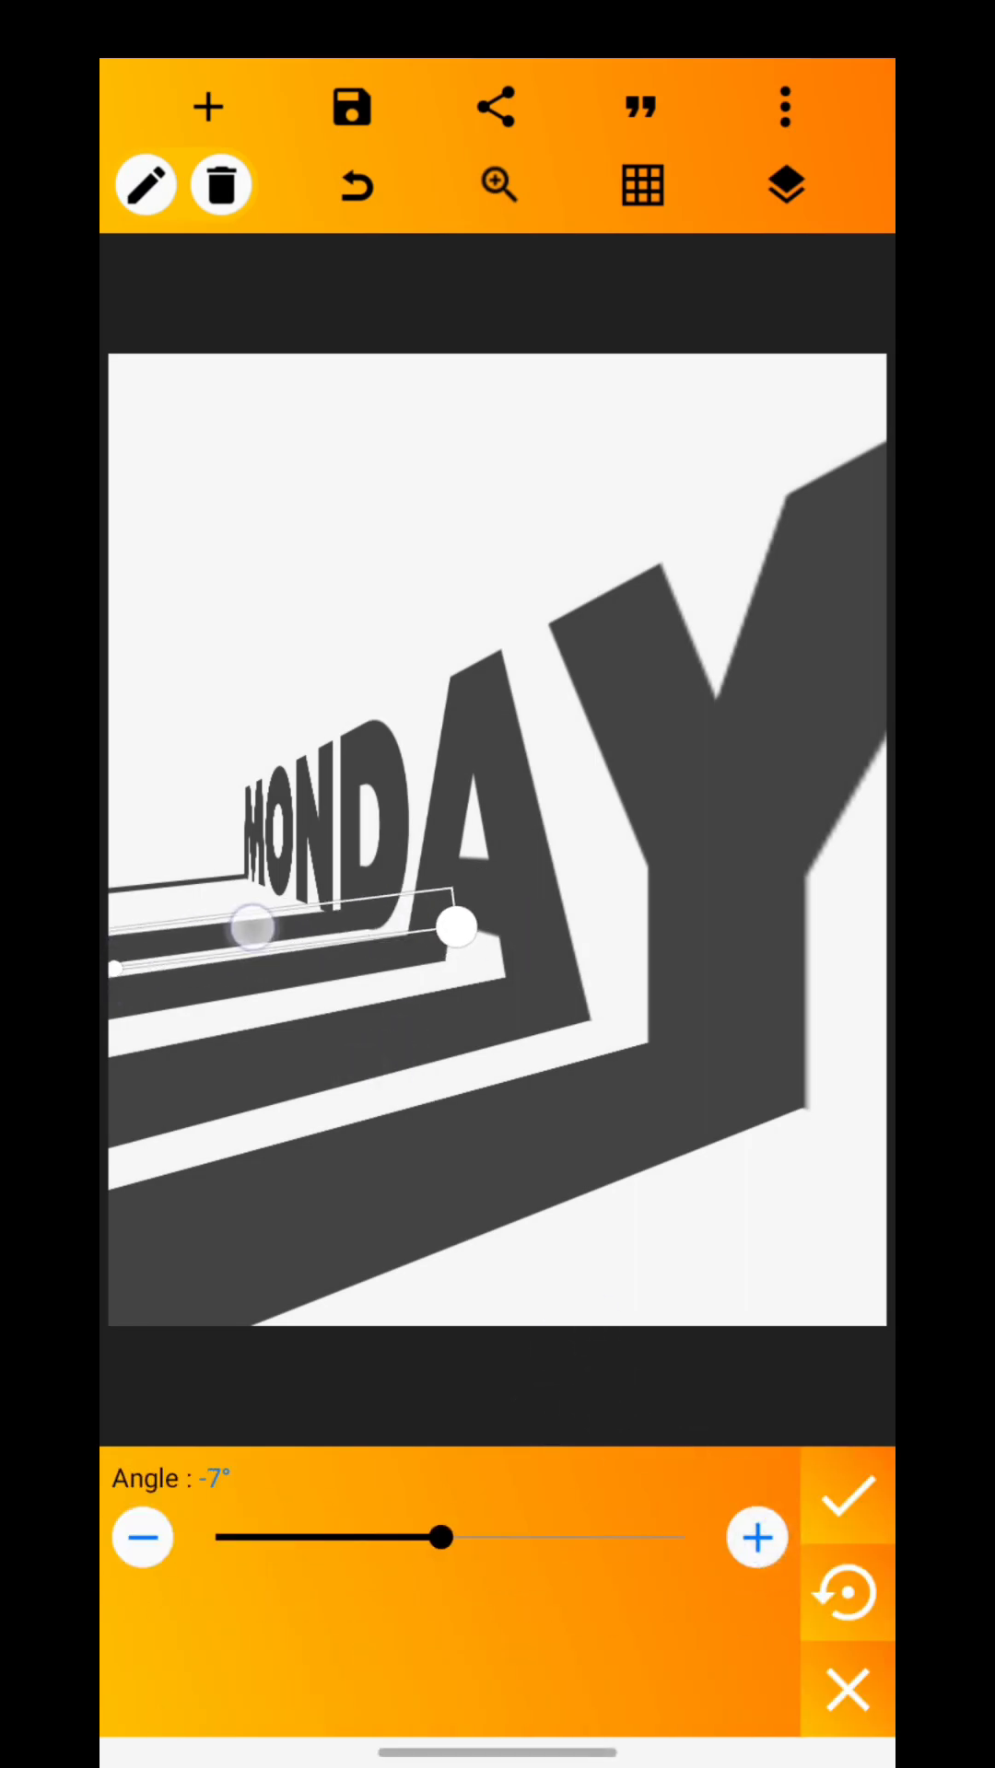
{"action": "left_click", "coordinate": [848, 1494]}
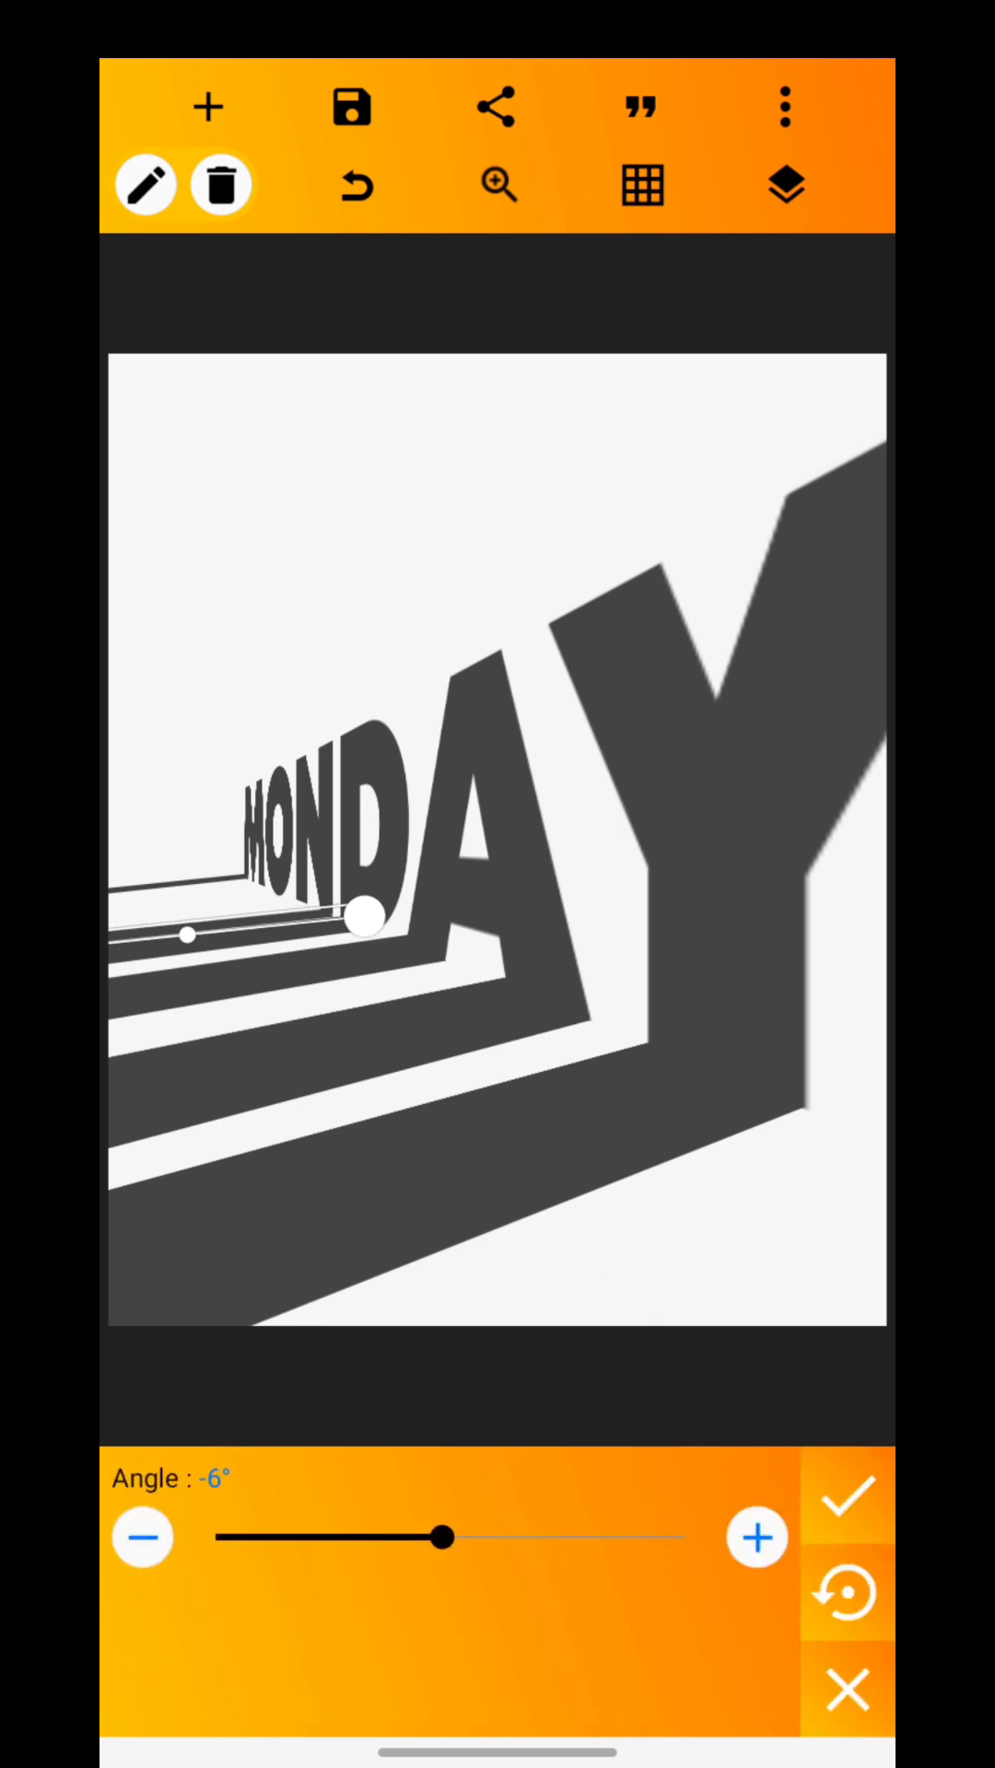
{"action": "left_click", "coordinate": [843, 1533]}
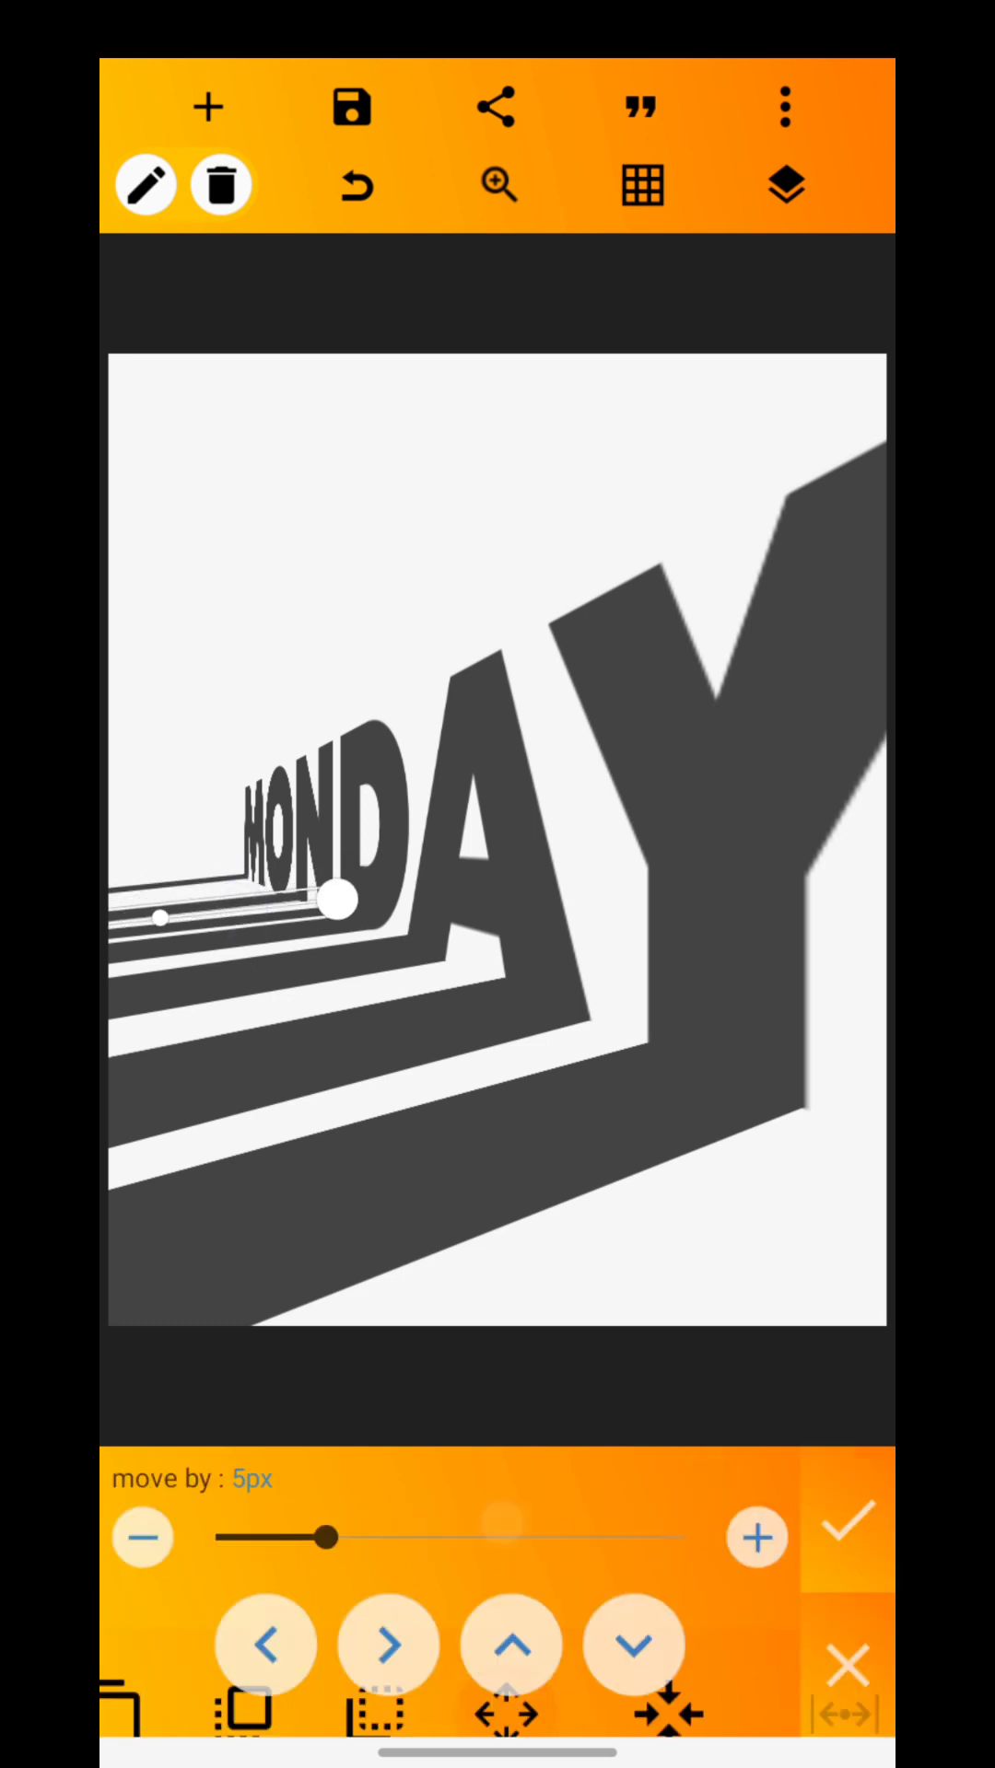
{"action": "left_click", "coordinate": [840, 1536]}
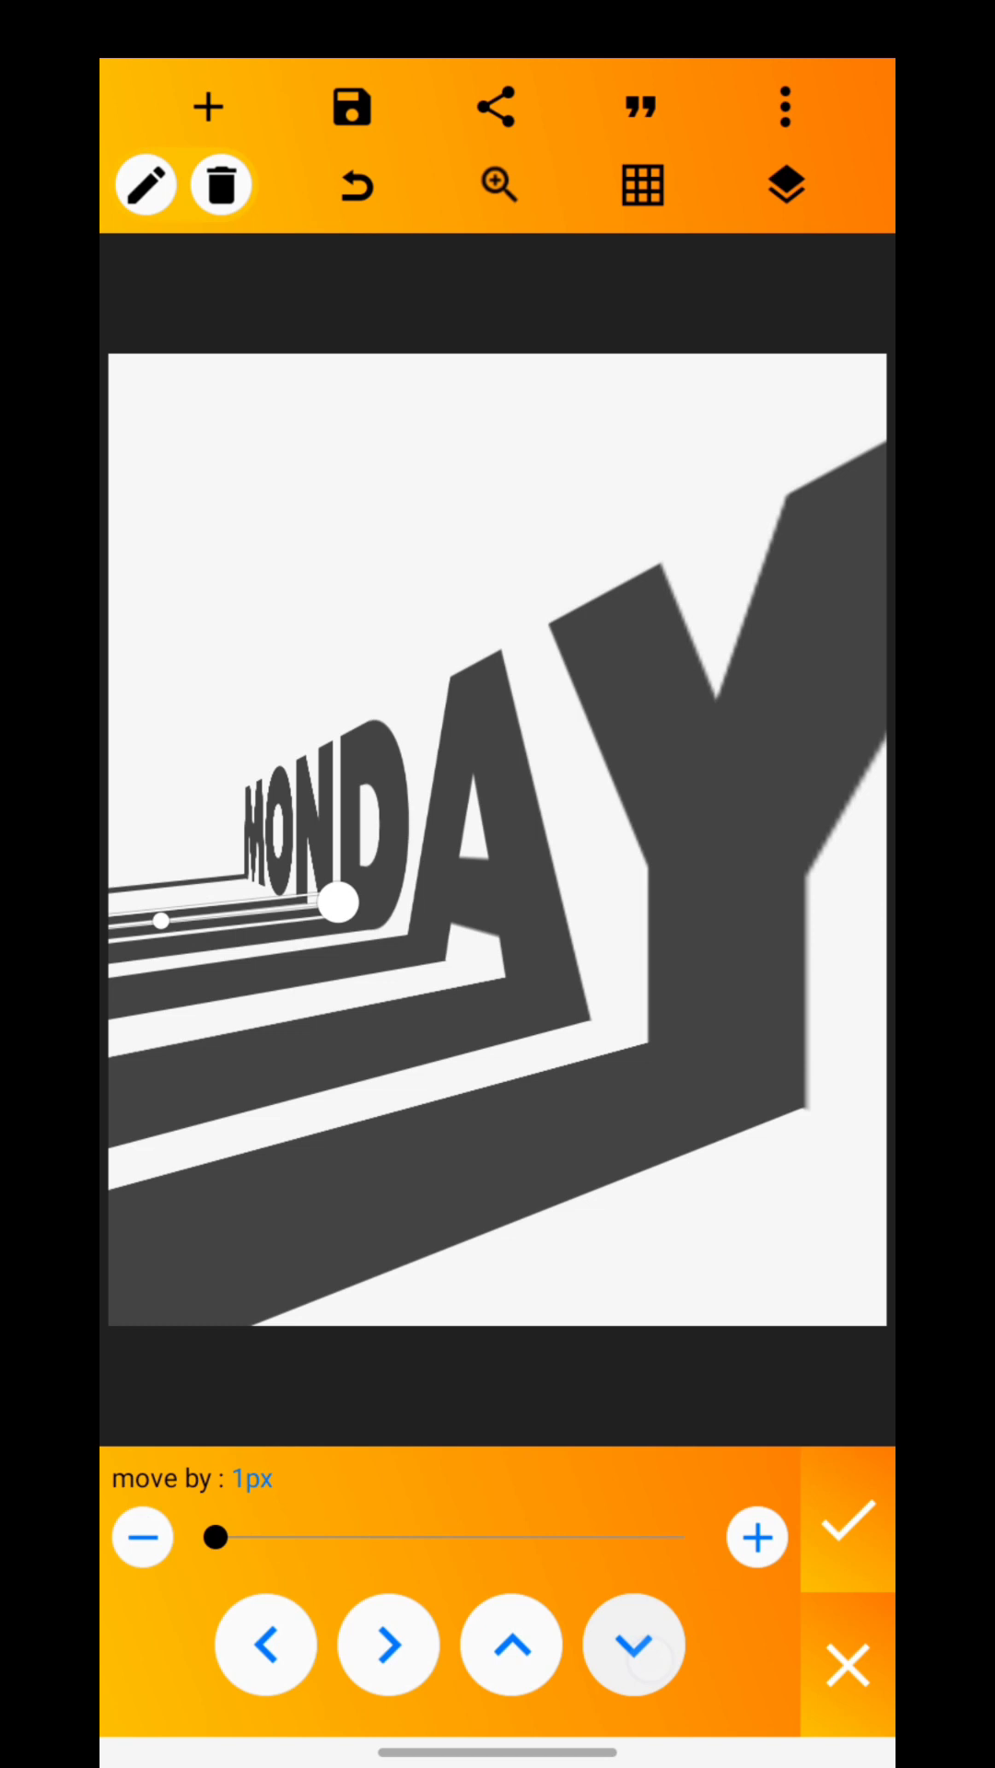
{"action": "left_click", "coordinate": [785, 185]}
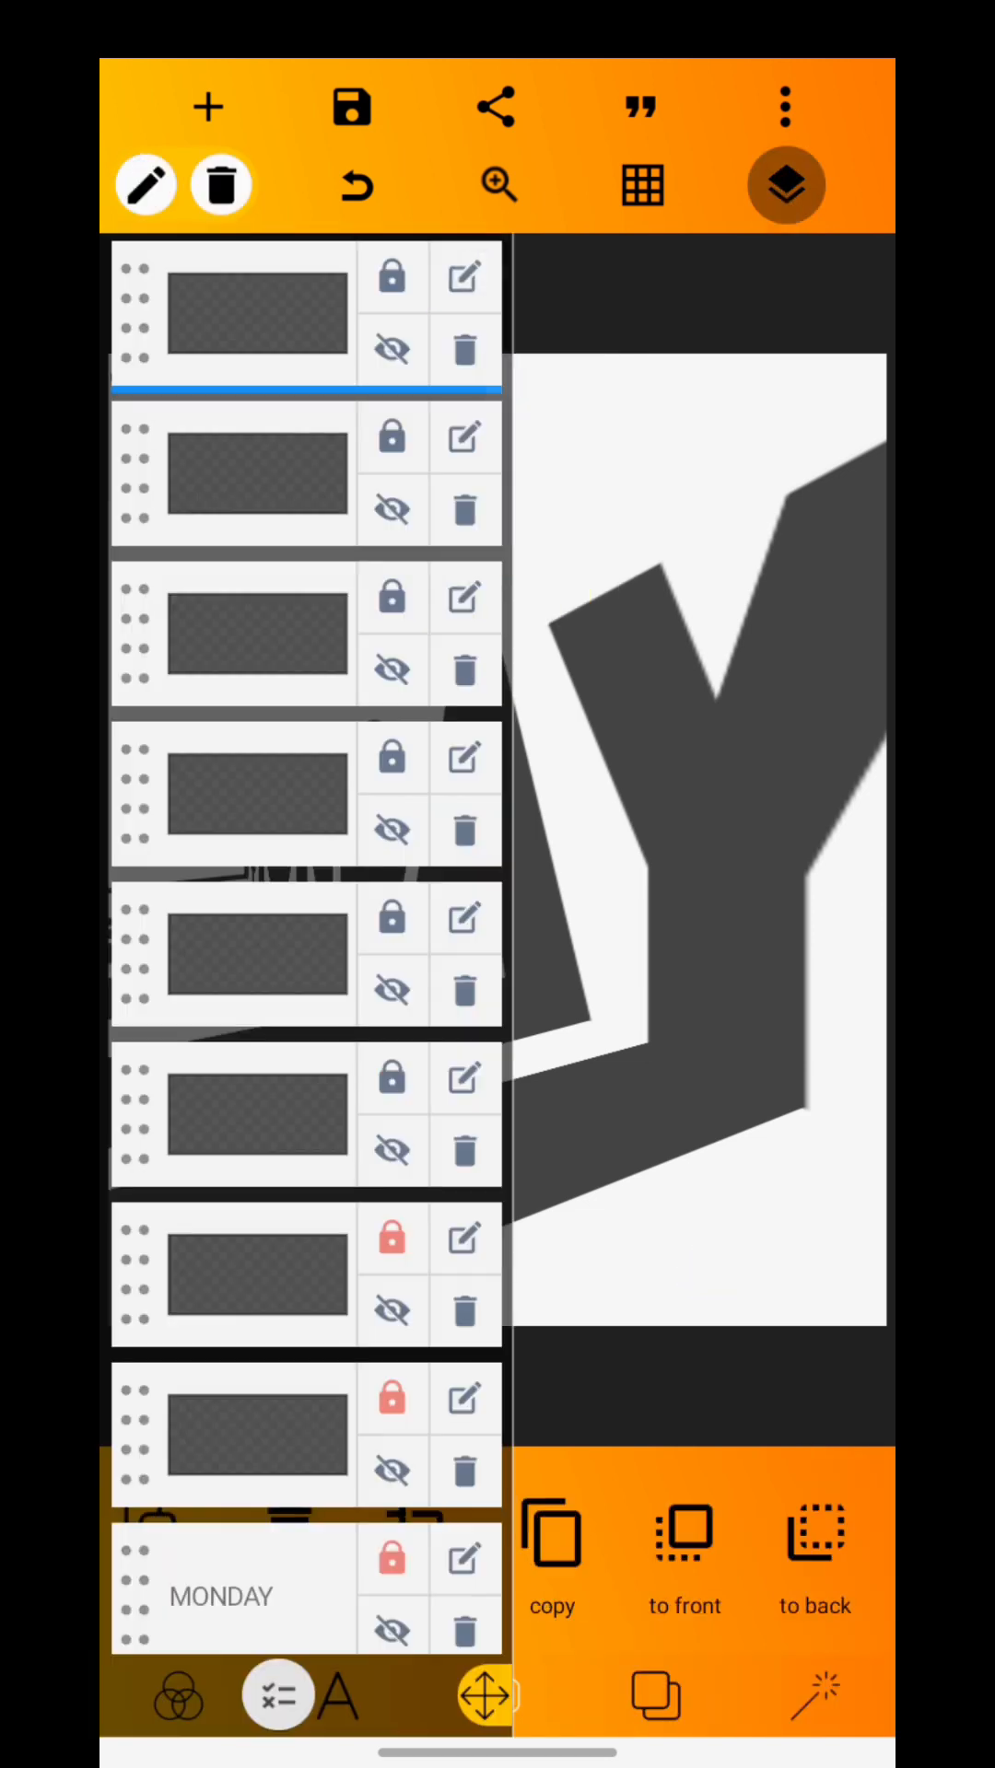
- Copy a stripe layer and nudge it by 1px into the converging stack
{"action": "left_click", "coordinate": [785, 185]}
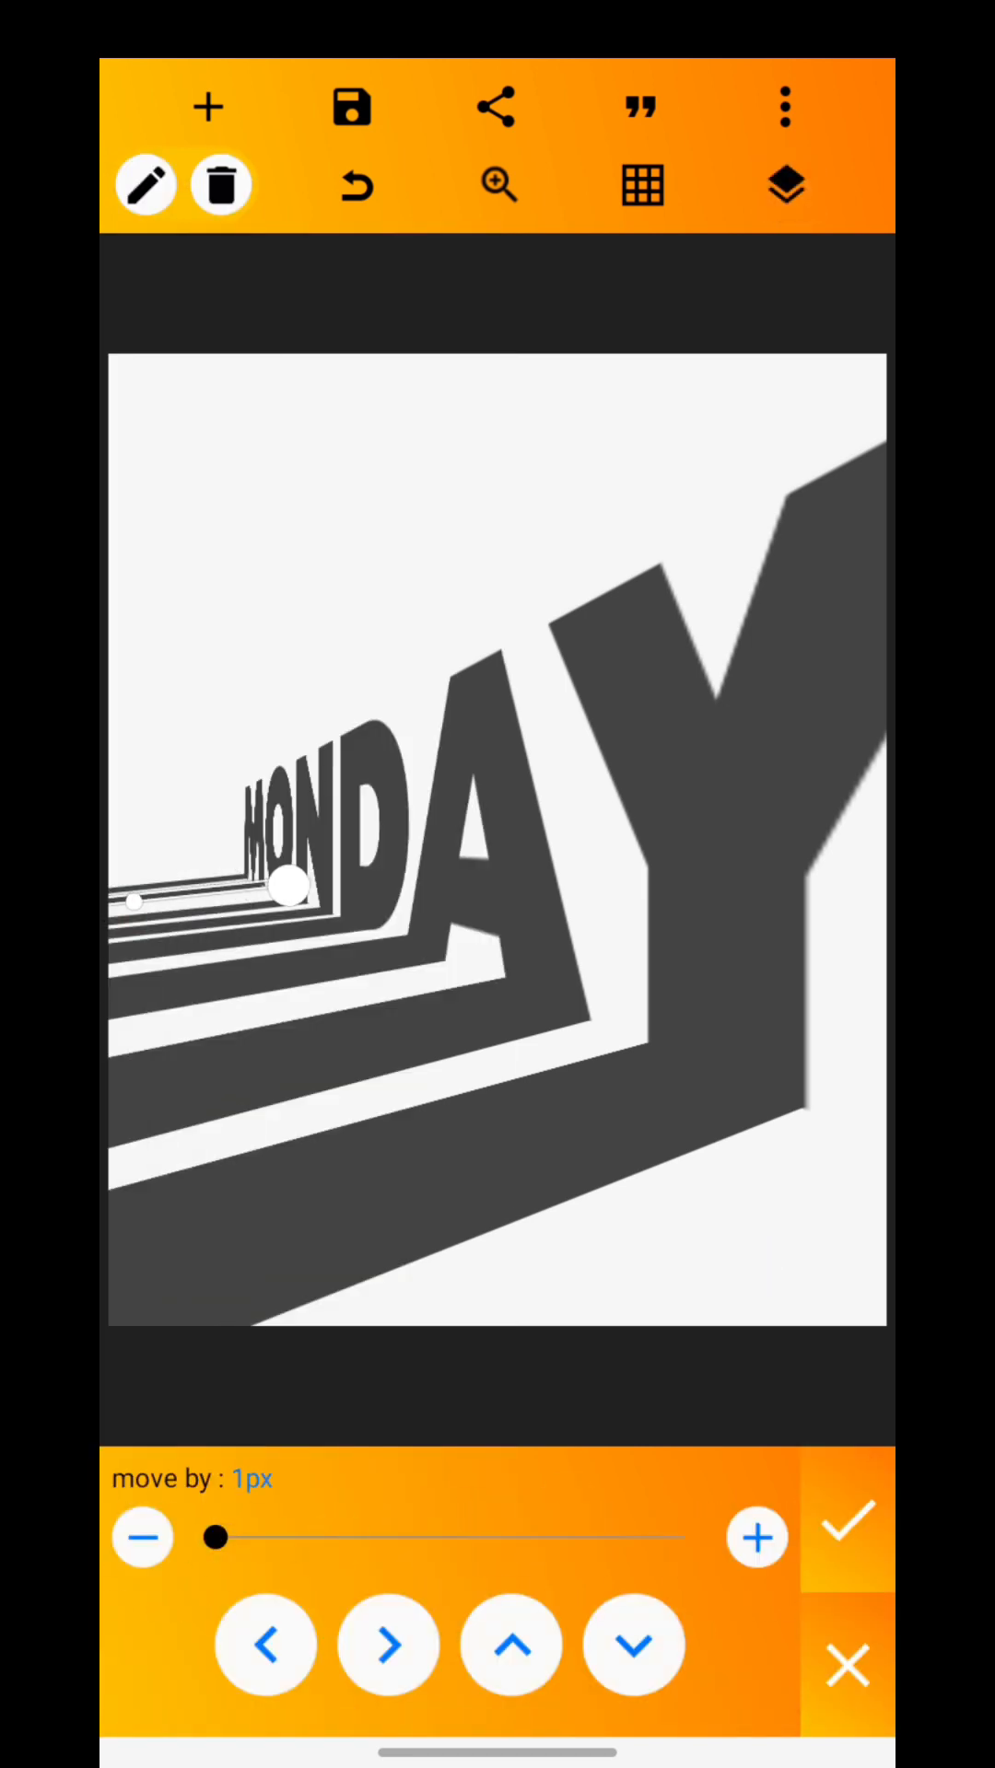
{"action": "left_click", "coordinate": [843, 1537]}
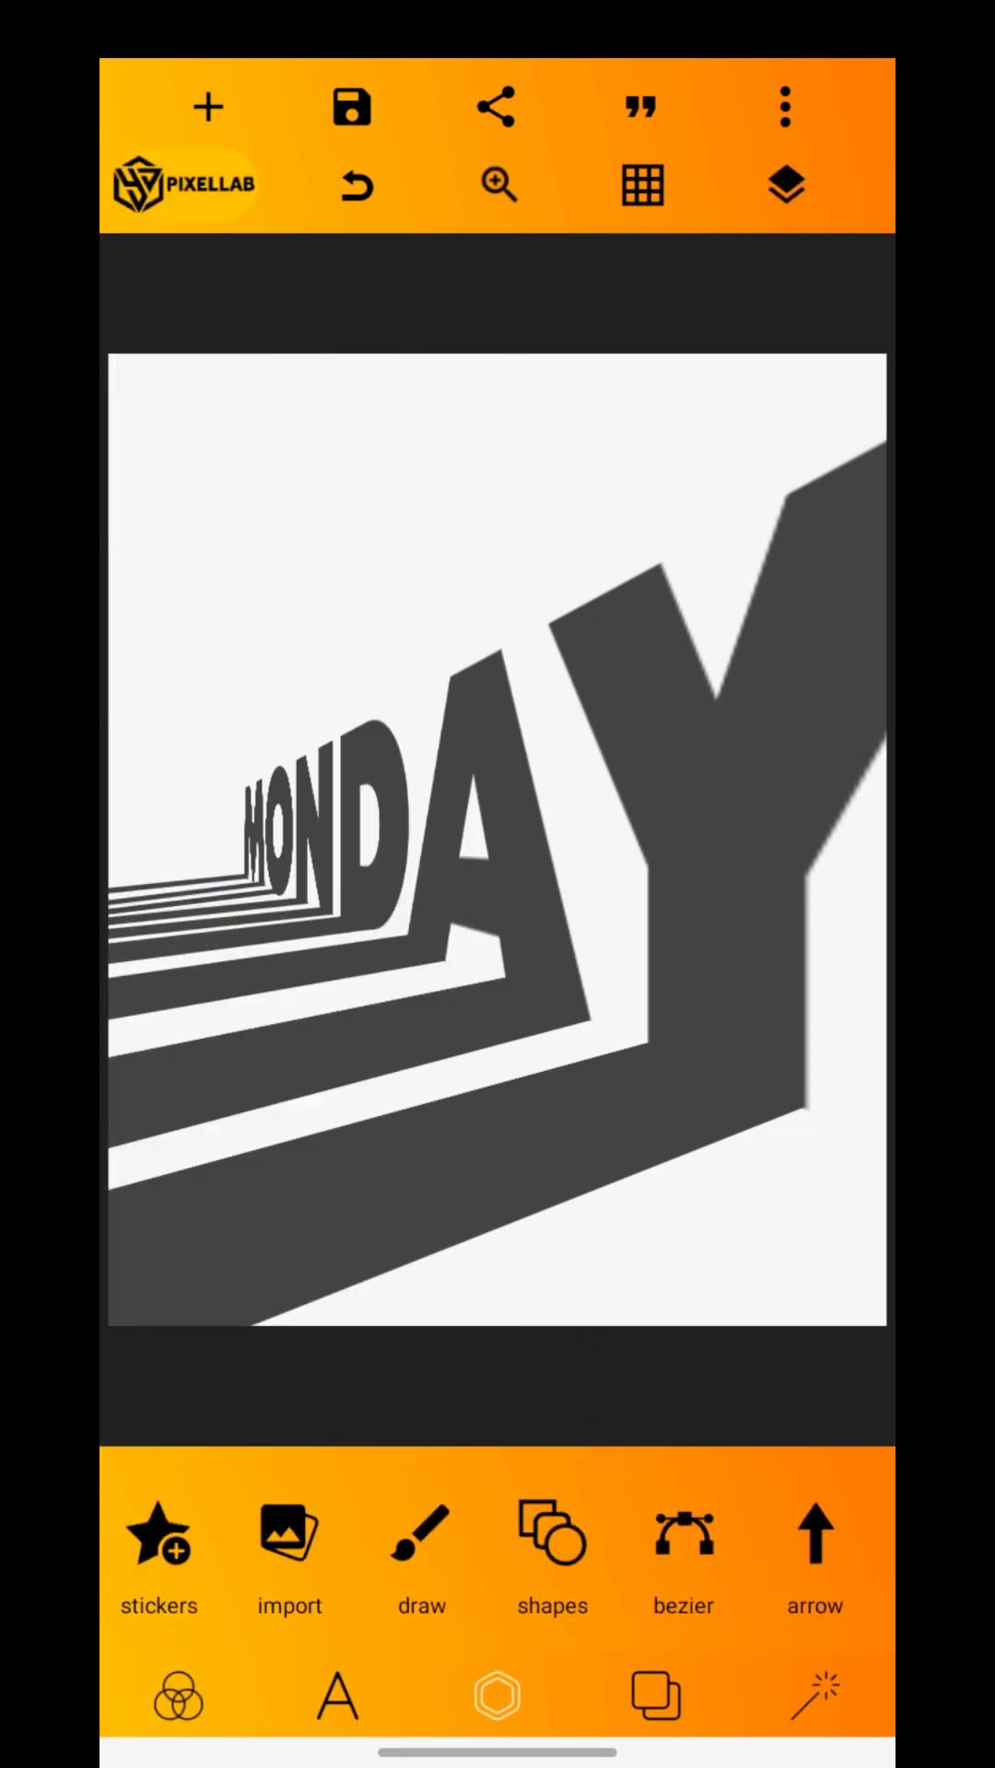
- Copy one more thin stripe and nudge it into place near the M
{"action": "left_click", "coordinate": [315, 891]}
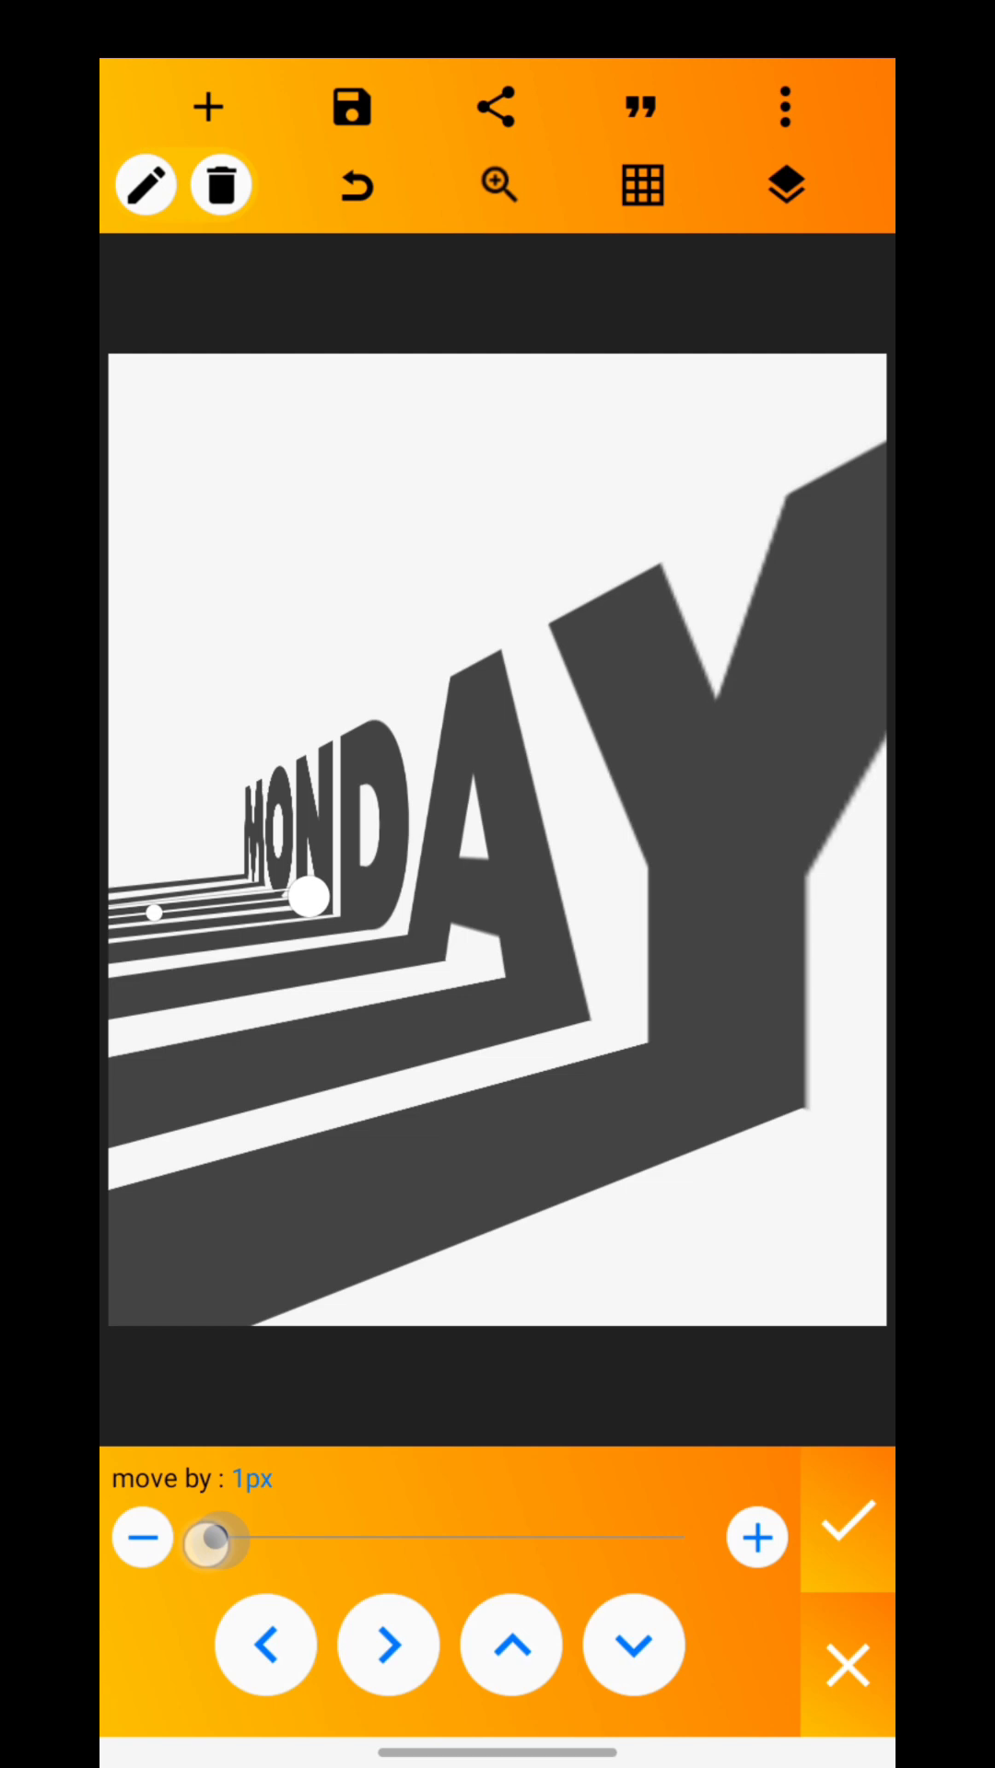
{"action": "left_click", "coordinate": [845, 1538]}
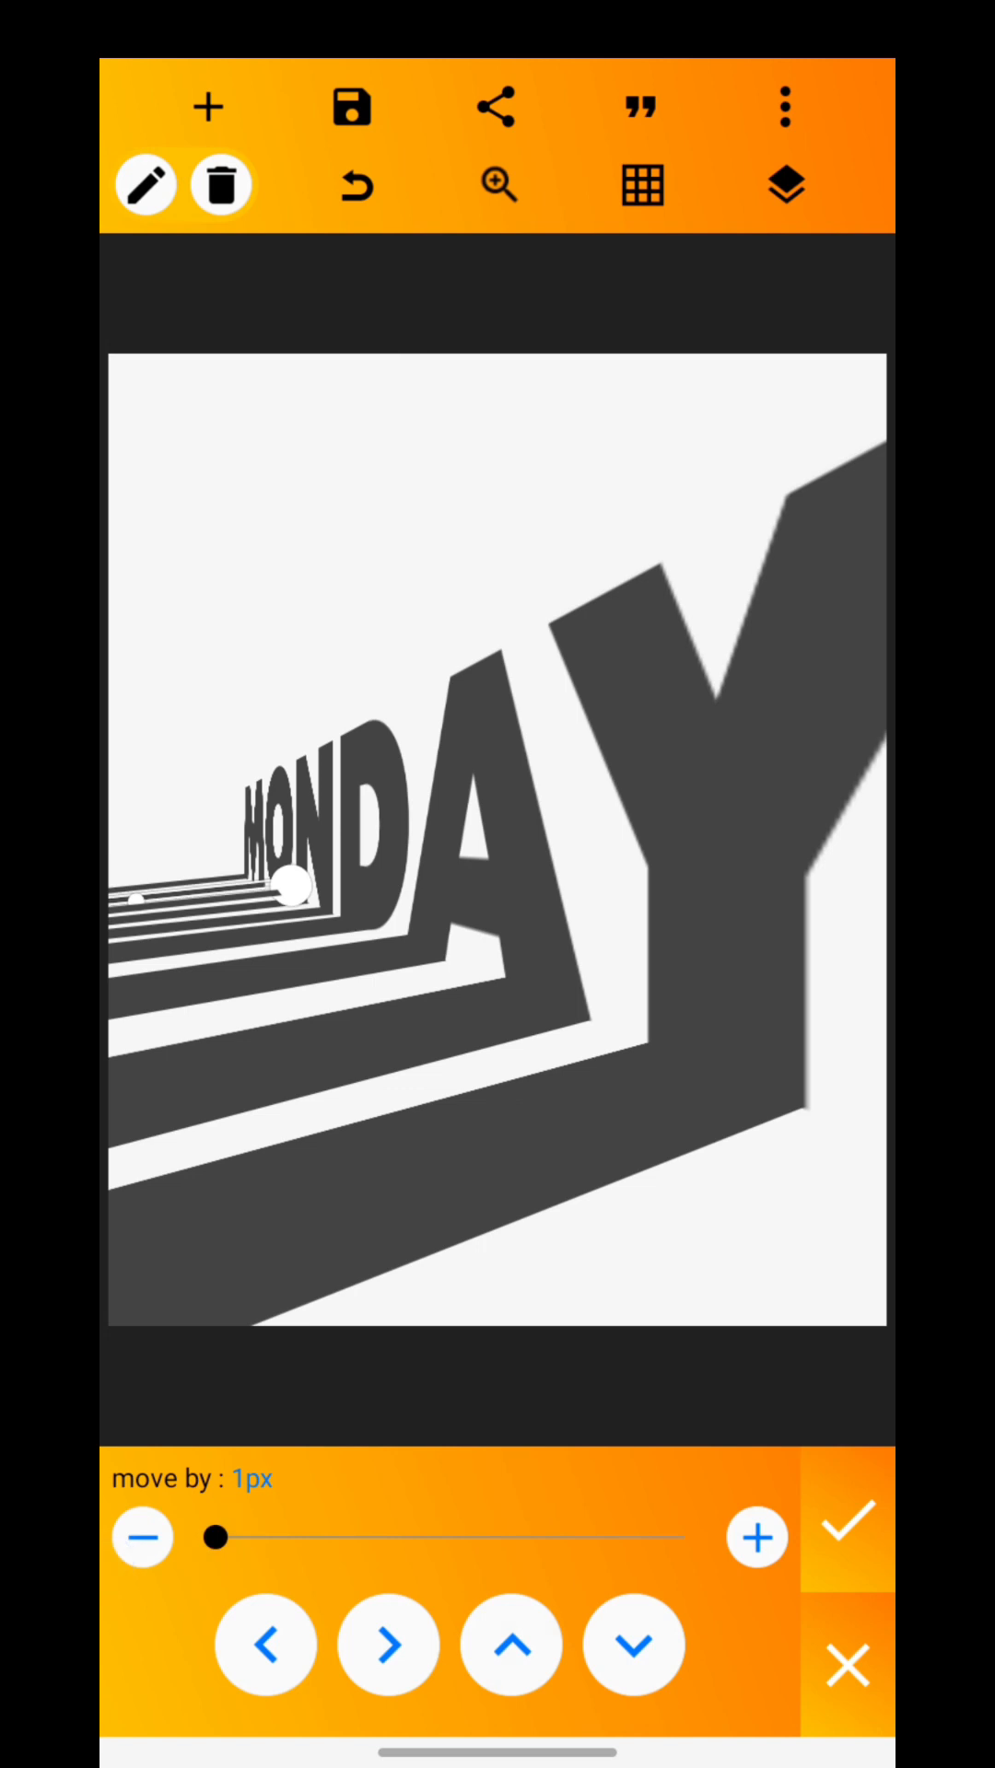
{"action": "left_click", "coordinate": [844, 1517]}
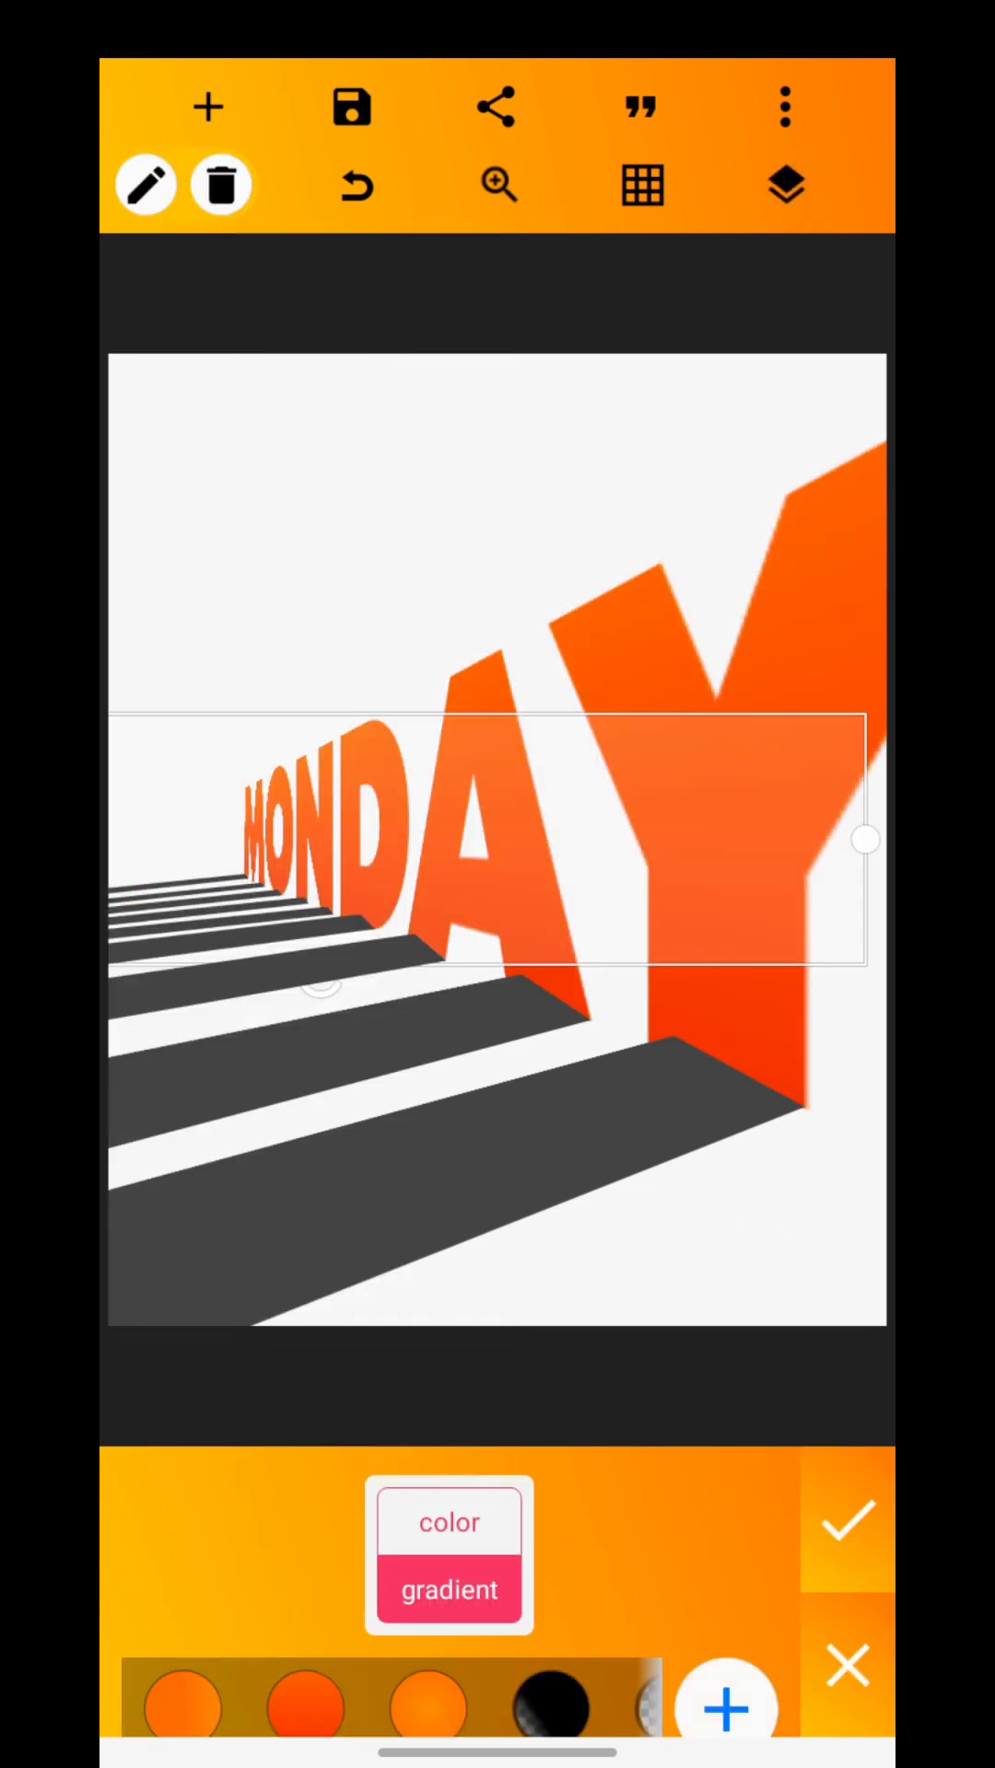
- Give MONDAY an orange-red gradient and recolour its stripes to match
{"action": "left_click", "coordinate": [448, 1590]}
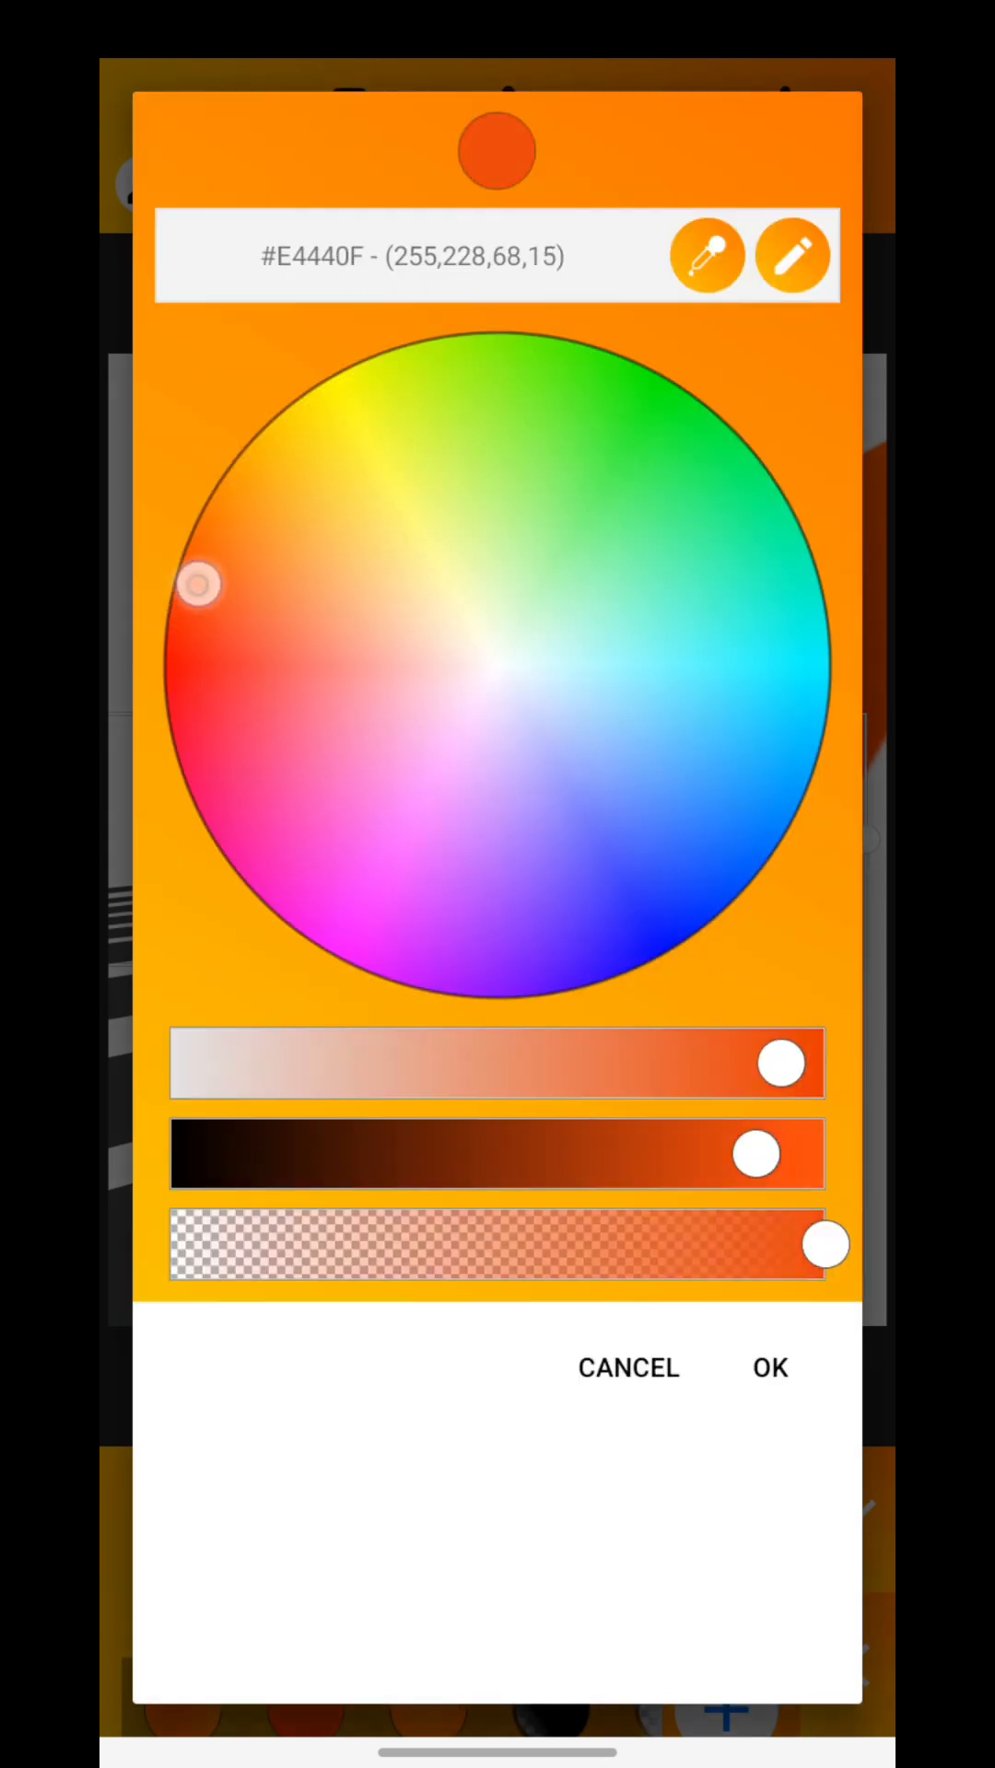
{"action": "left_click_drag", "start_coordinate": [197, 587], "coordinate": [197, 522]}
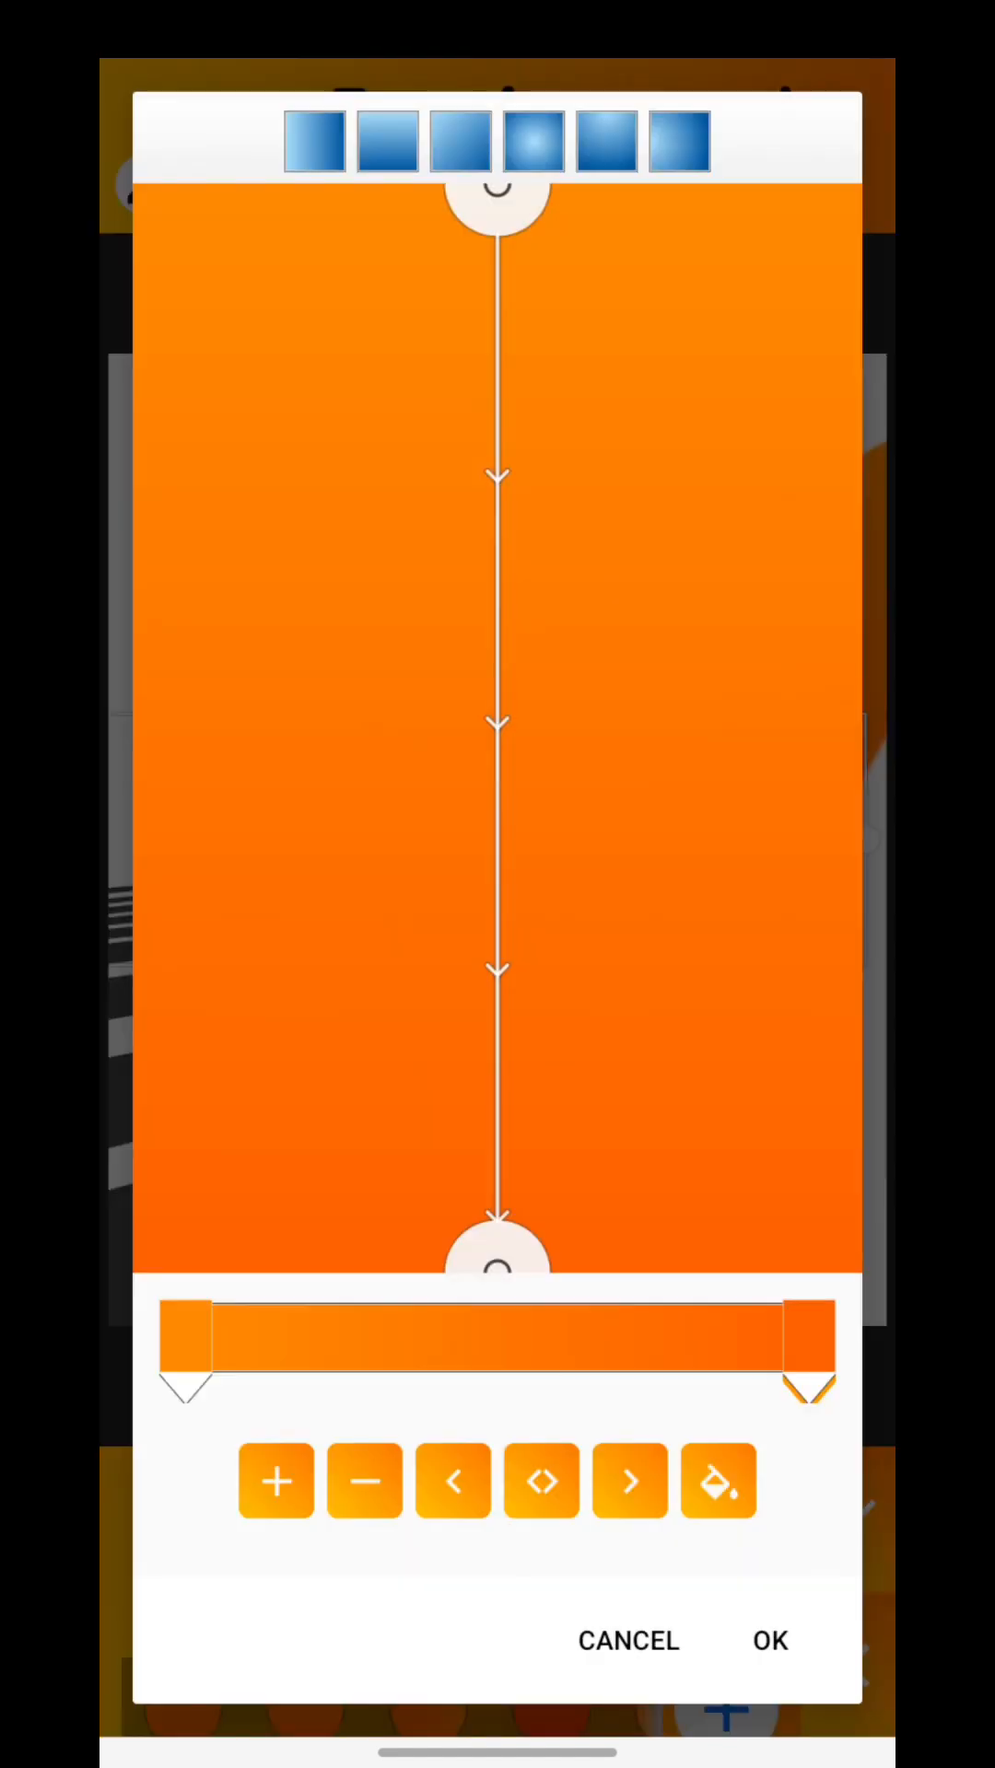
{"action": "left_click", "coordinate": [769, 1641]}
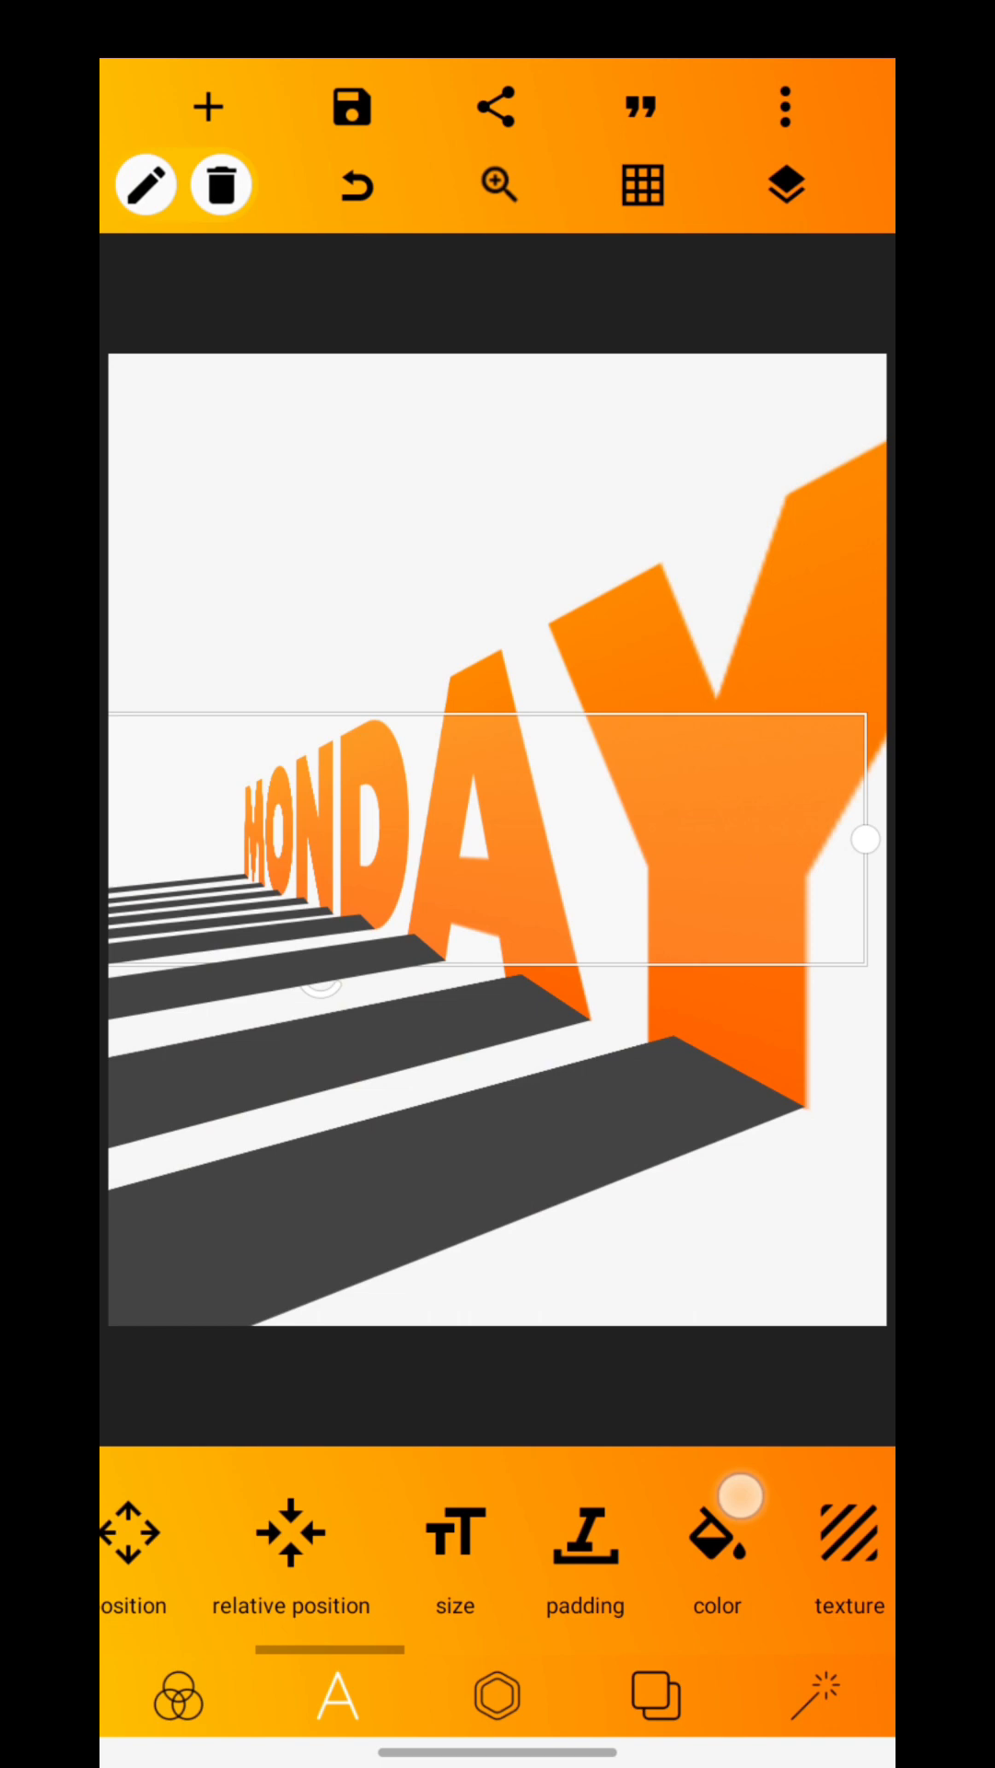
{"action": "left_click", "coordinate": [786, 186]}
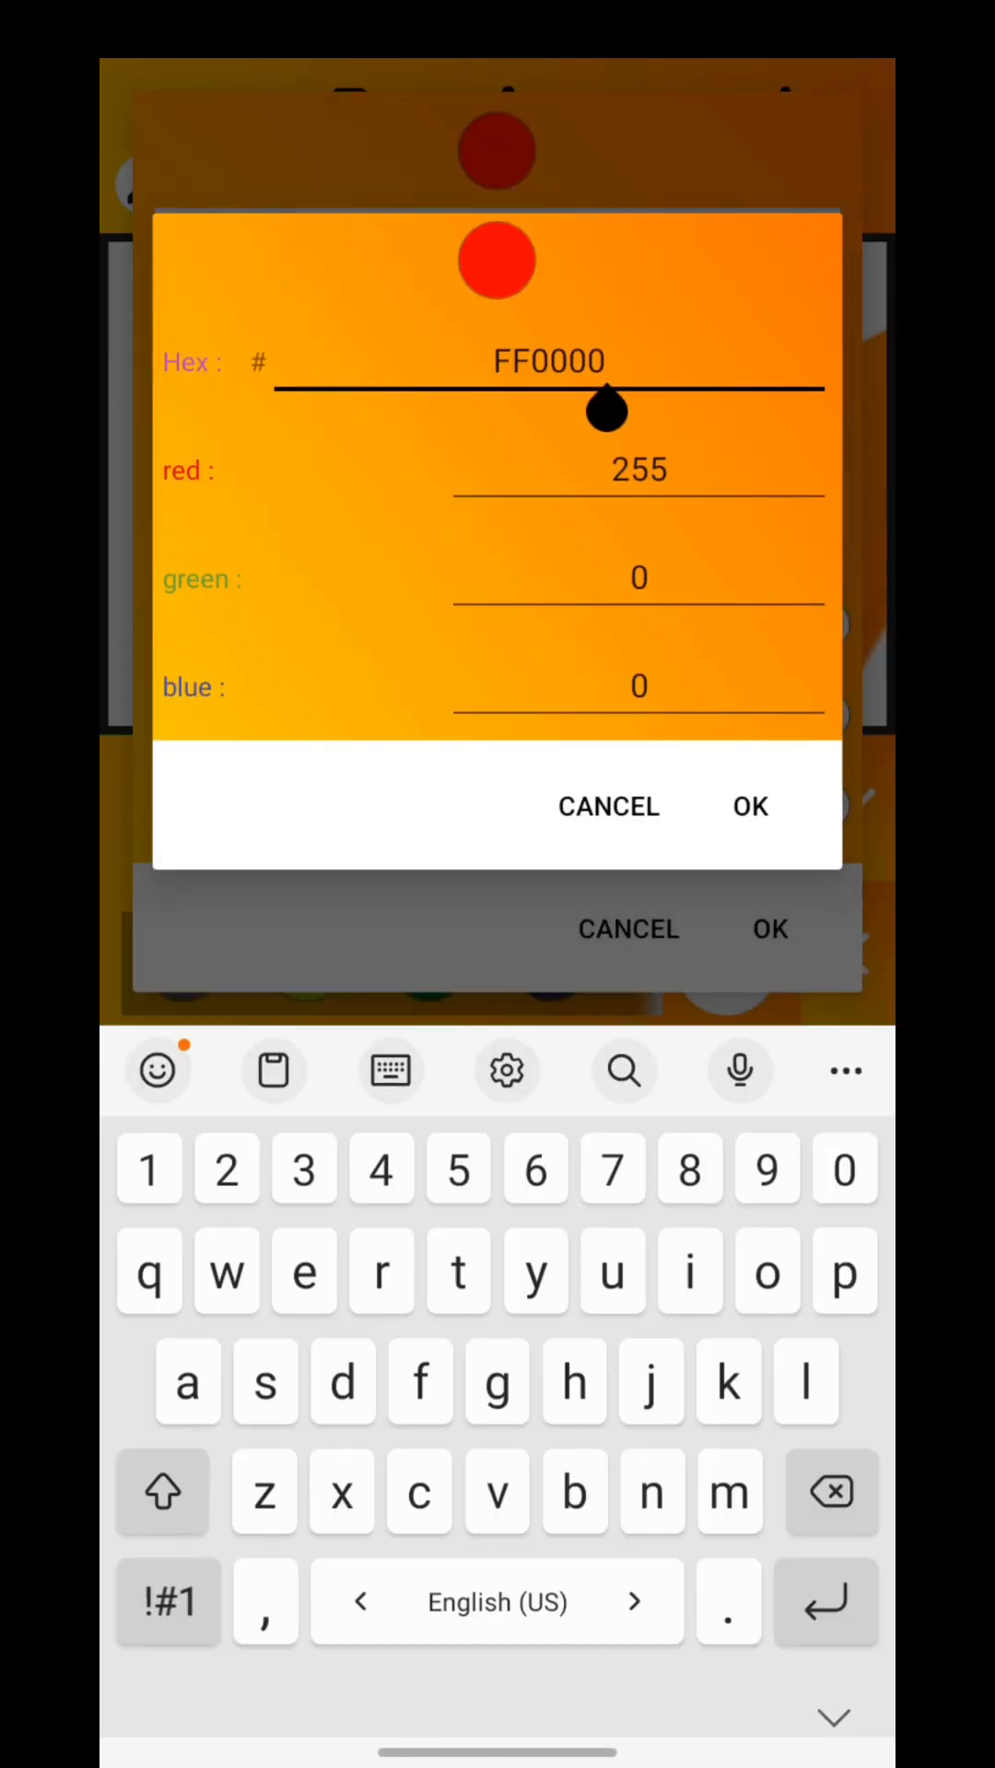
{"action": "left_click", "coordinate": [750, 805]}
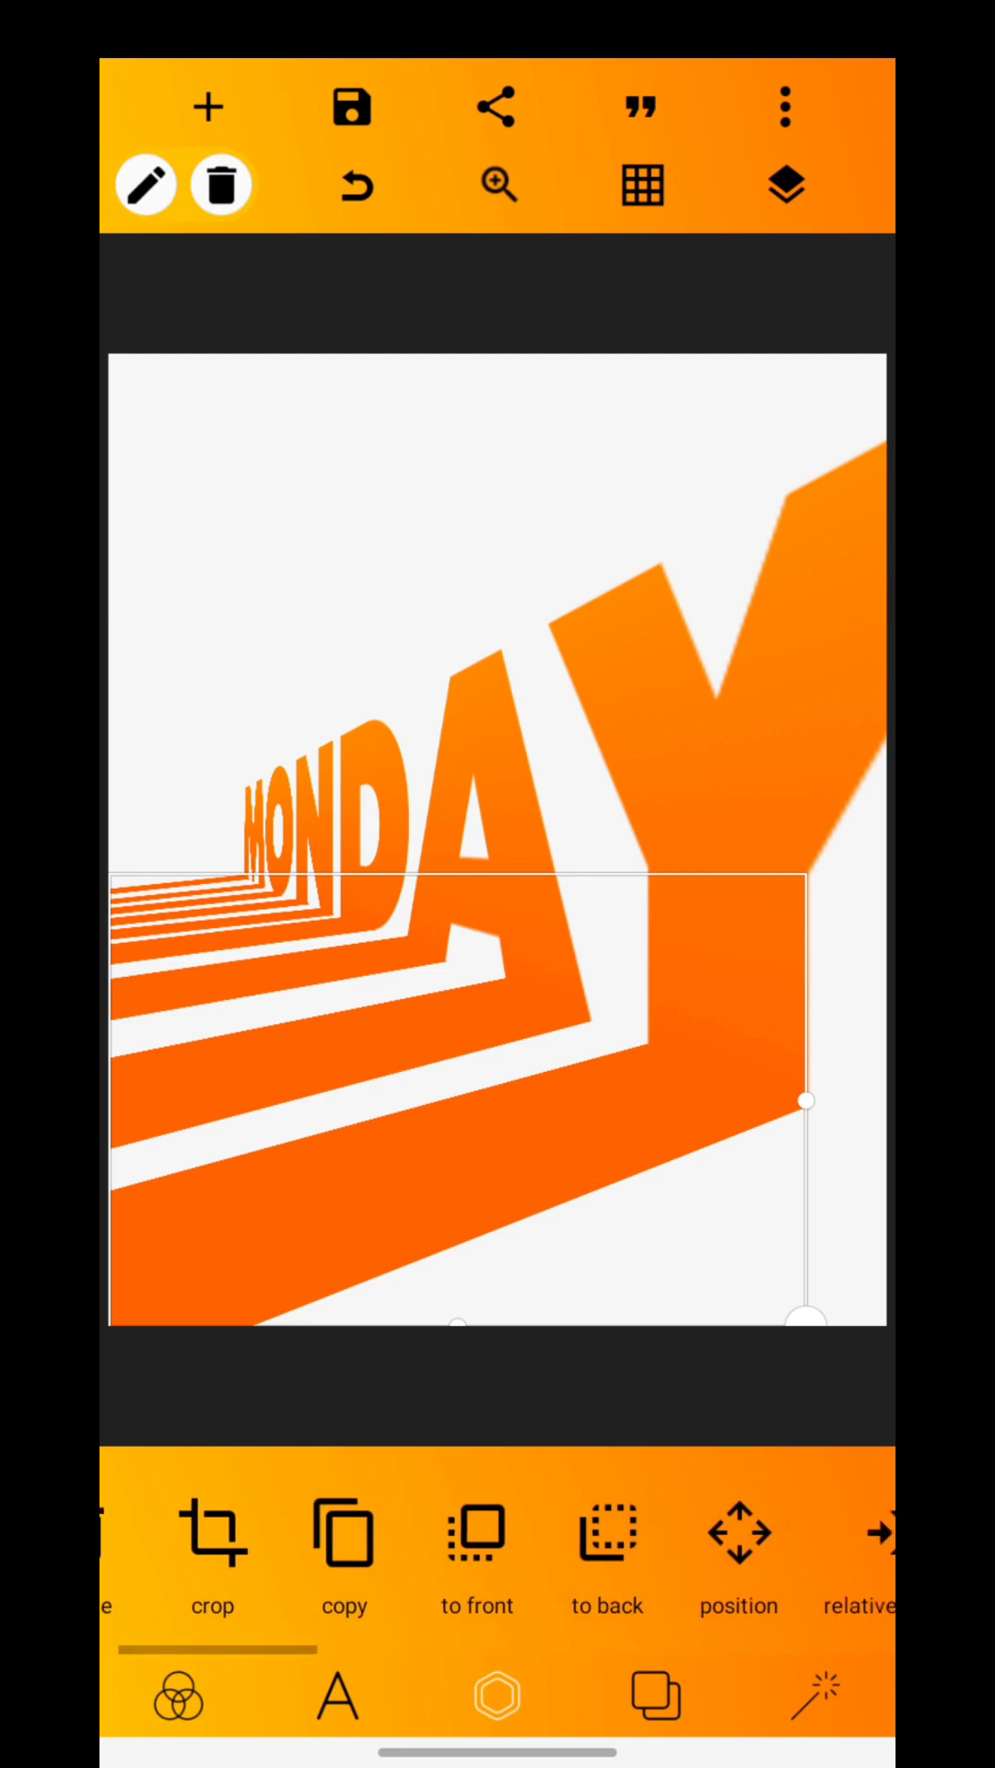
{"action": "left_click", "coordinate": [739, 1536]}
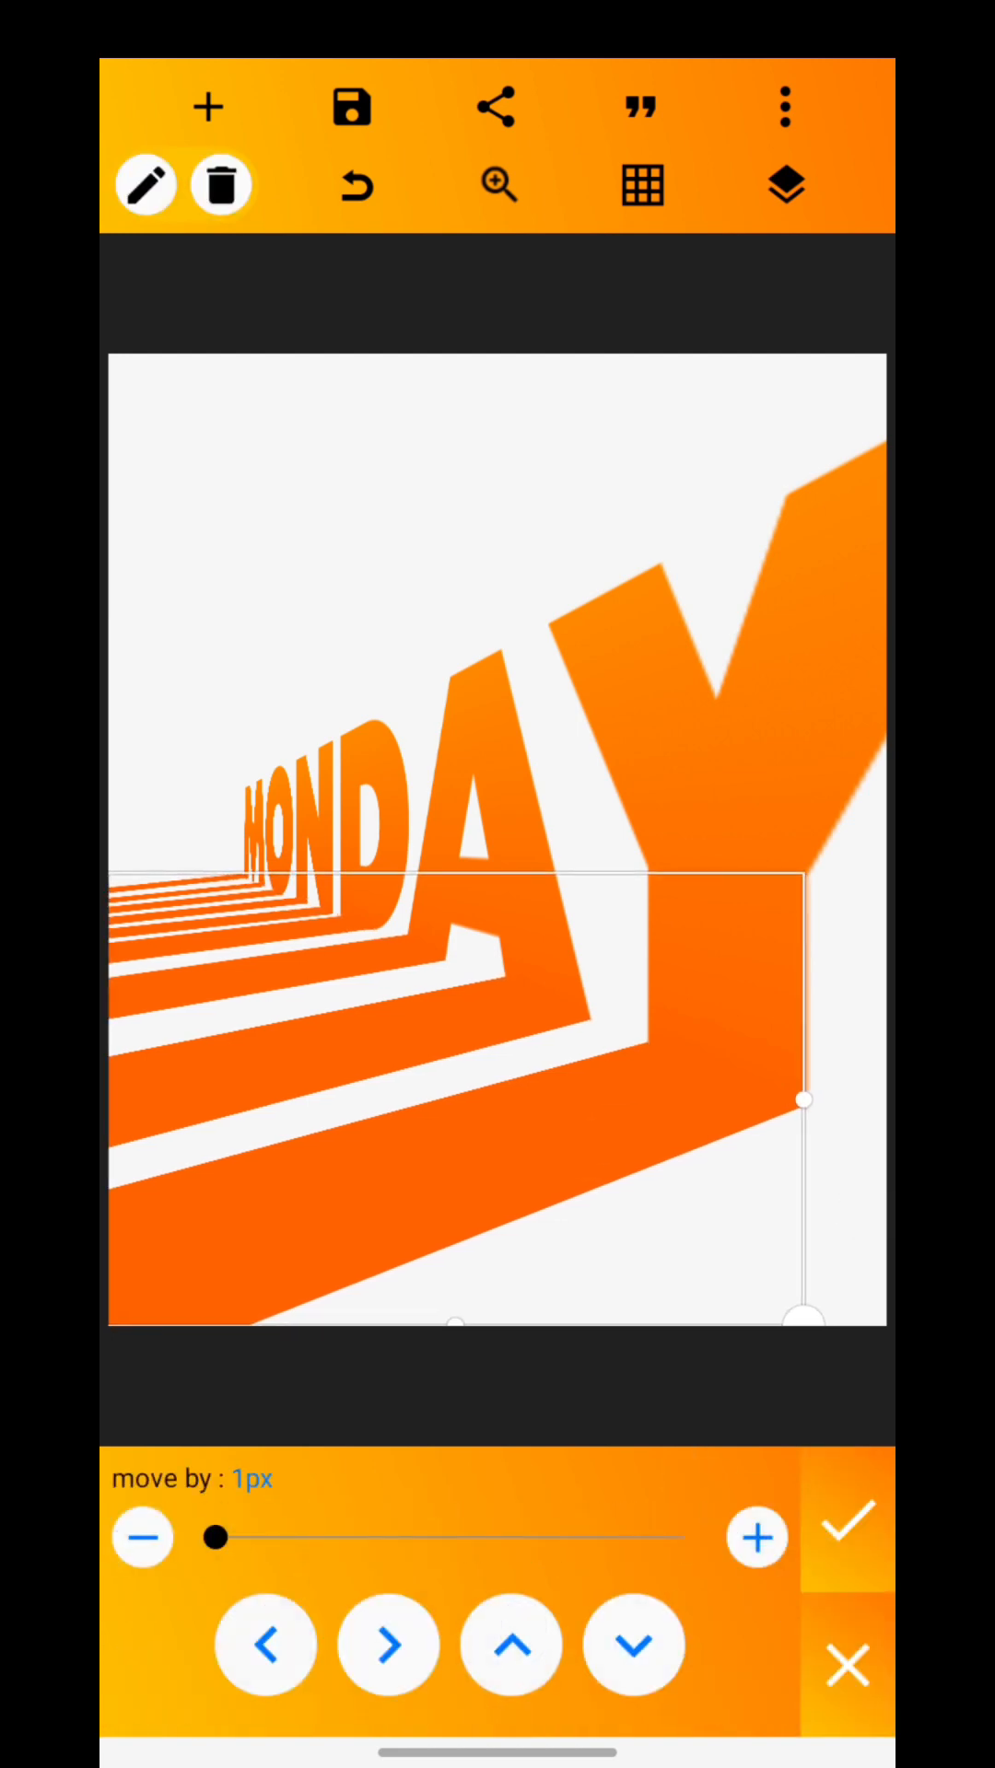
{"action": "left_click", "coordinate": [844, 1522]}
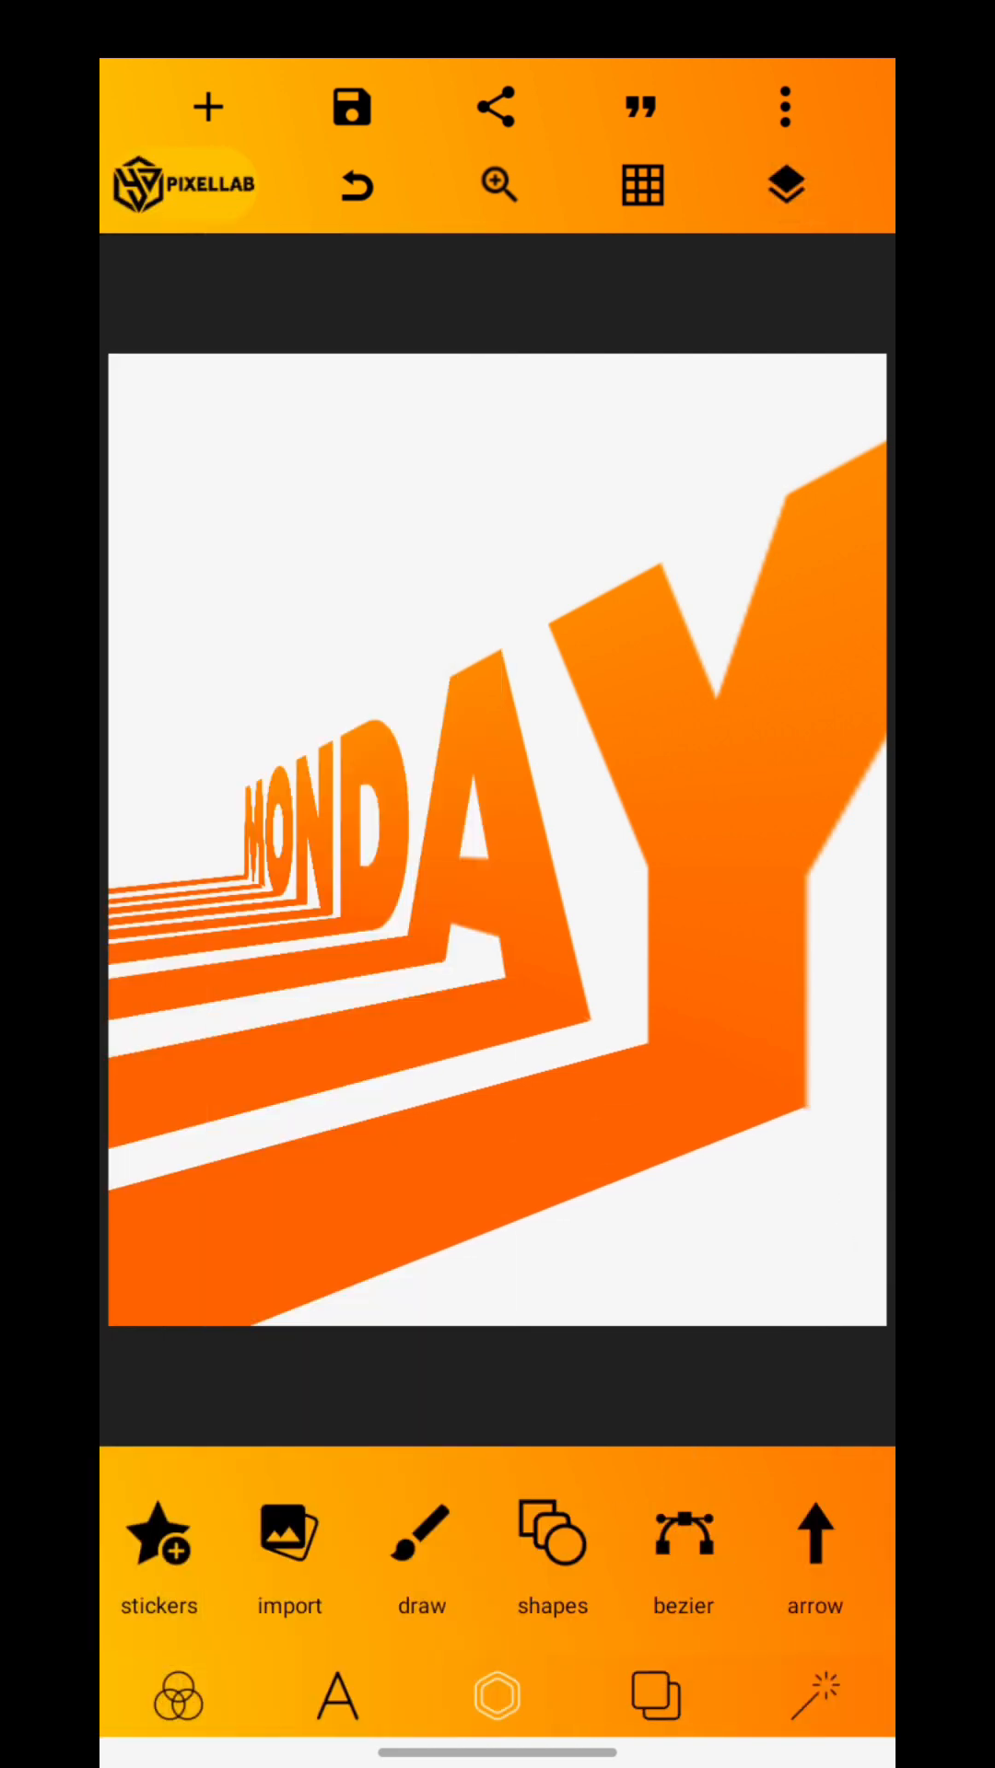
- Import the cut-out photo of the man in orange and duplicate it
{"action": "left_click", "coordinate": [287, 1551]}
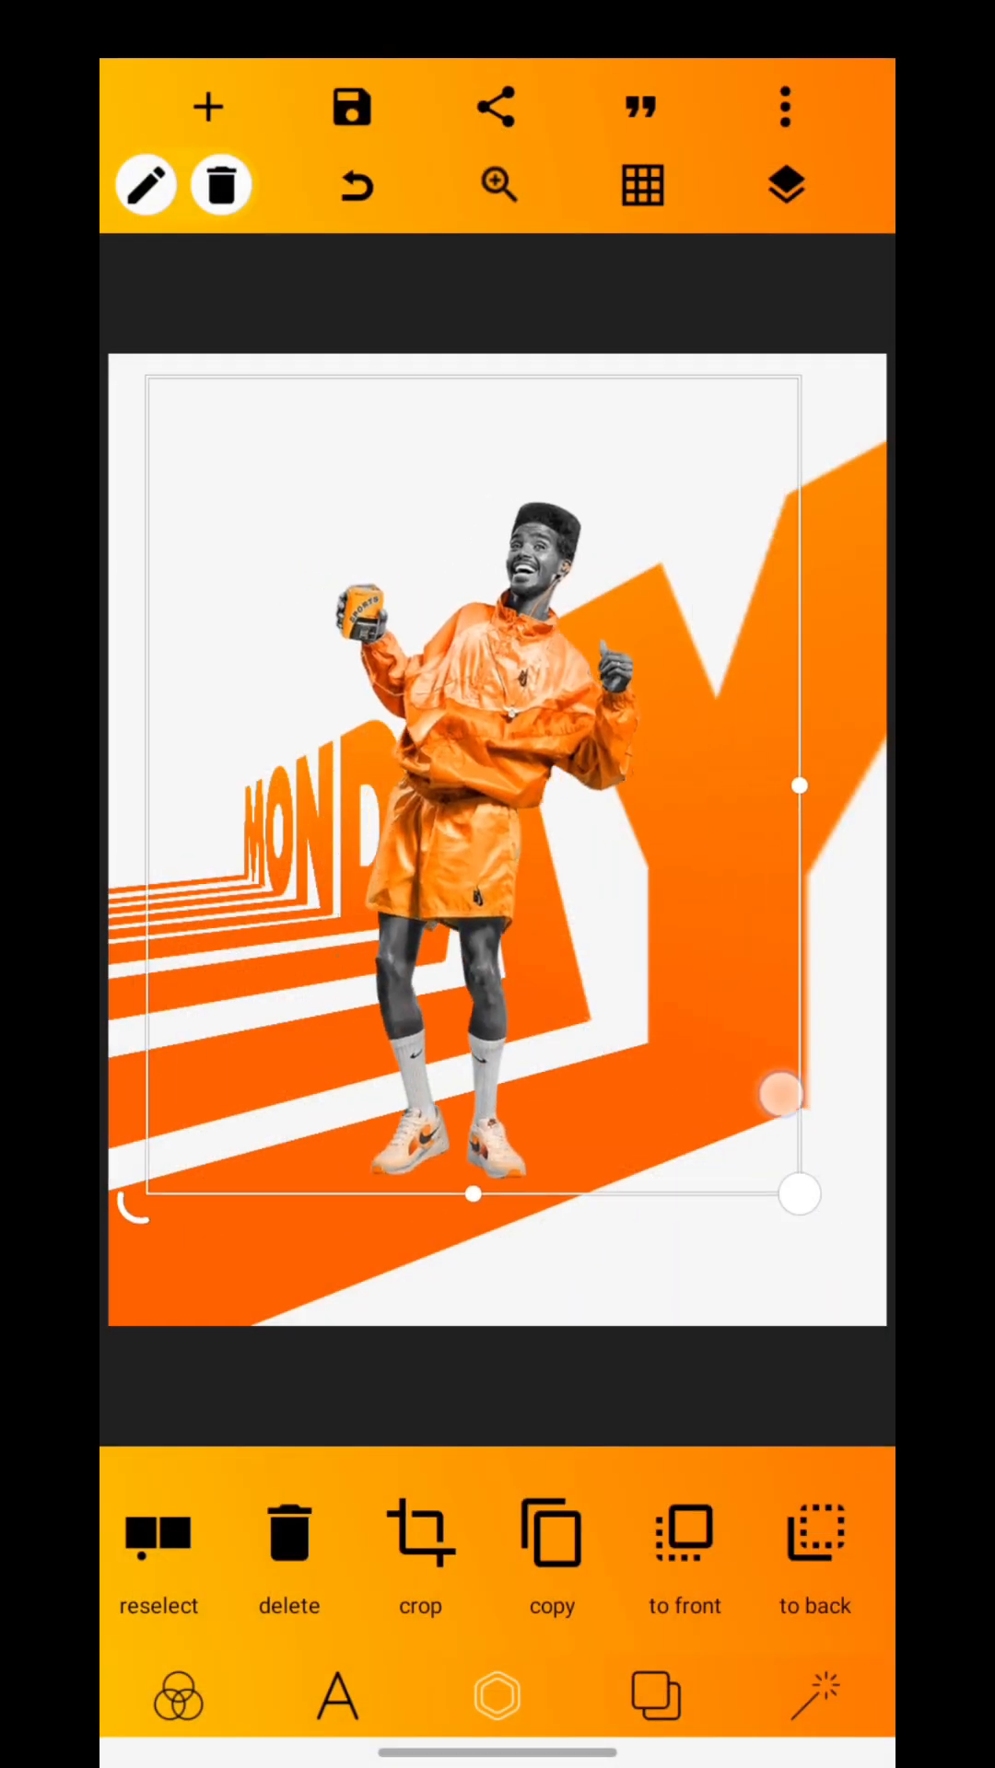
{"action": "left_click", "coordinate": [550, 1556]}
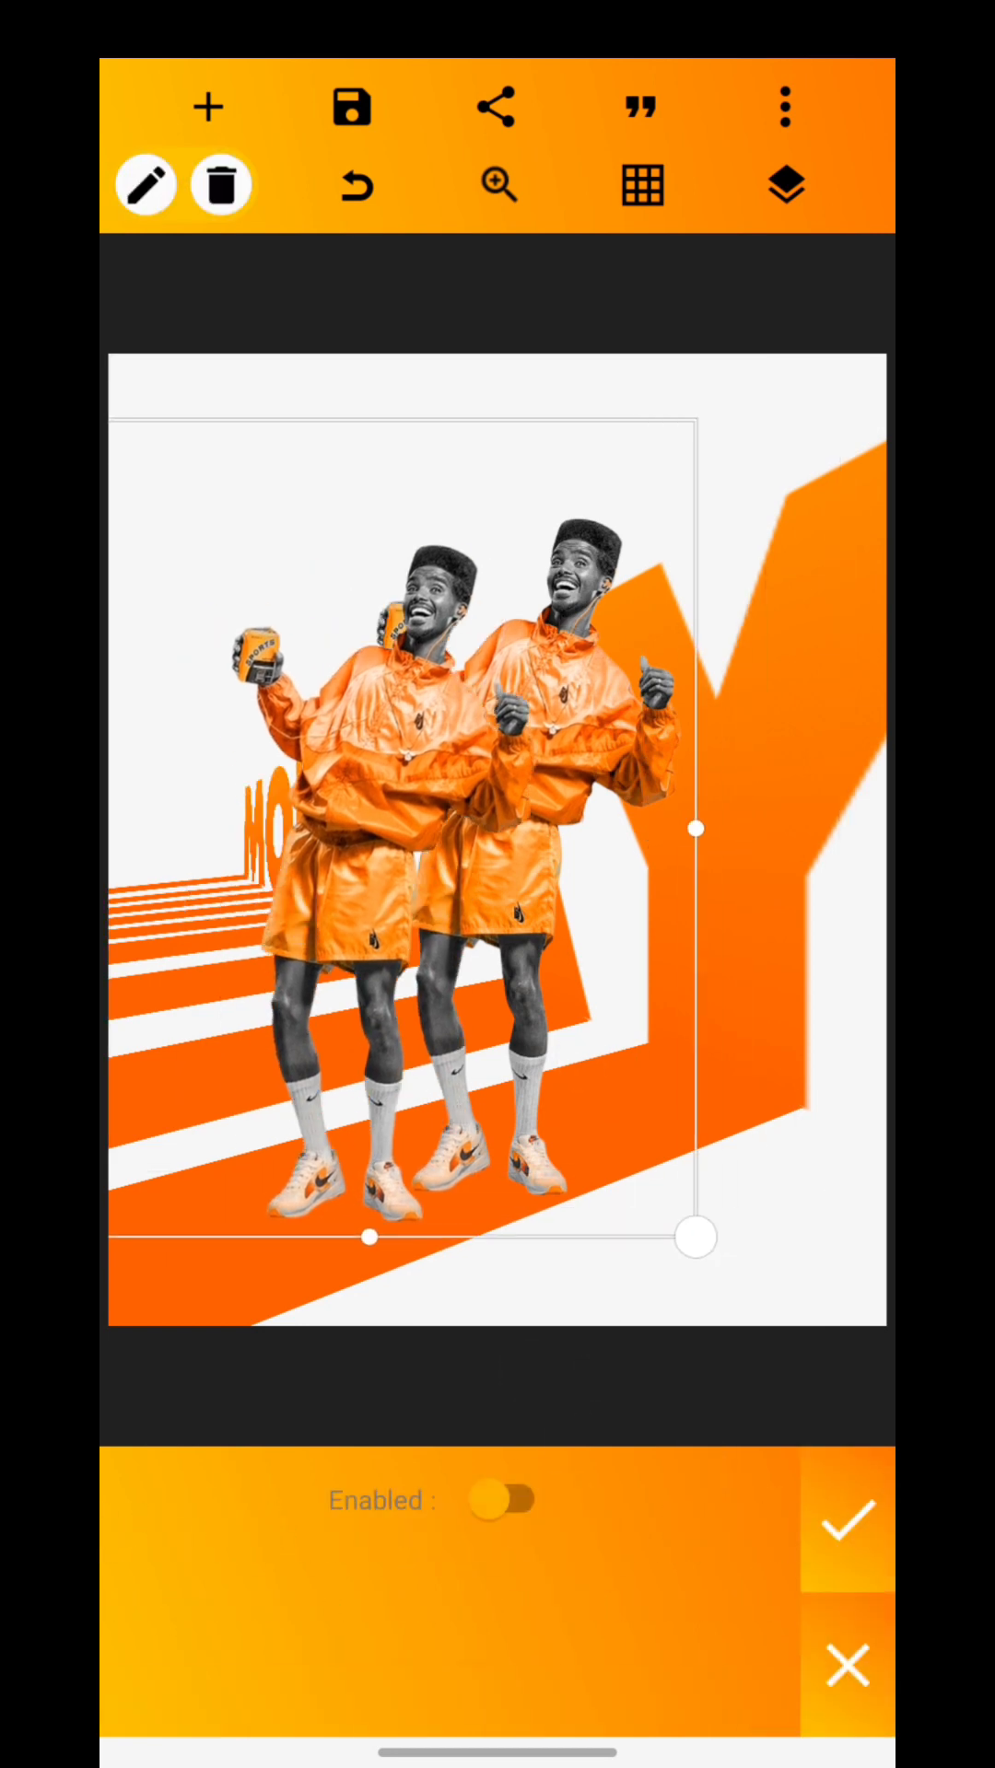
{"action": "left_click", "coordinate": [222, 185]}
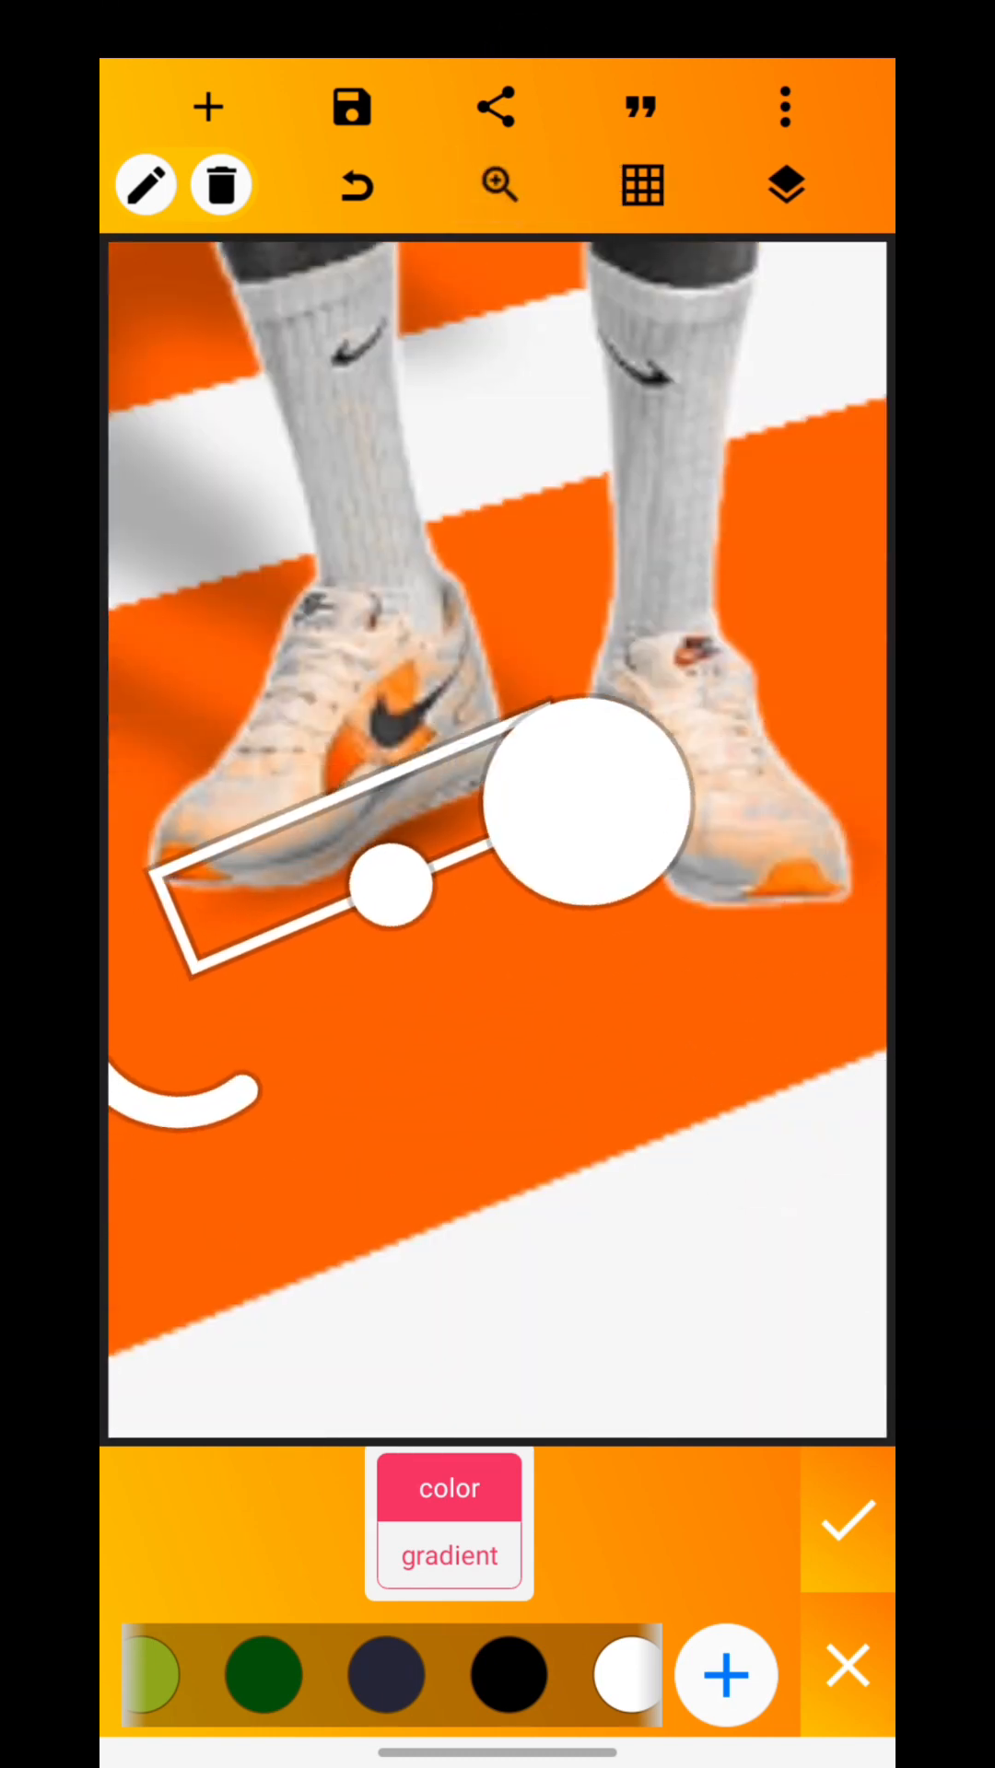
- Recolour the man's copy solid dark and align it under his feet as a shadow
{"action": "left_click", "coordinate": [845, 1521]}
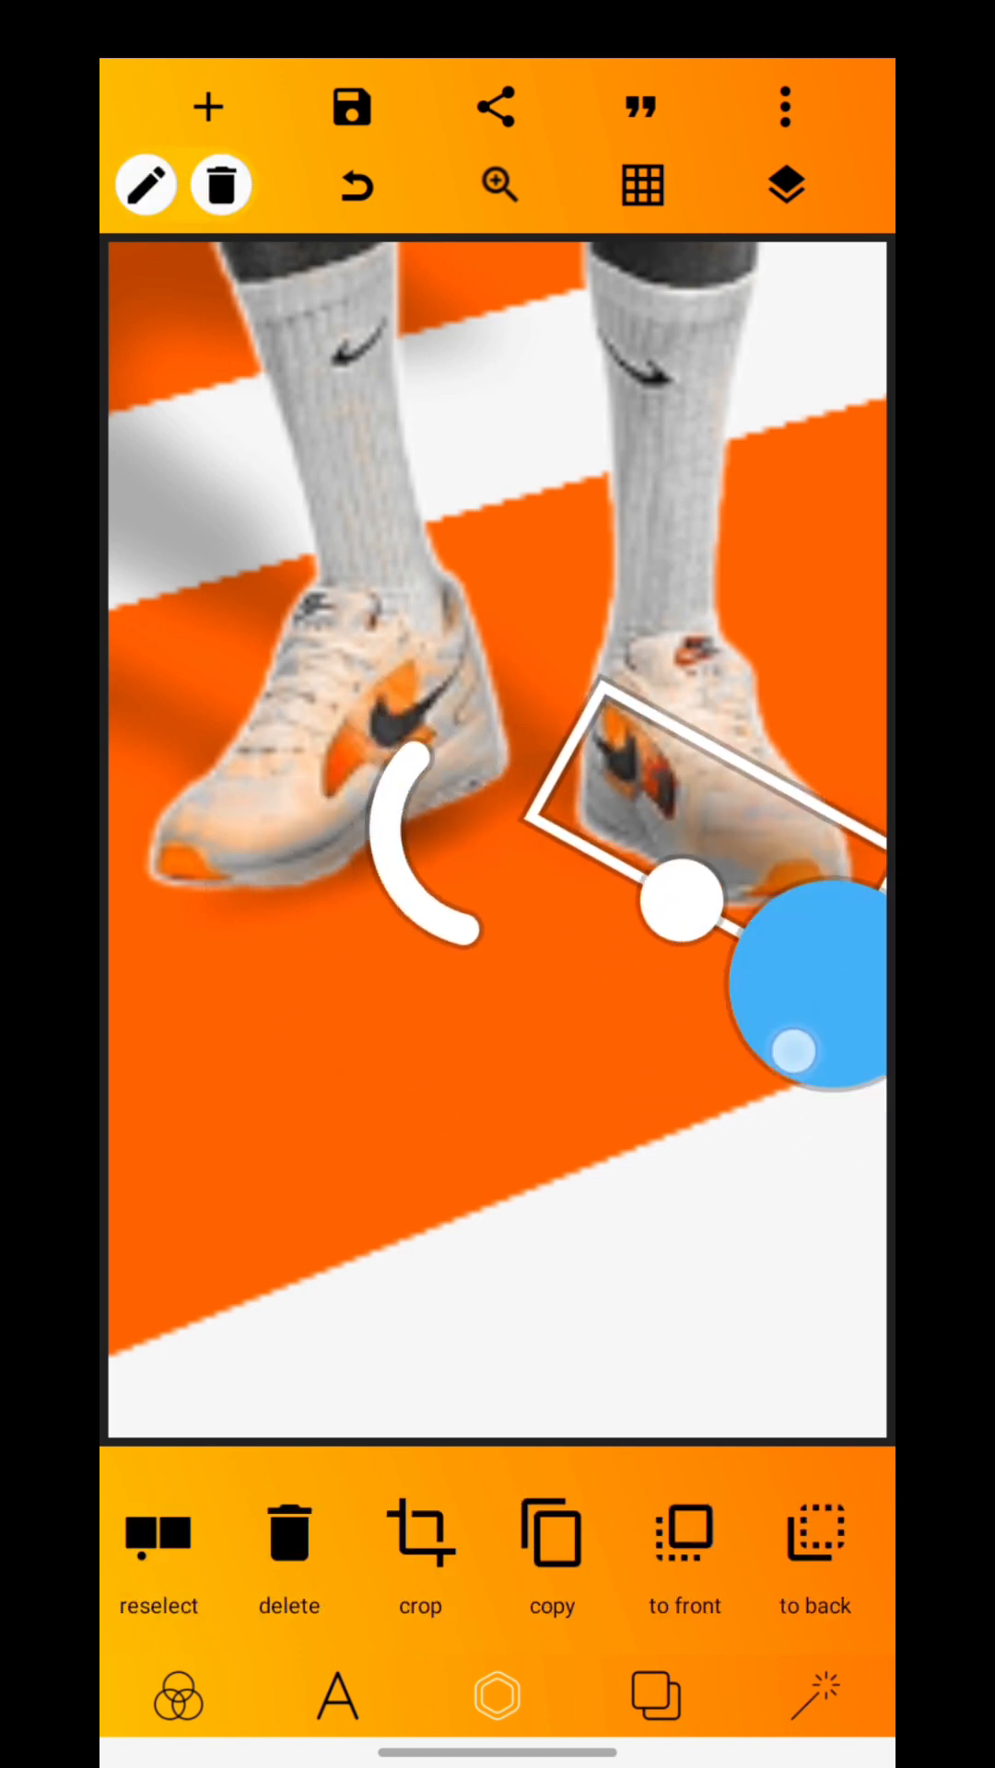
{"action": "left_click", "coordinate": [785, 185]}
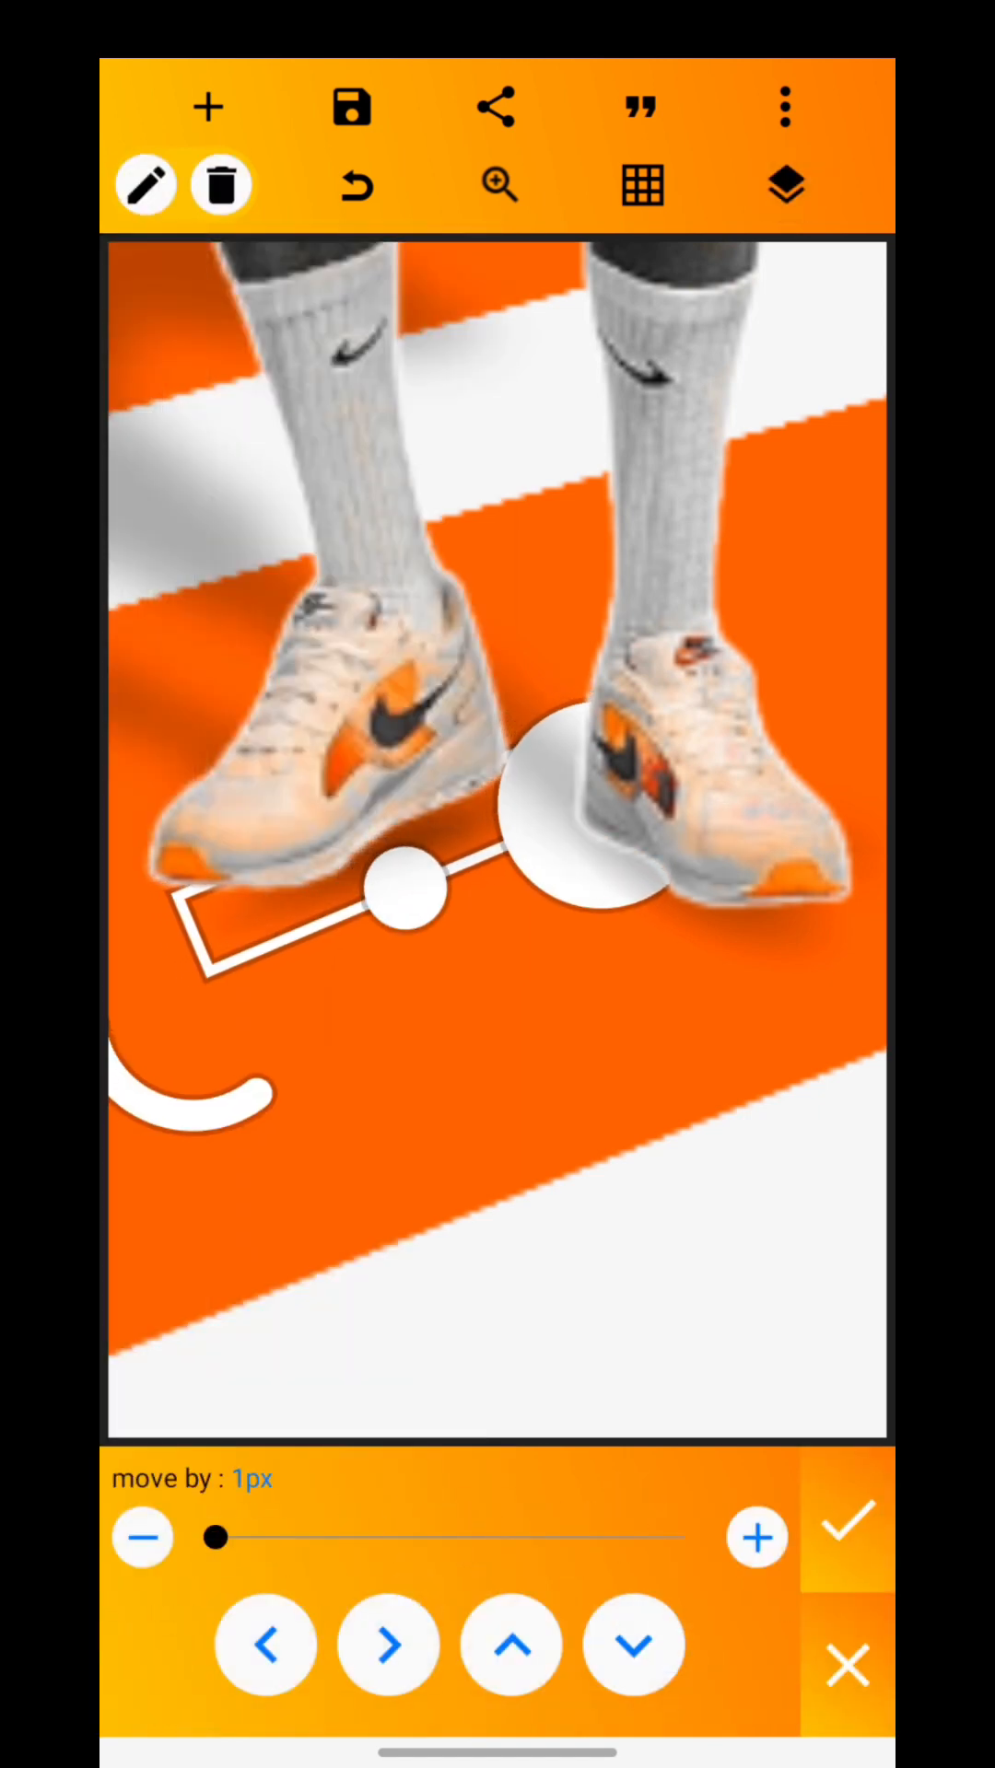
{"action": "left_click", "coordinate": [845, 1520]}
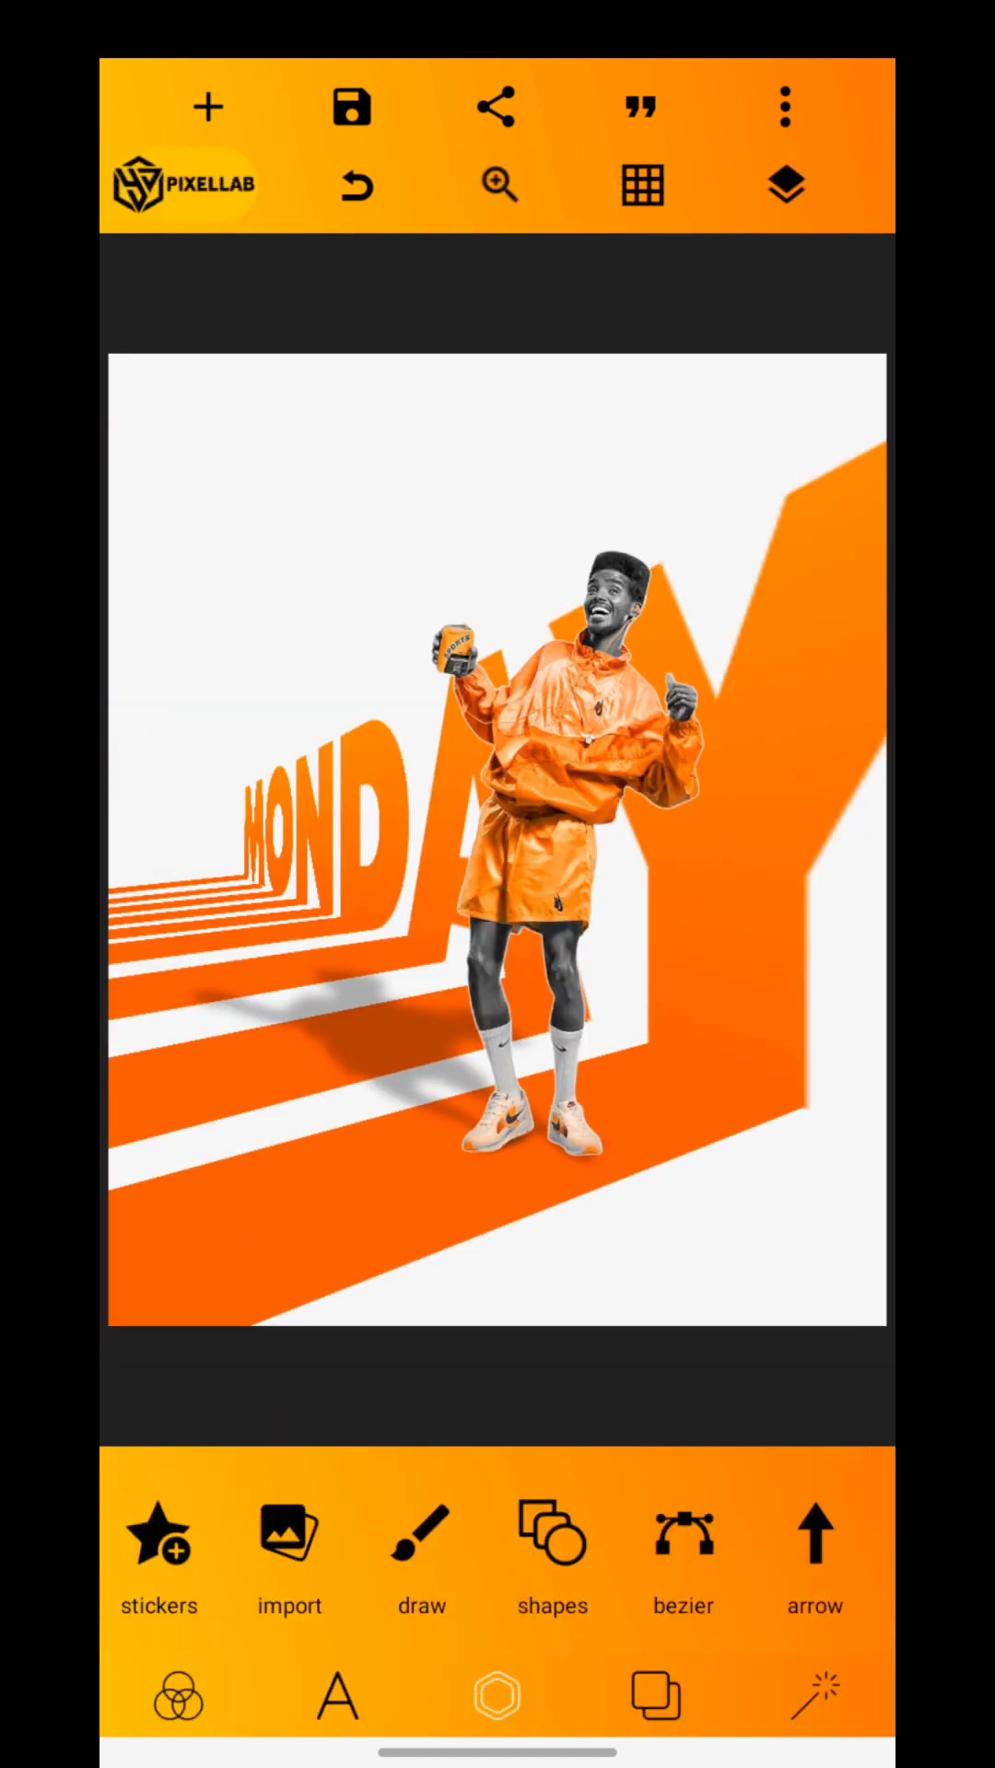
{"action": "left_click", "coordinate": [287, 1551]}
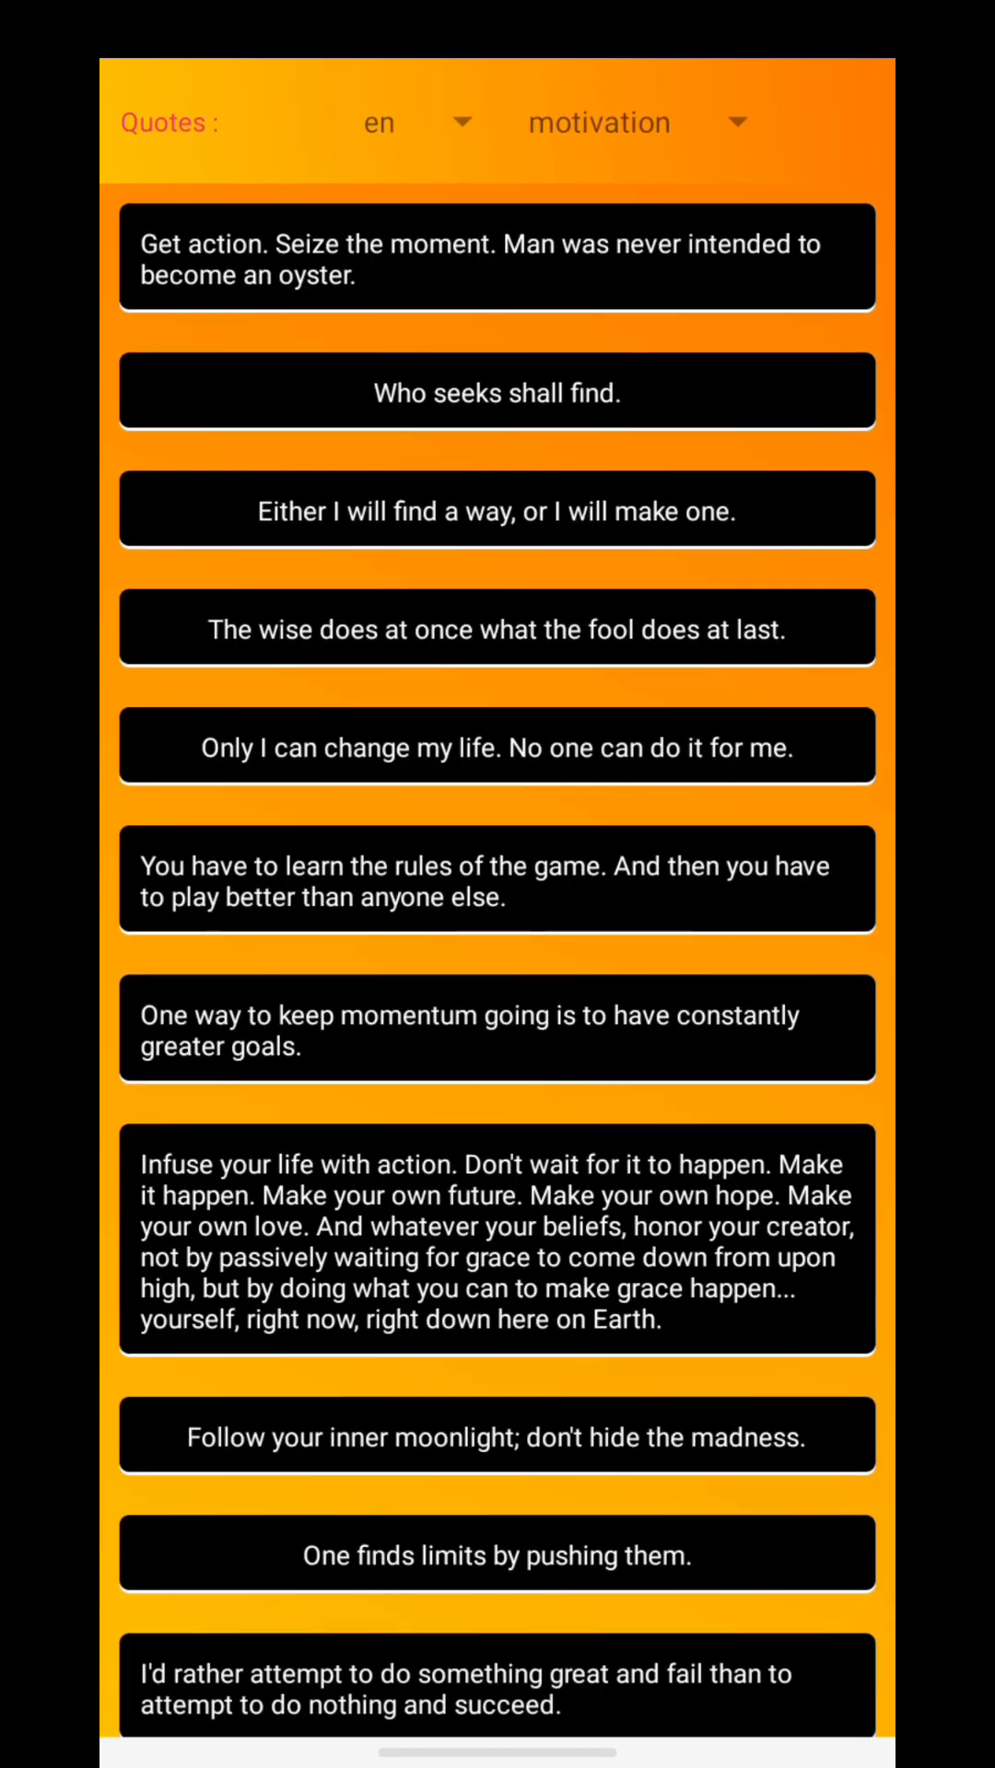
- Scroll the motivation quotes to reach 'Start where you are. Use what you have. Do what you can.'
{"action": "scroll", "scroll_direction": "down", "scroll_amount": 3}
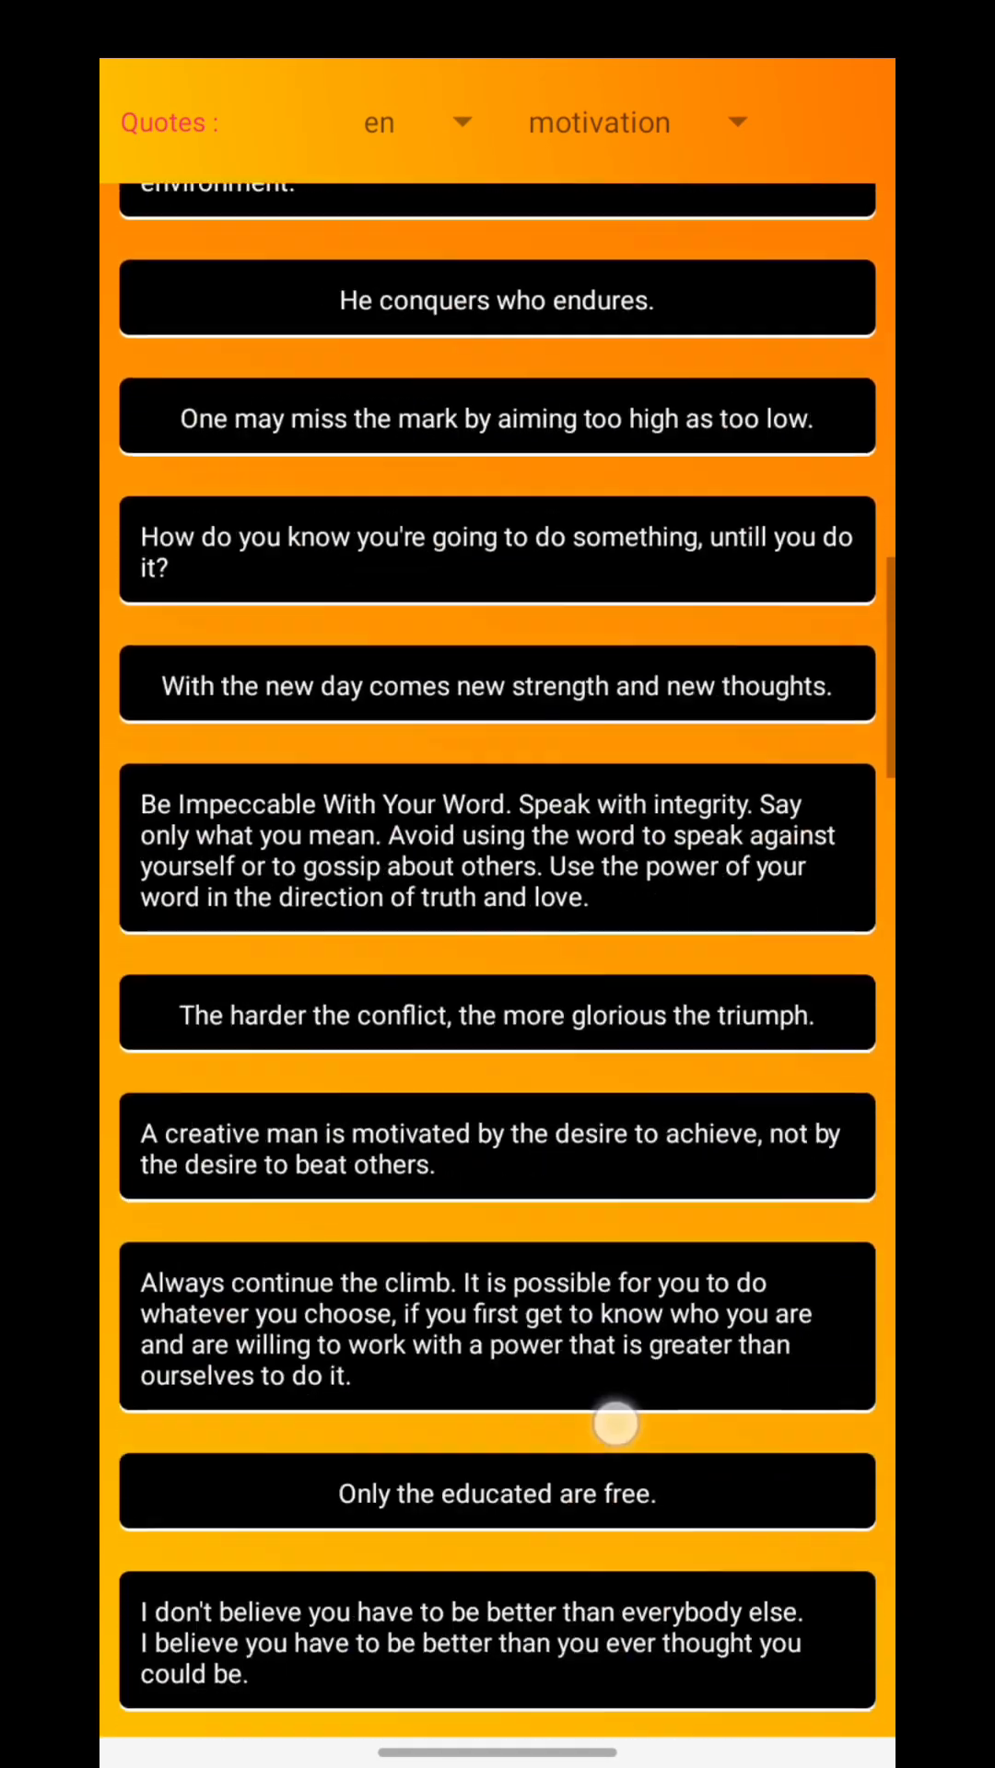
{"action": "scroll", "scroll_direction": "down", "scroll_amount": 3}
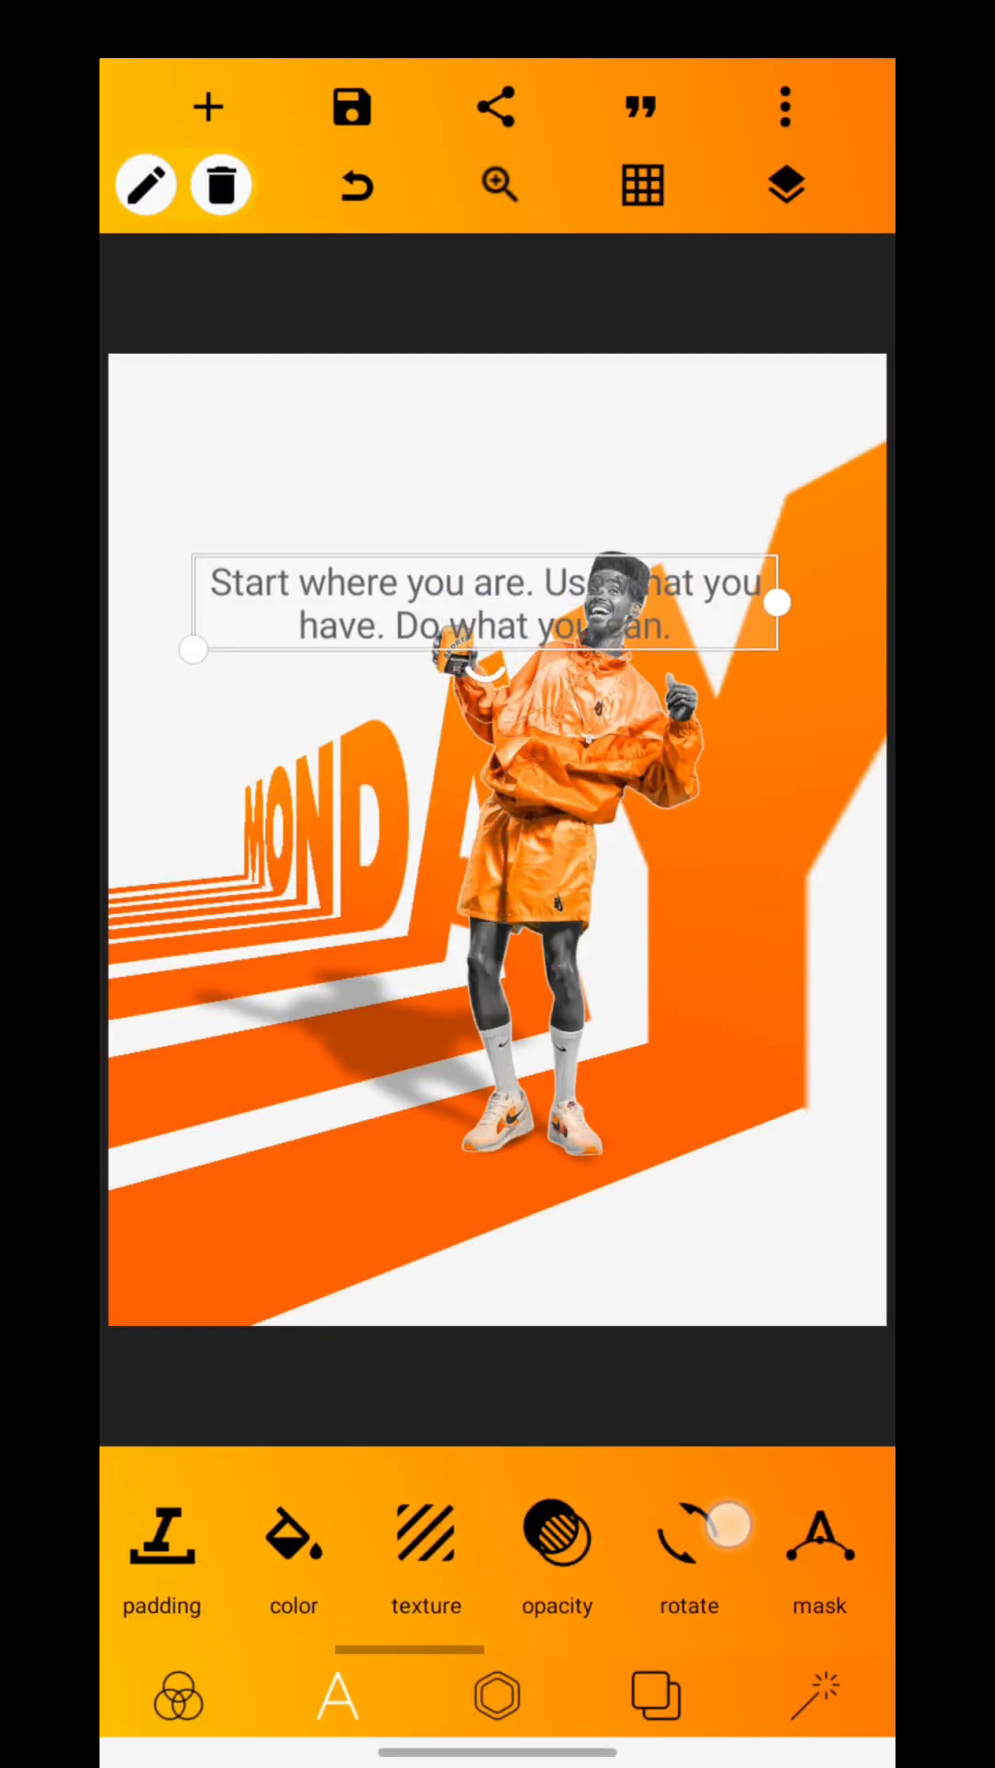
- Switch the quote to a bold Mont font and confirm its -30° tilt
{"action": "left_click", "coordinate": [337, 1697]}
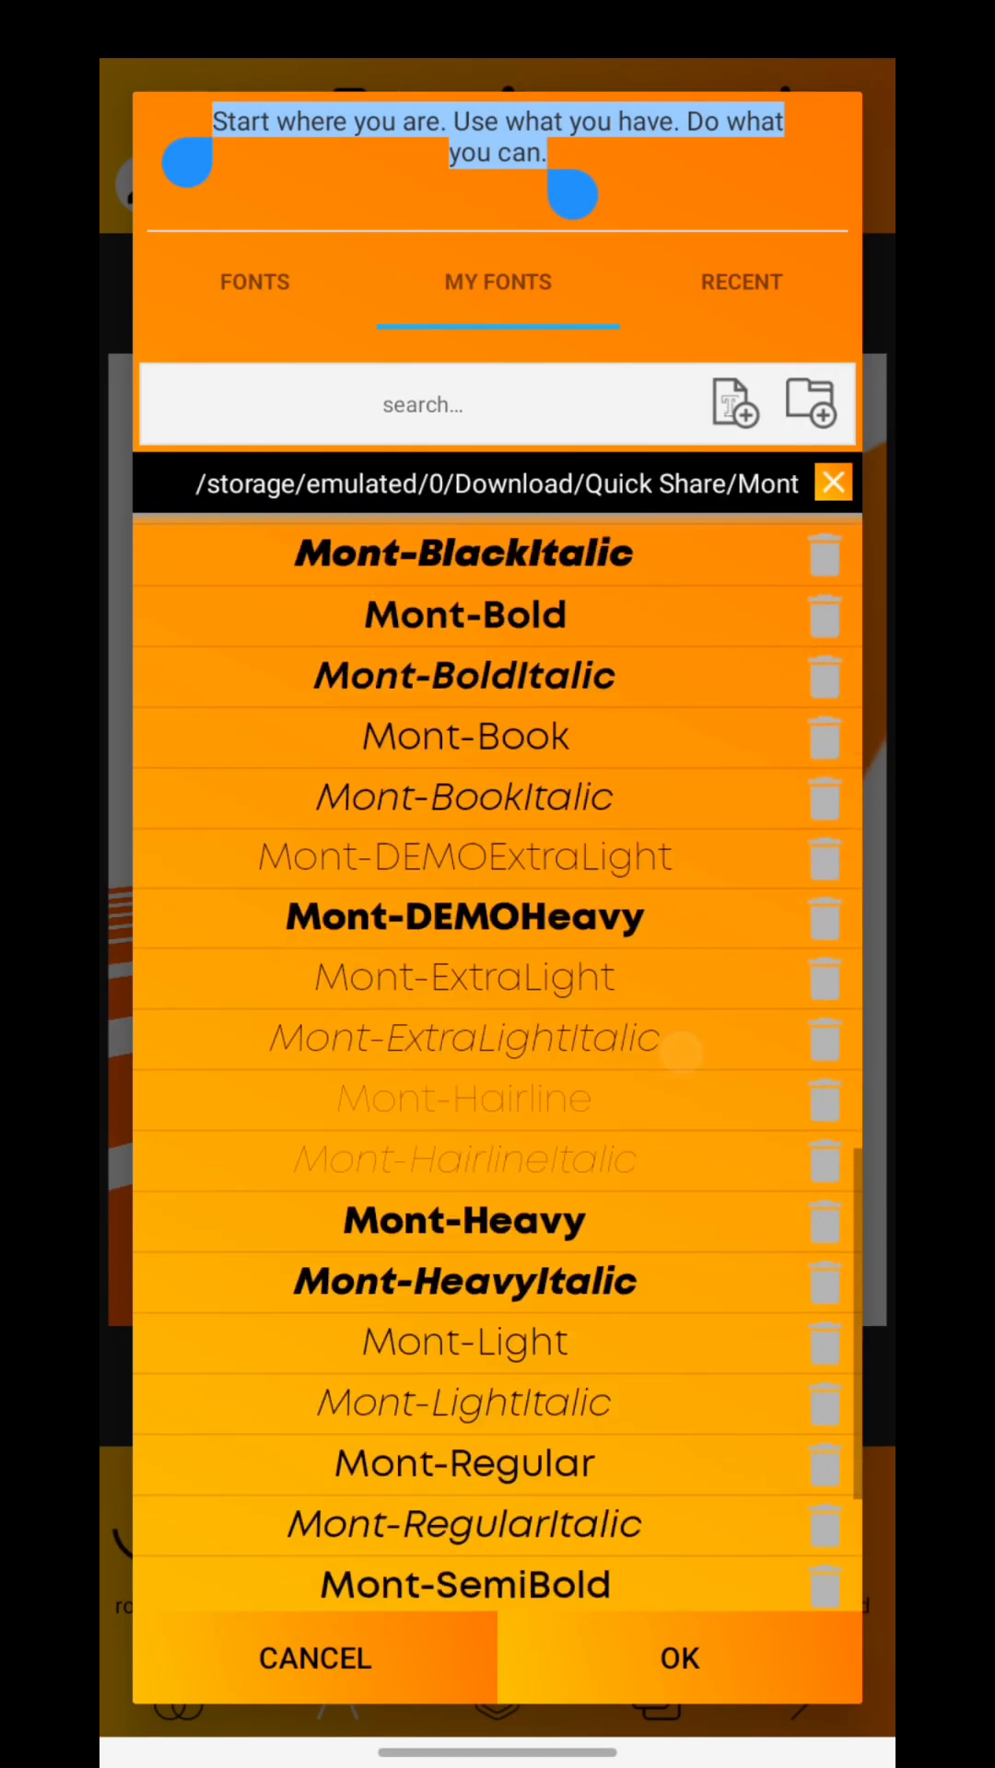
{"action": "left_click", "coordinate": [252, 281]}
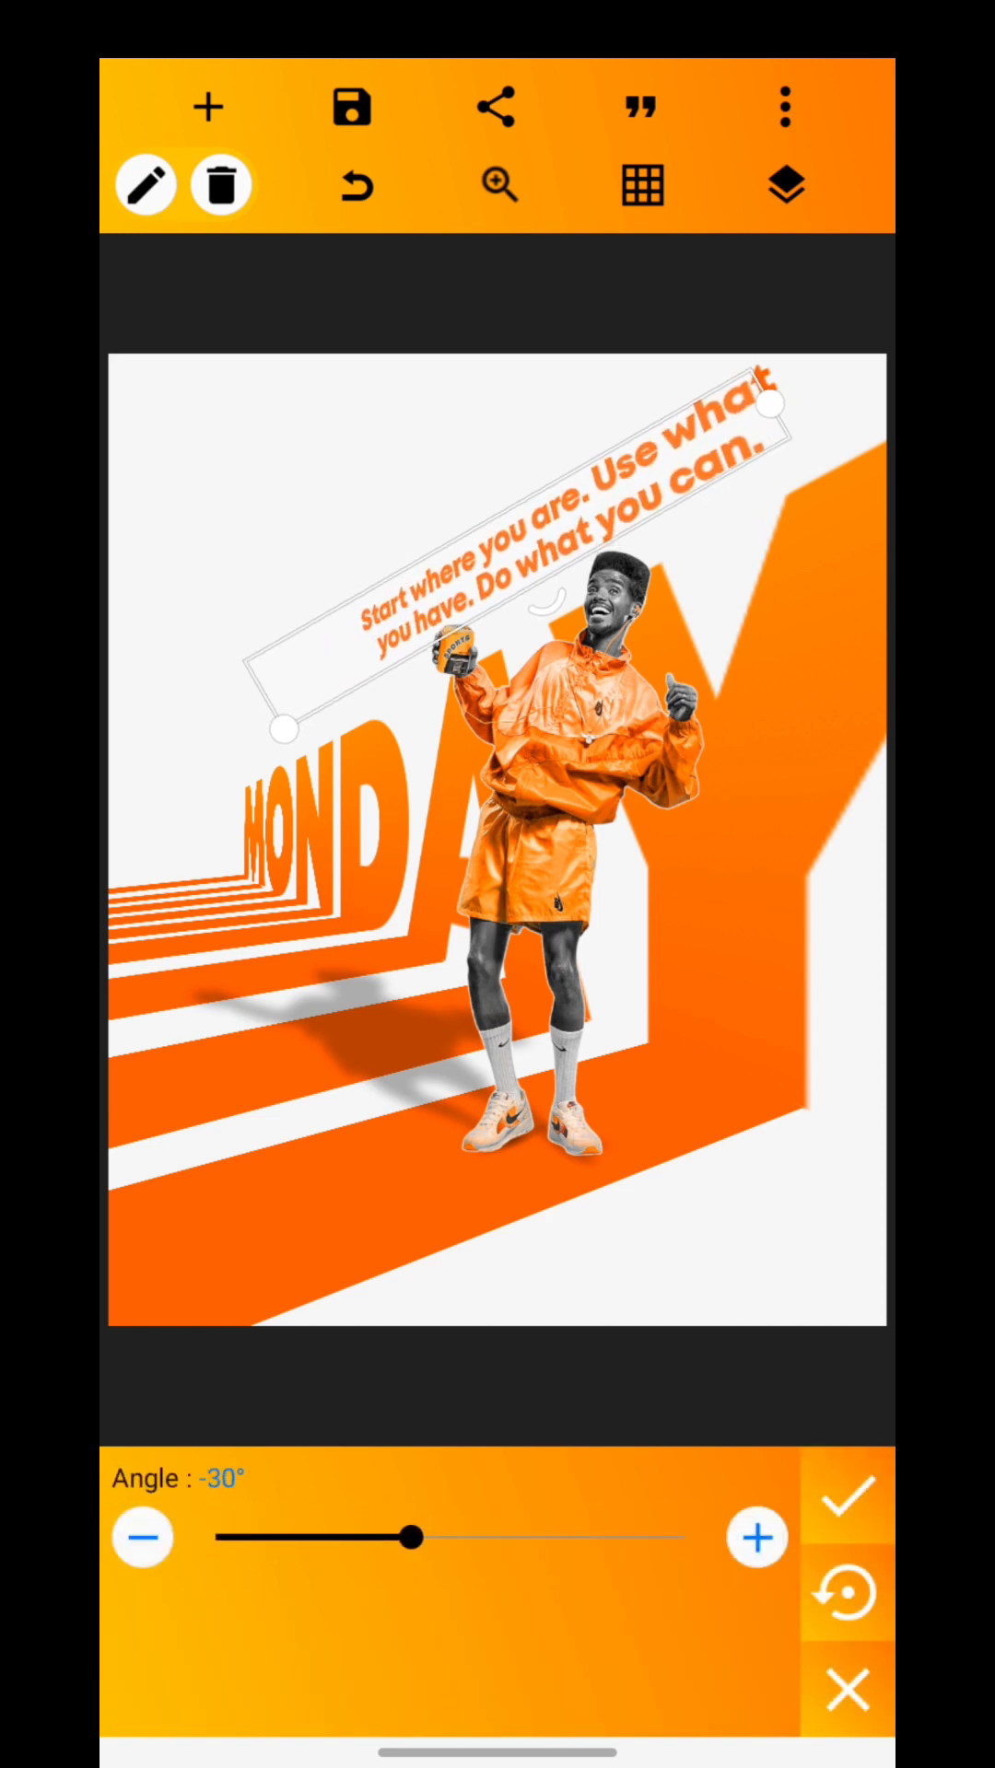
{"action": "left_click", "coordinate": [844, 1500]}
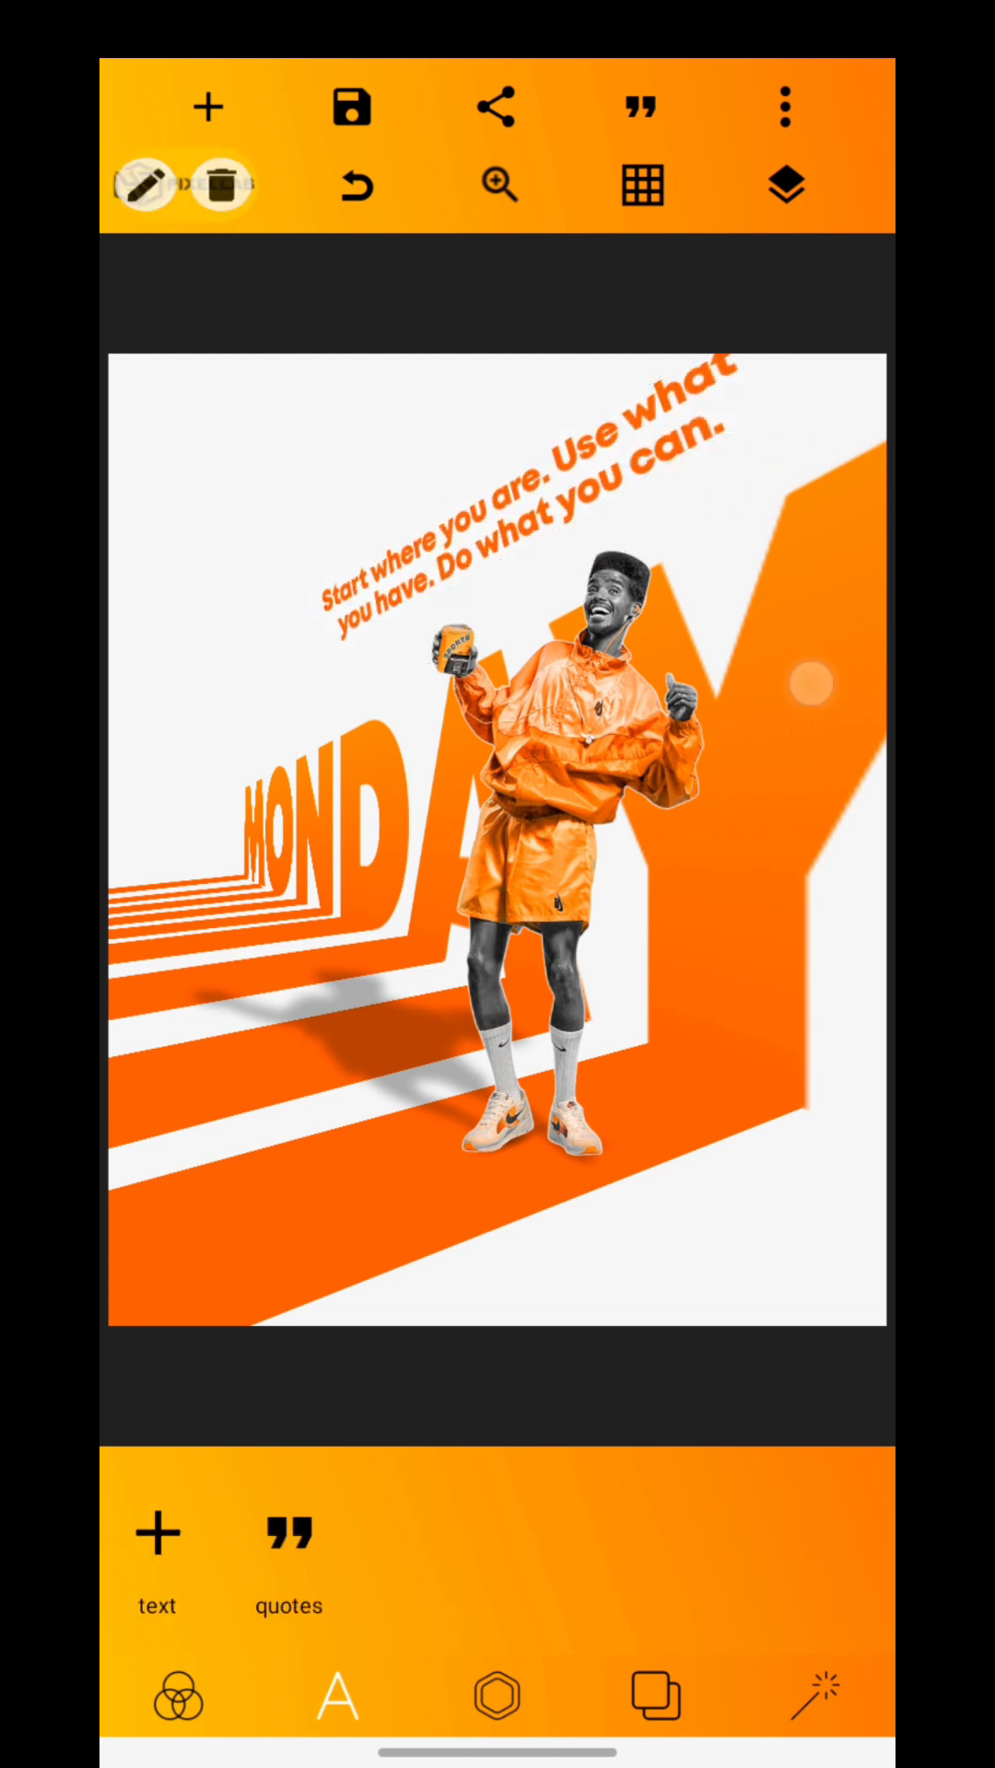
- Give the quote a 3D rotation (x 31°, y -45°) and import the logo, contact, QR and footer images
{"action": "left_click", "coordinate": [507, 553]}
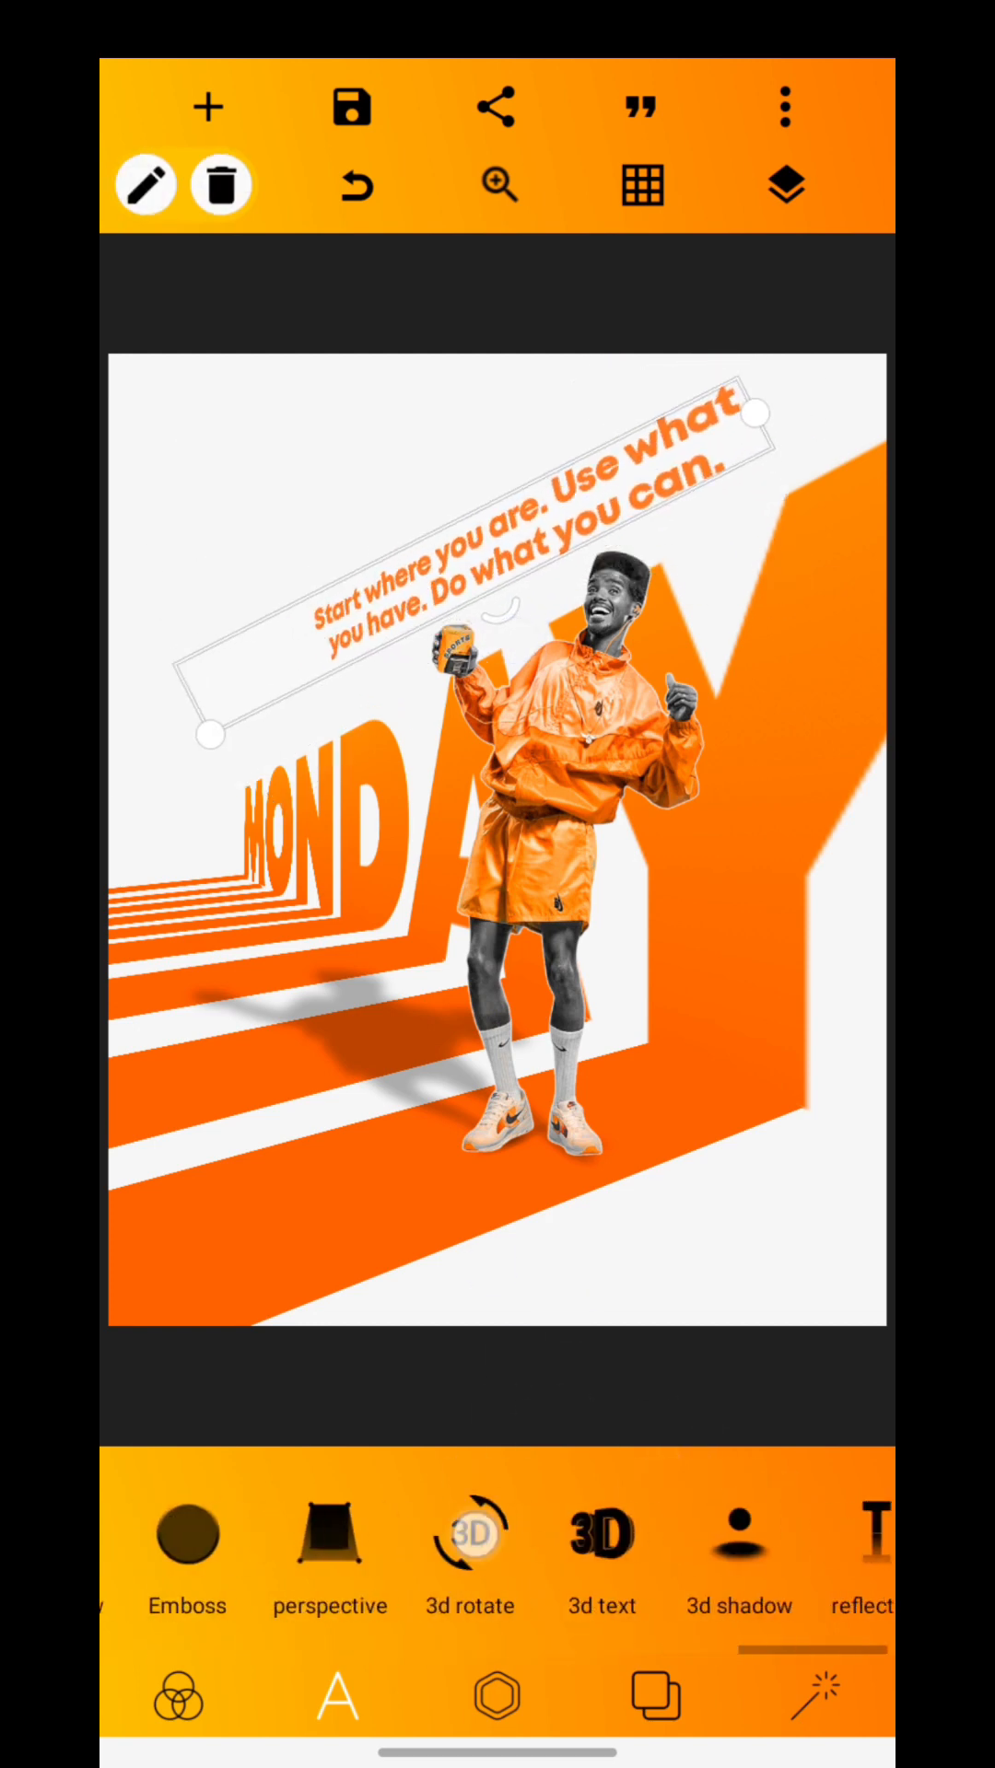
{"action": "left_click", "coordinate": [469, 1535]}
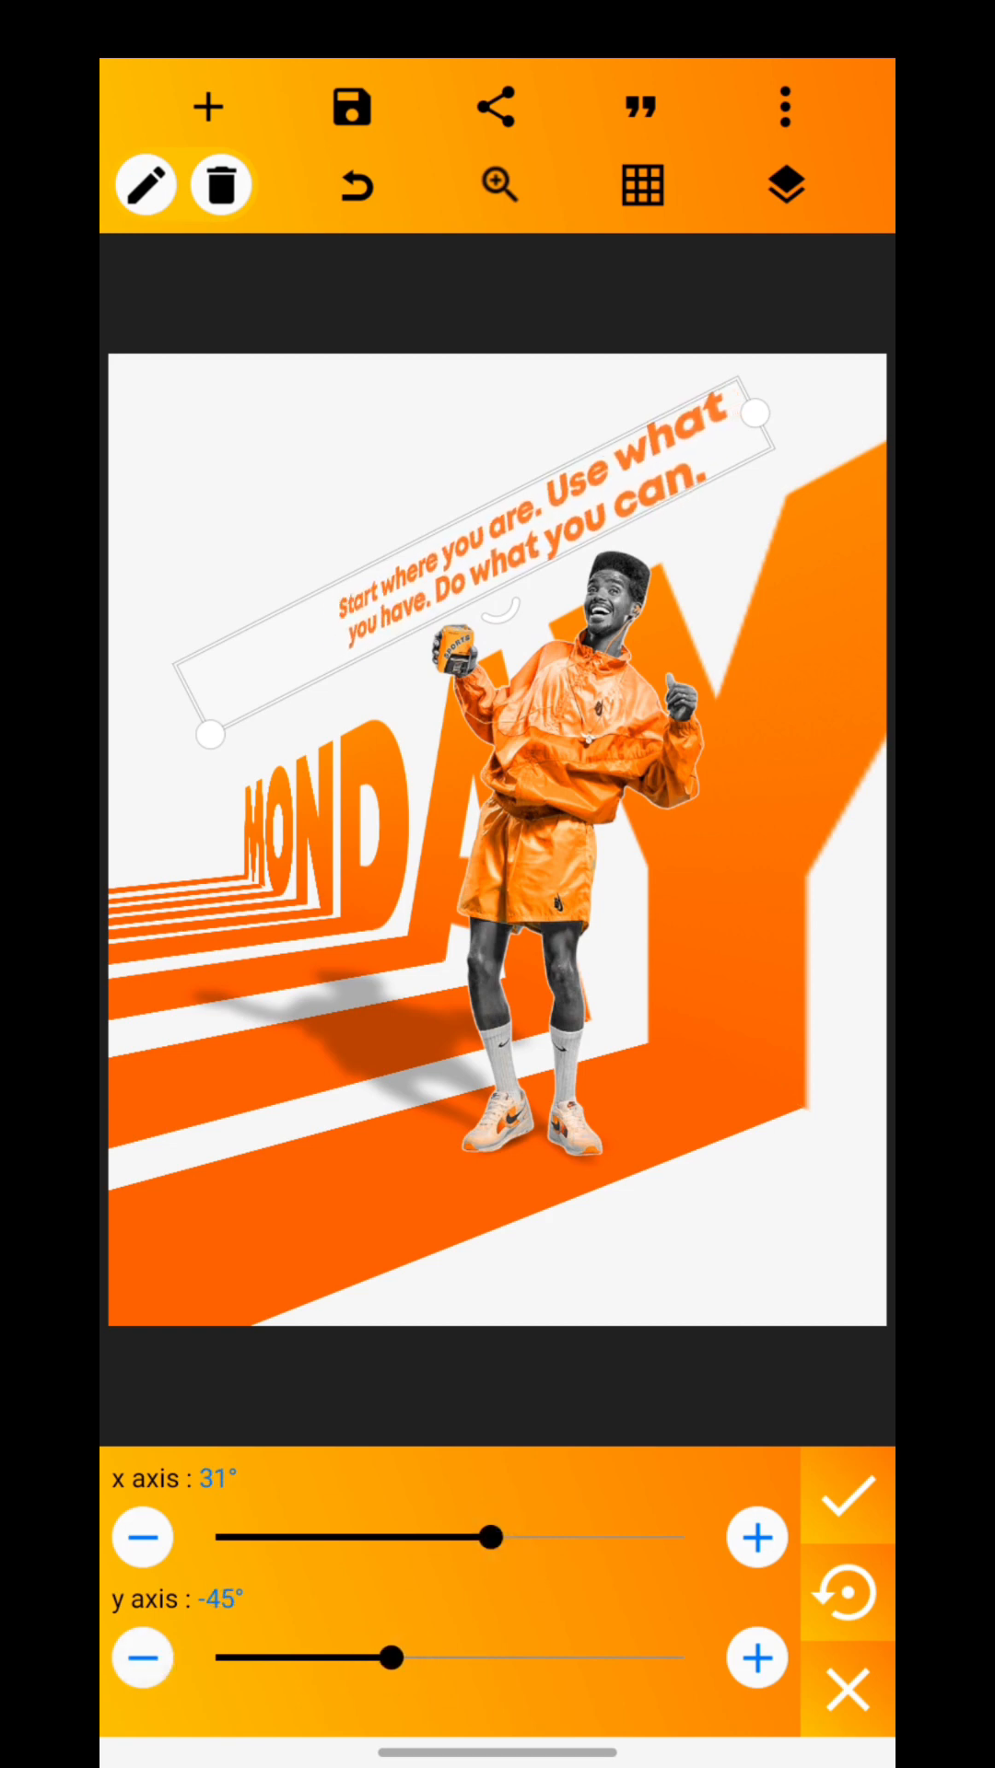
{"action": "left_click", "coordinate": [844, 1500]}
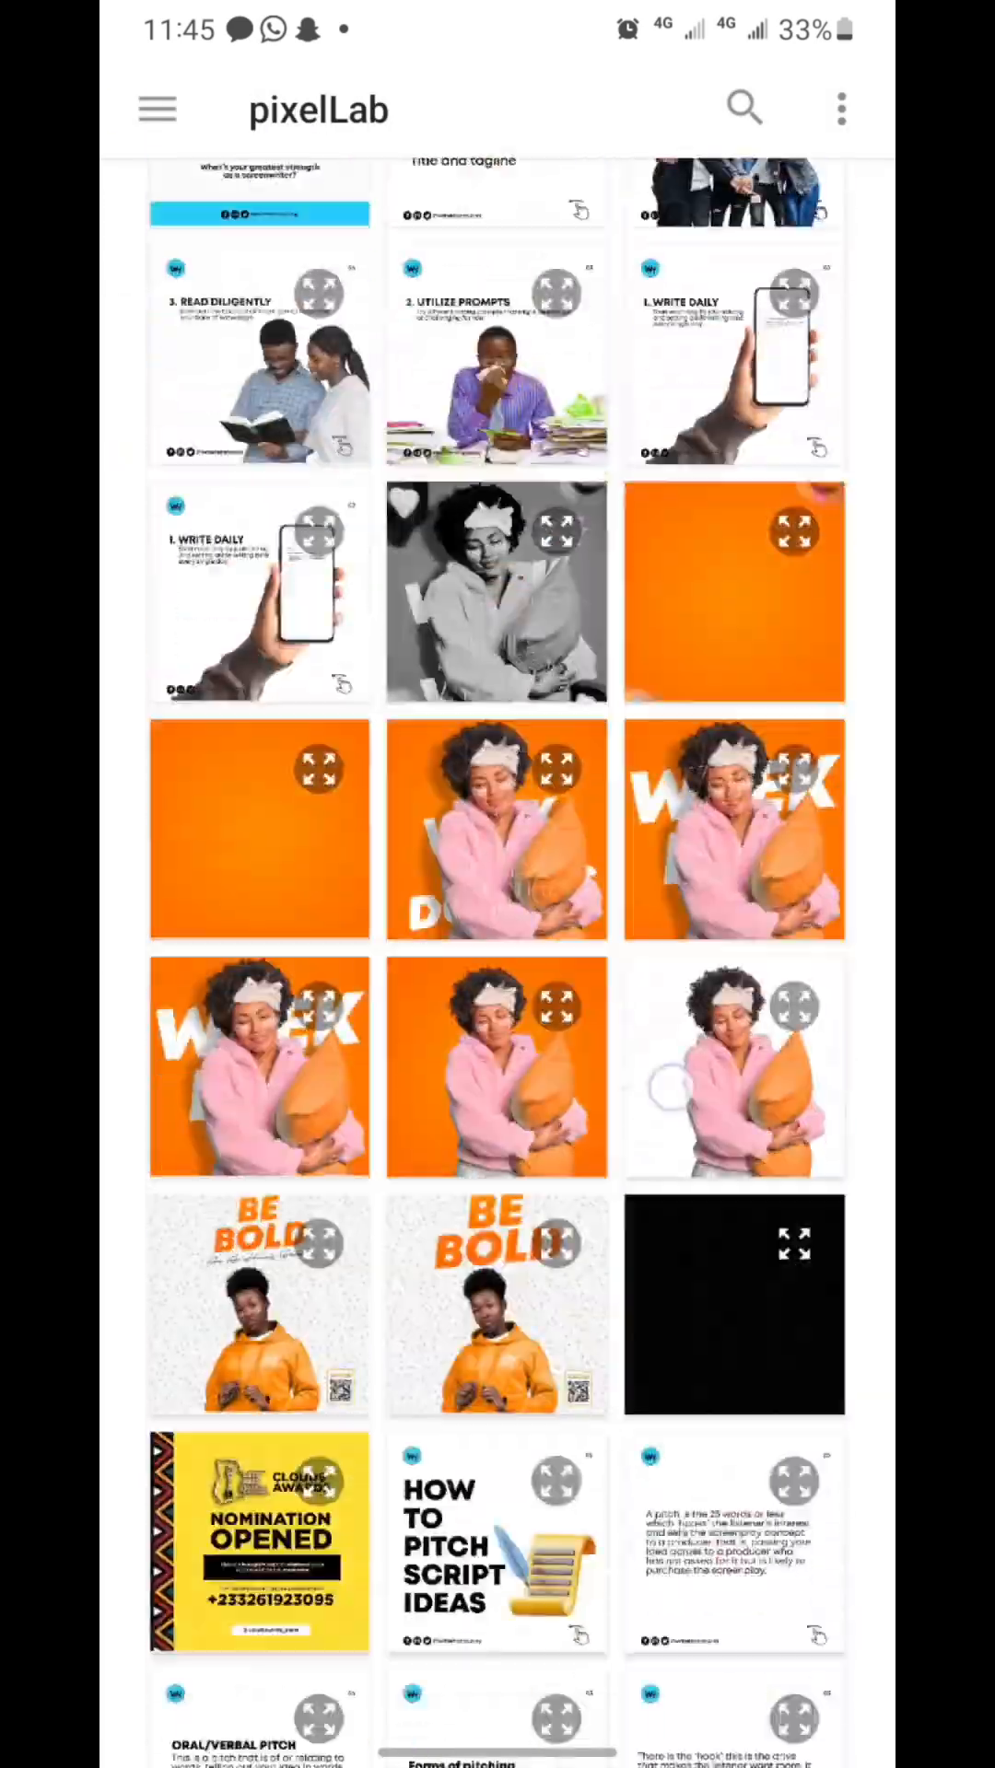
{"action": "scroll", "scroll_direction": "down", "scroll_amount": 3}
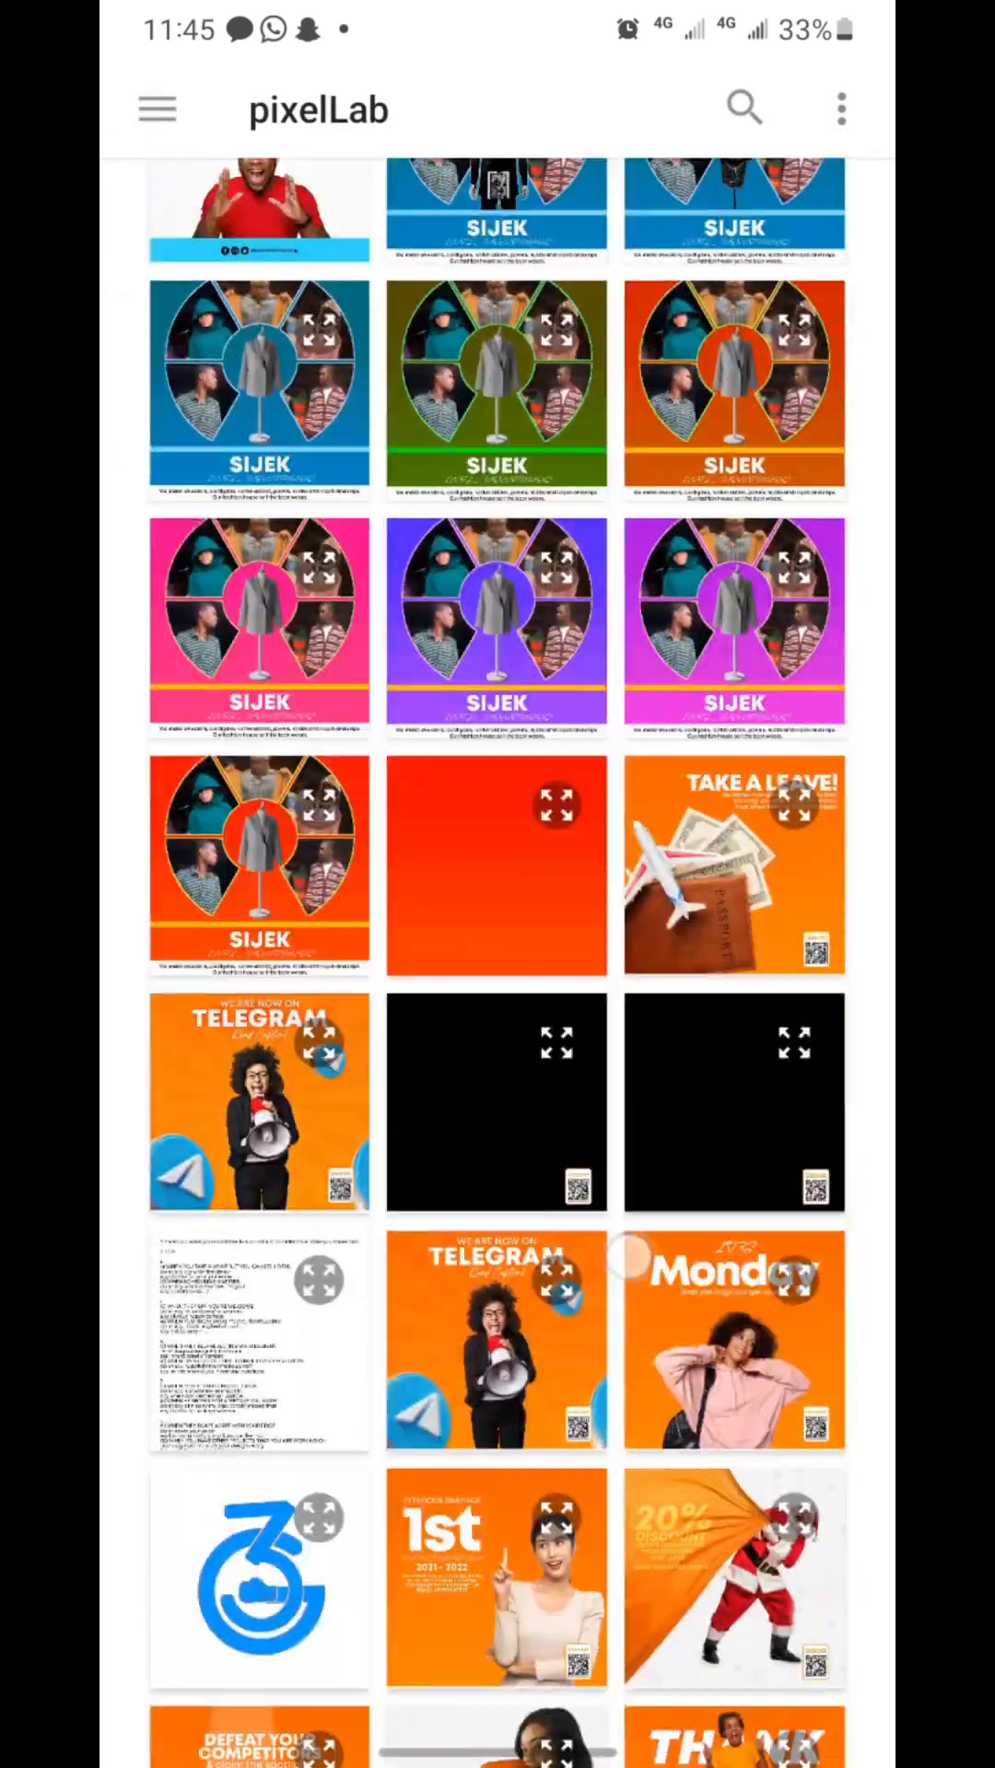
{"action": "left_click", "coordinate": [734, 1338]}
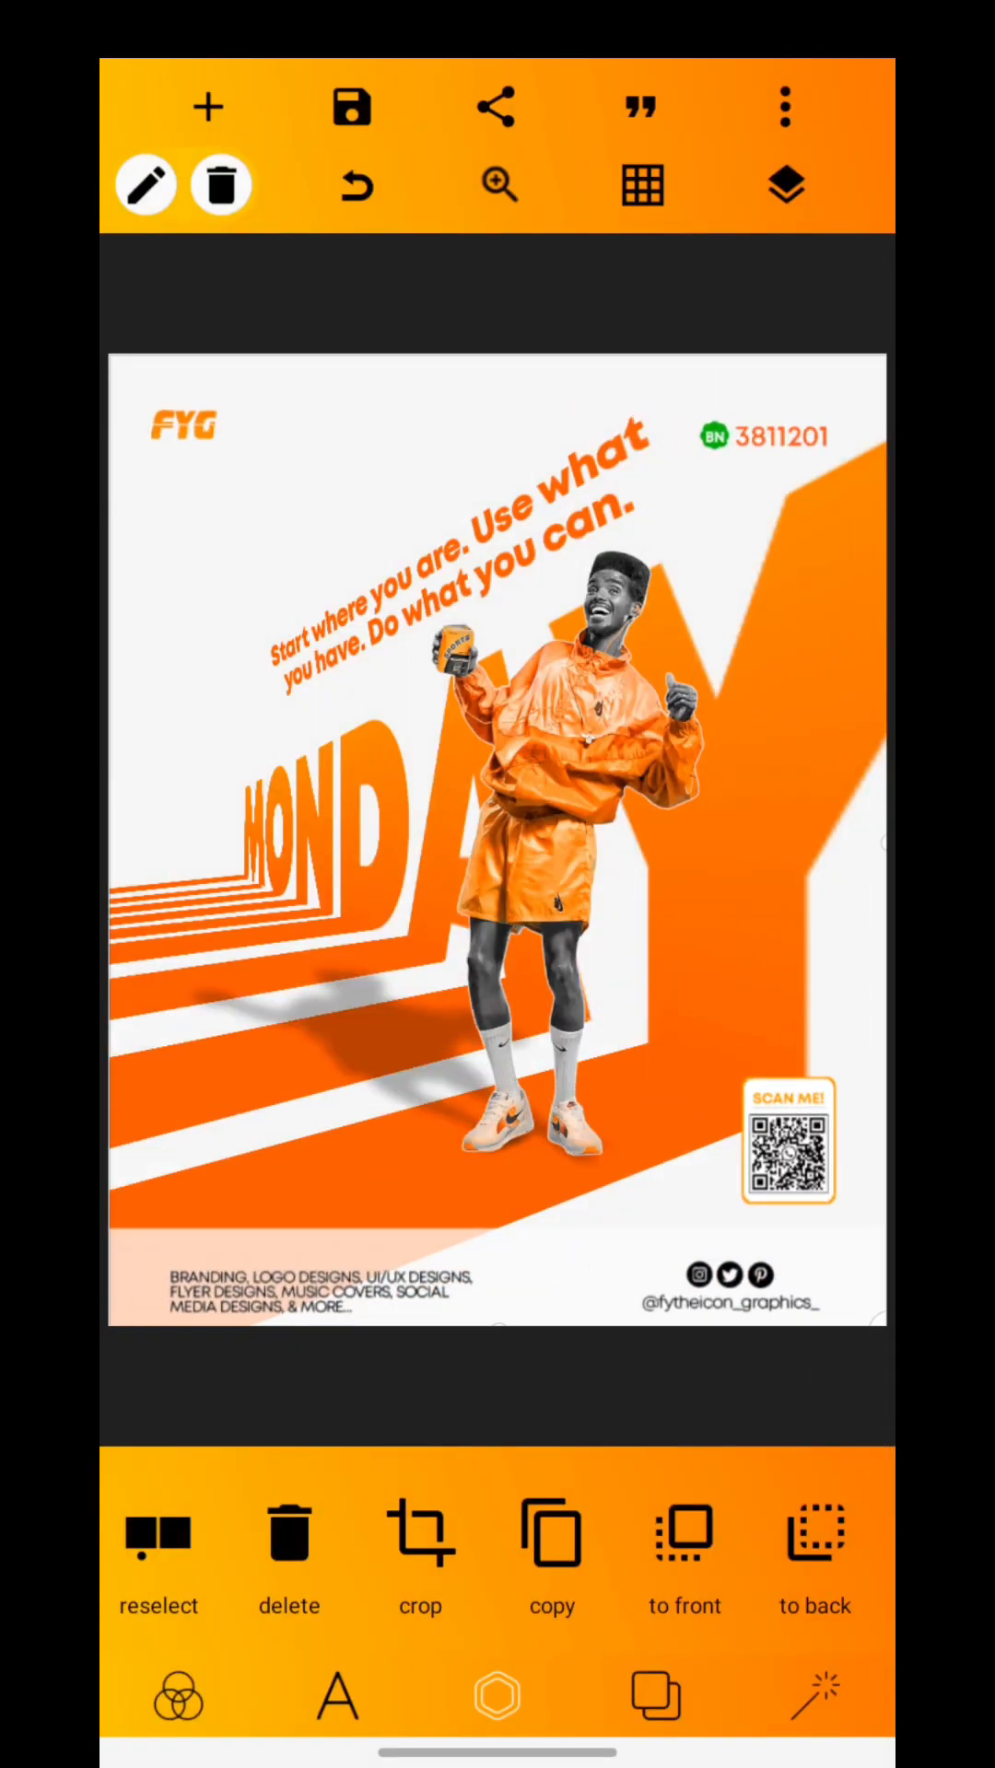
- Raise the quote's 3D rotate x axis to 42°, keeping y at -45°
{"action": "left_click", "coordinate": [452, 597]}
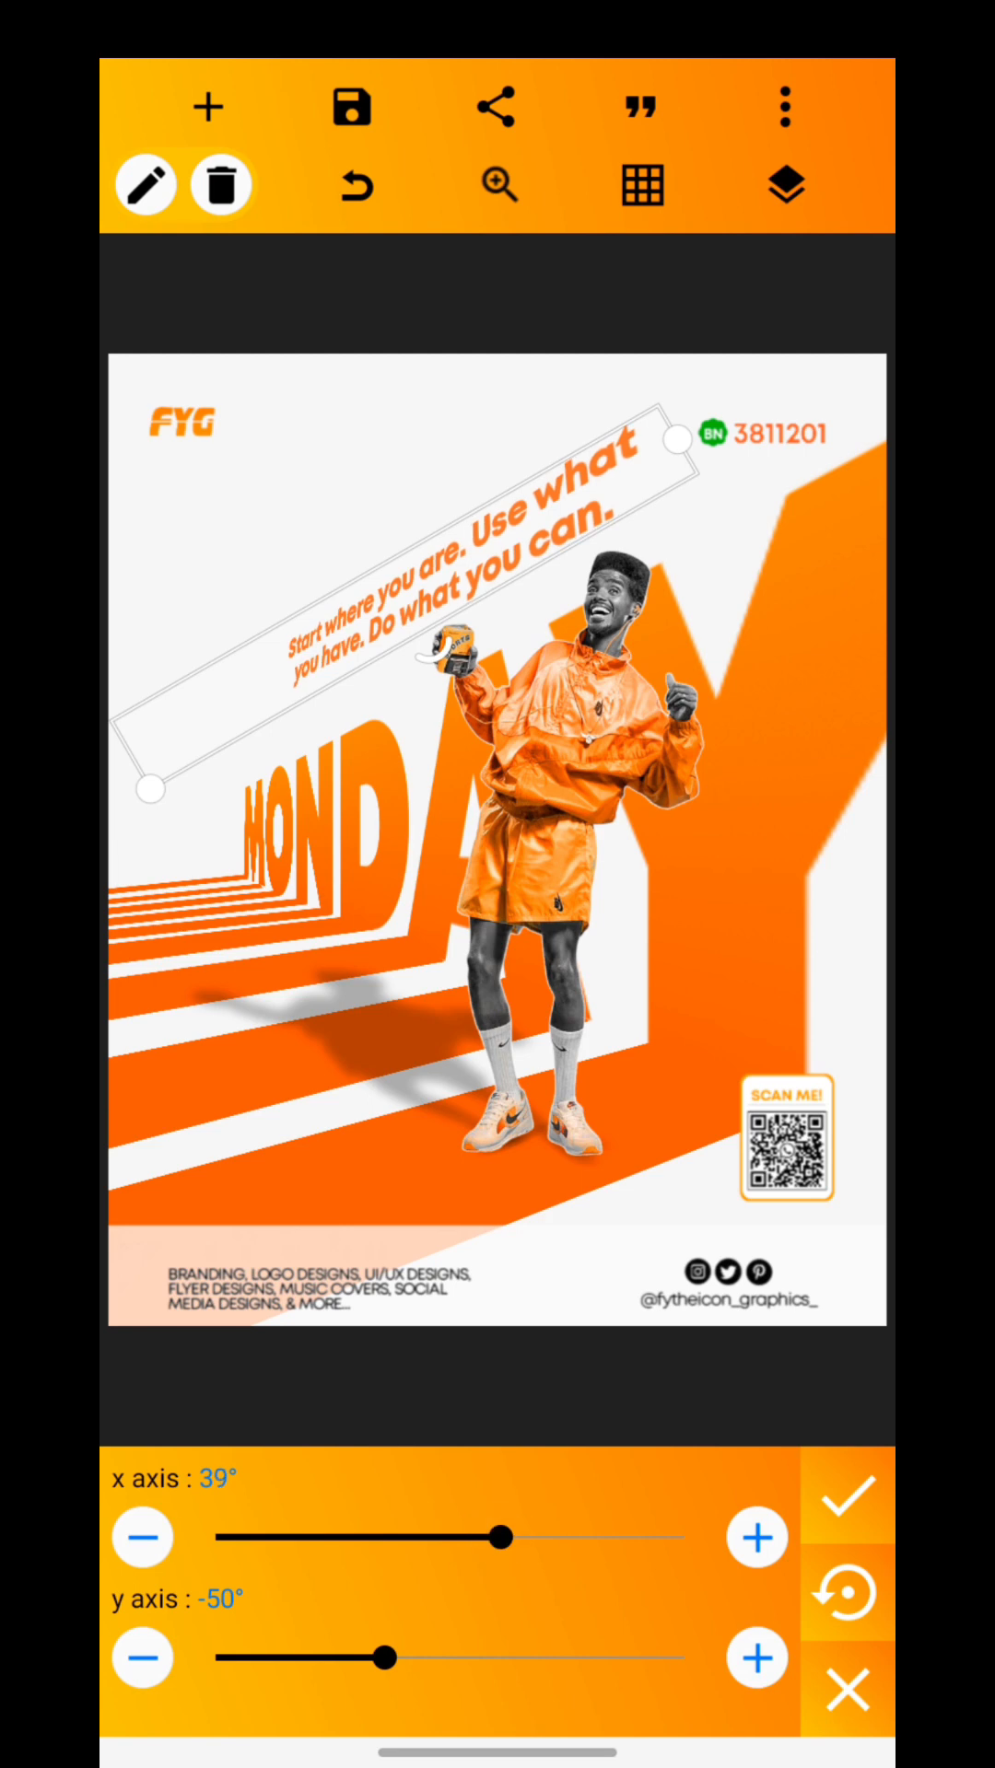
{"action": "left_click", "coordinate": [756, 1658]}
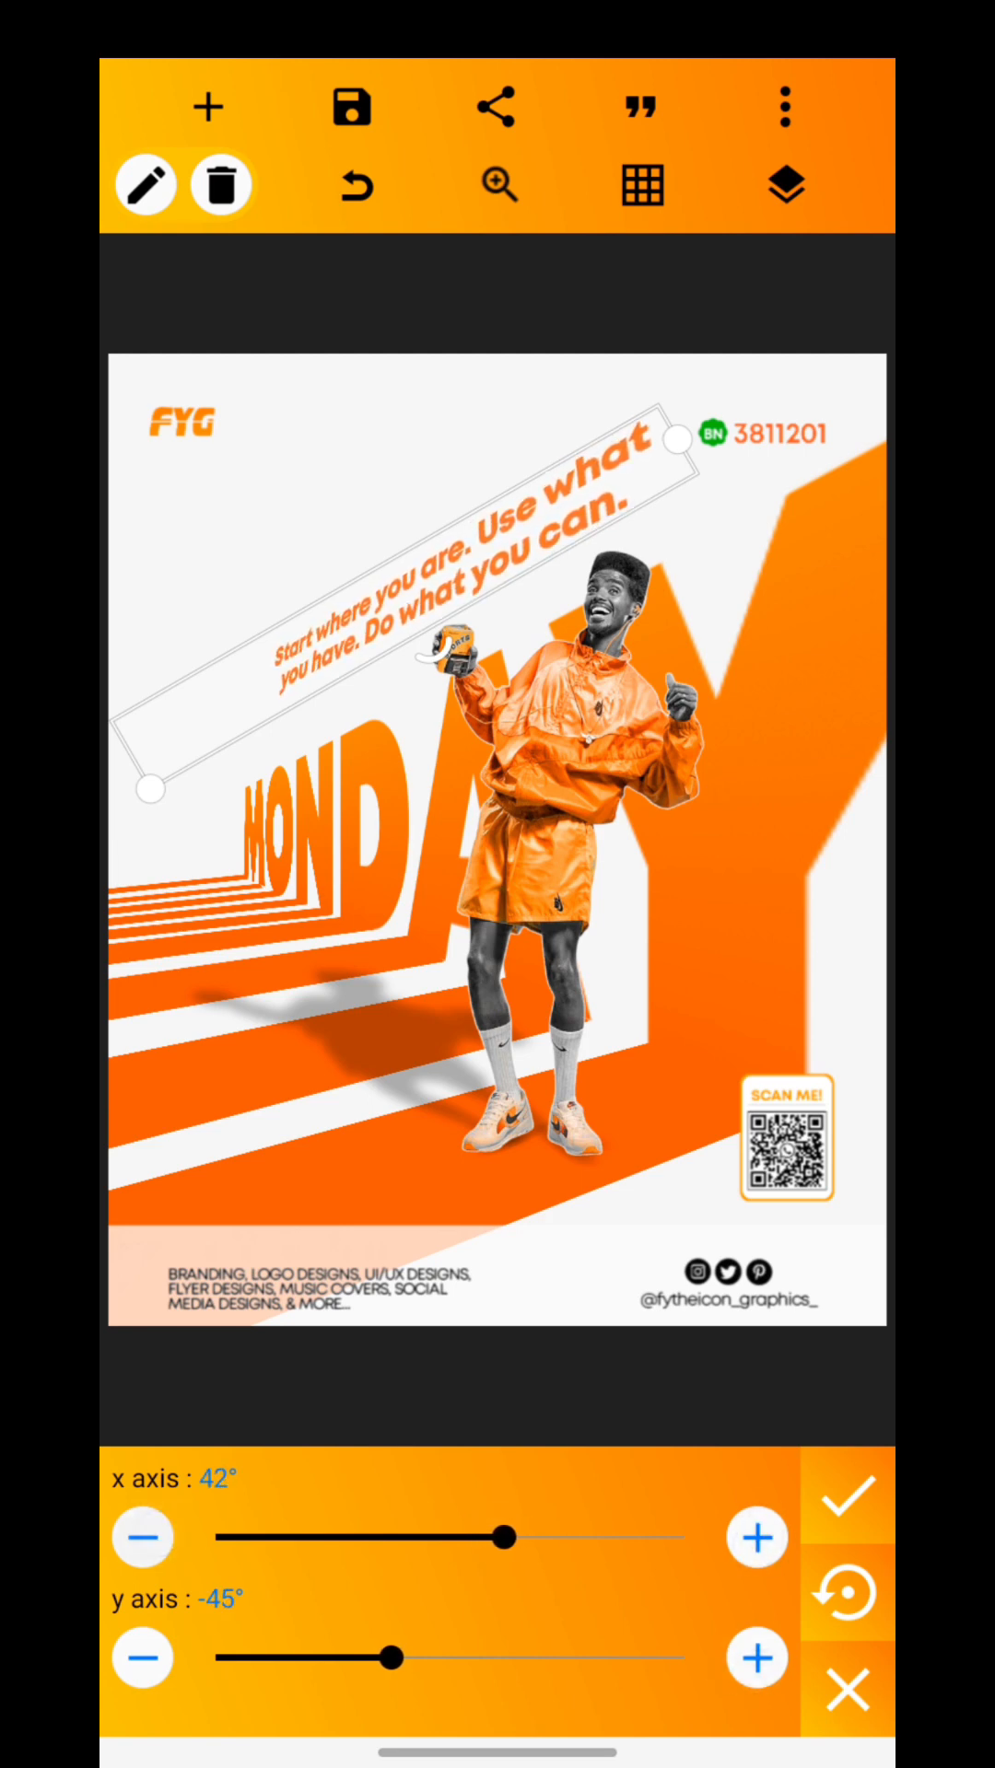
{"action": "left_click", "coordinate": [845, 1498]}
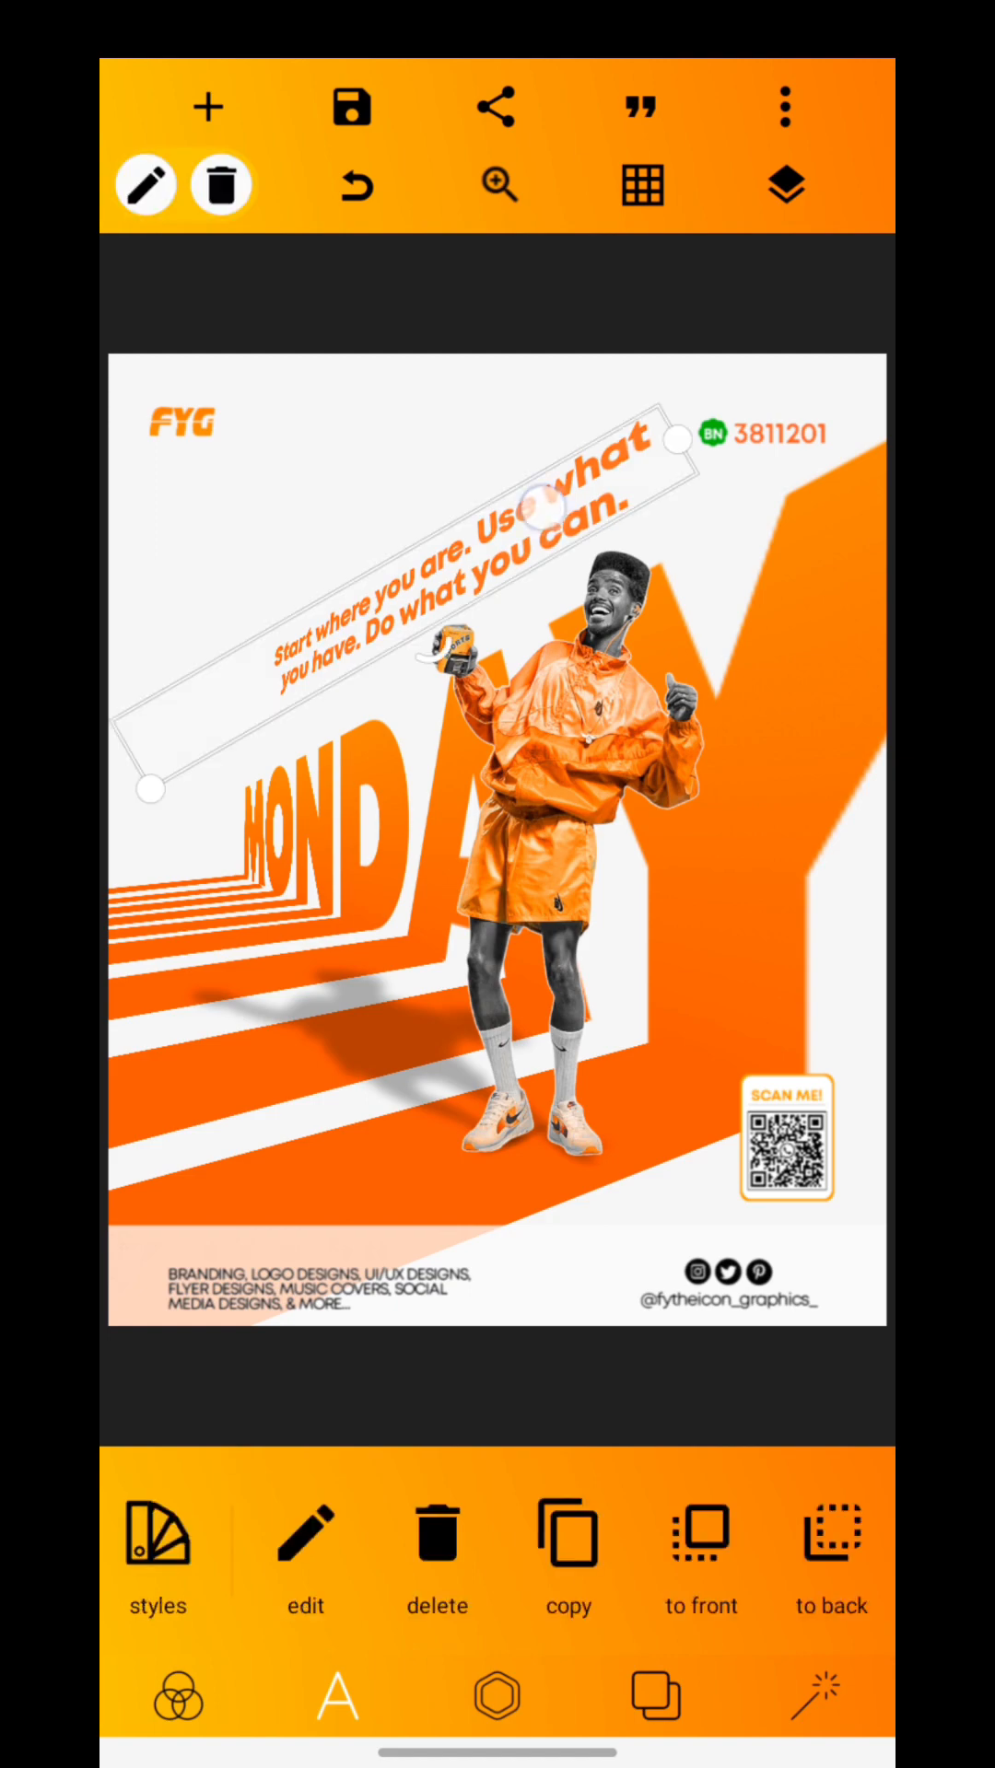